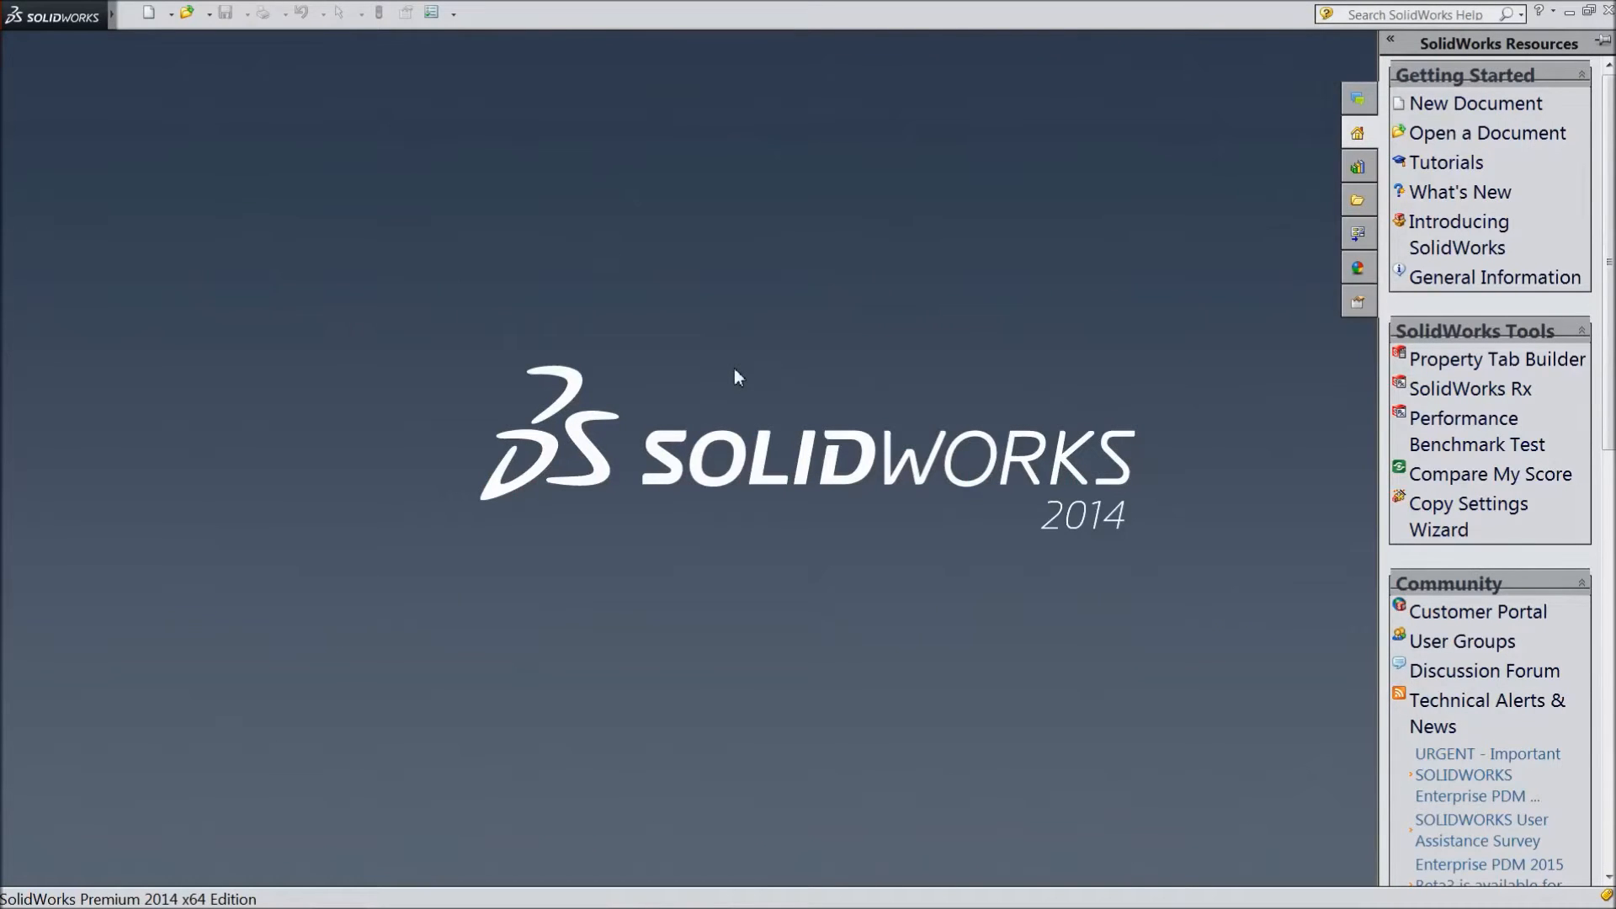
pyautogui.moveTo(553, 352)
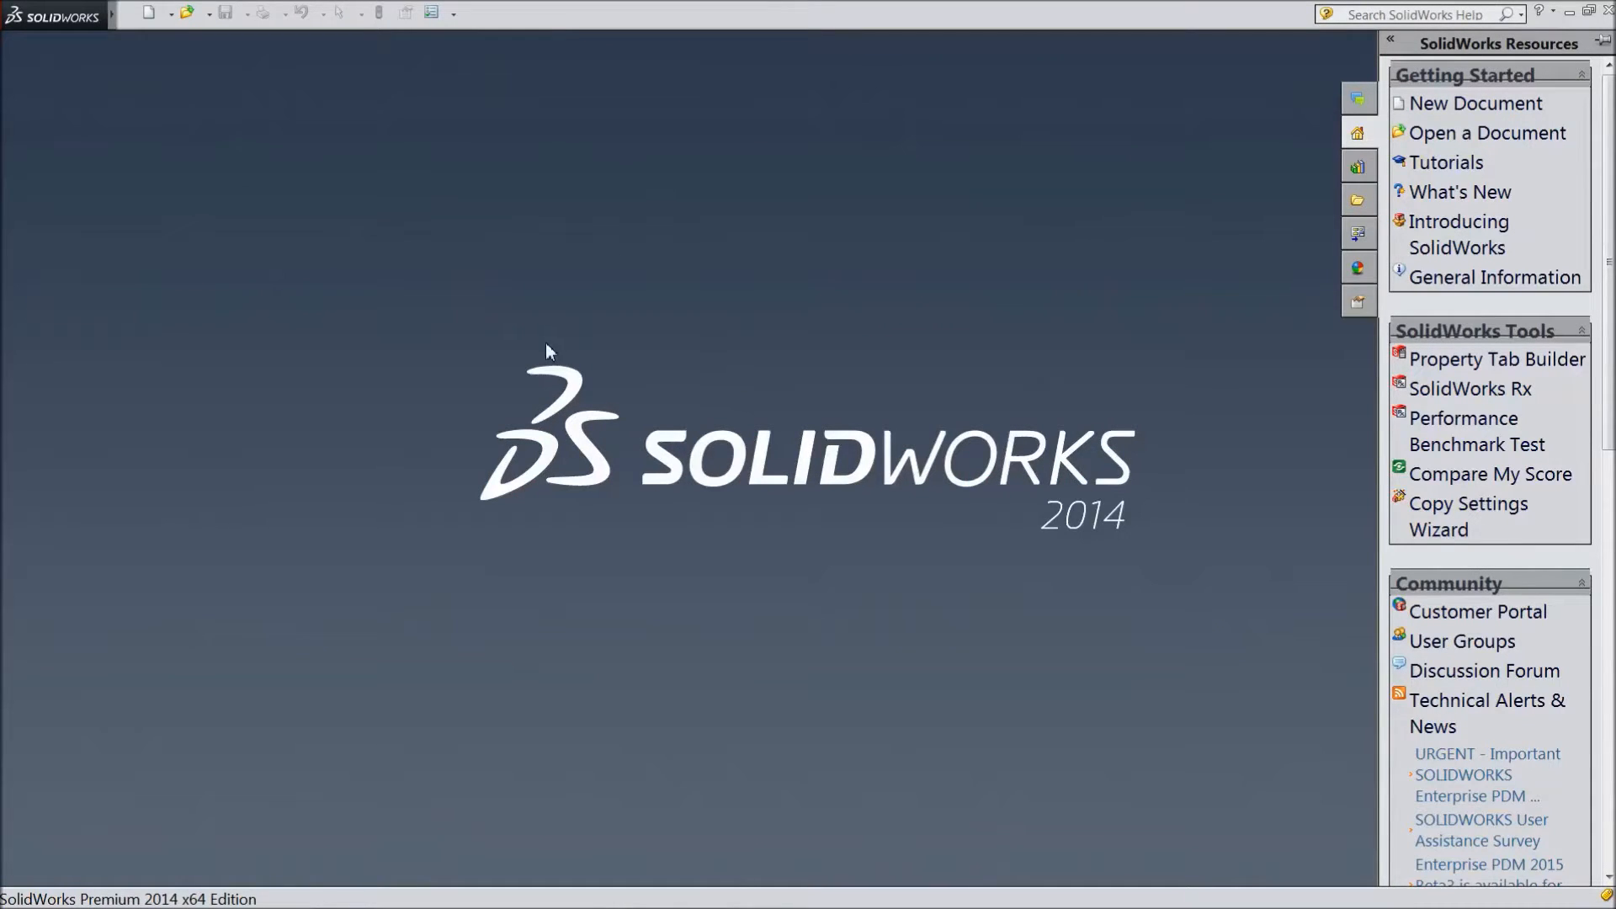
# Open the vertical Stirling engine assembly from the File menu's recent documents list
pyautogui.click(133, 15)
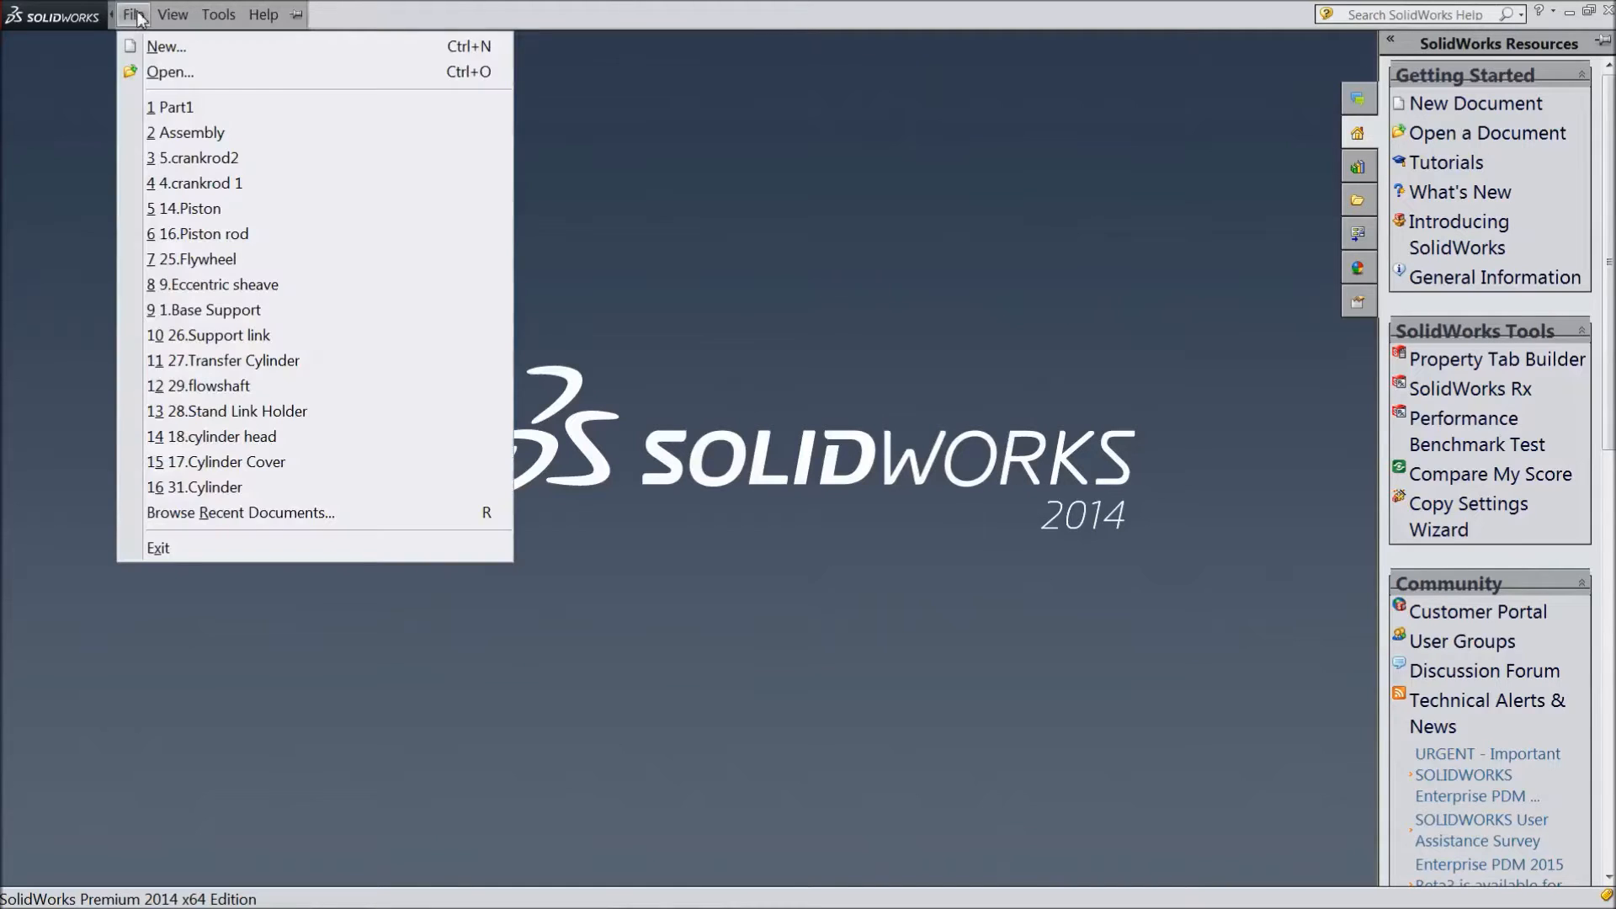
pyautogui.moveTo(175, 138)
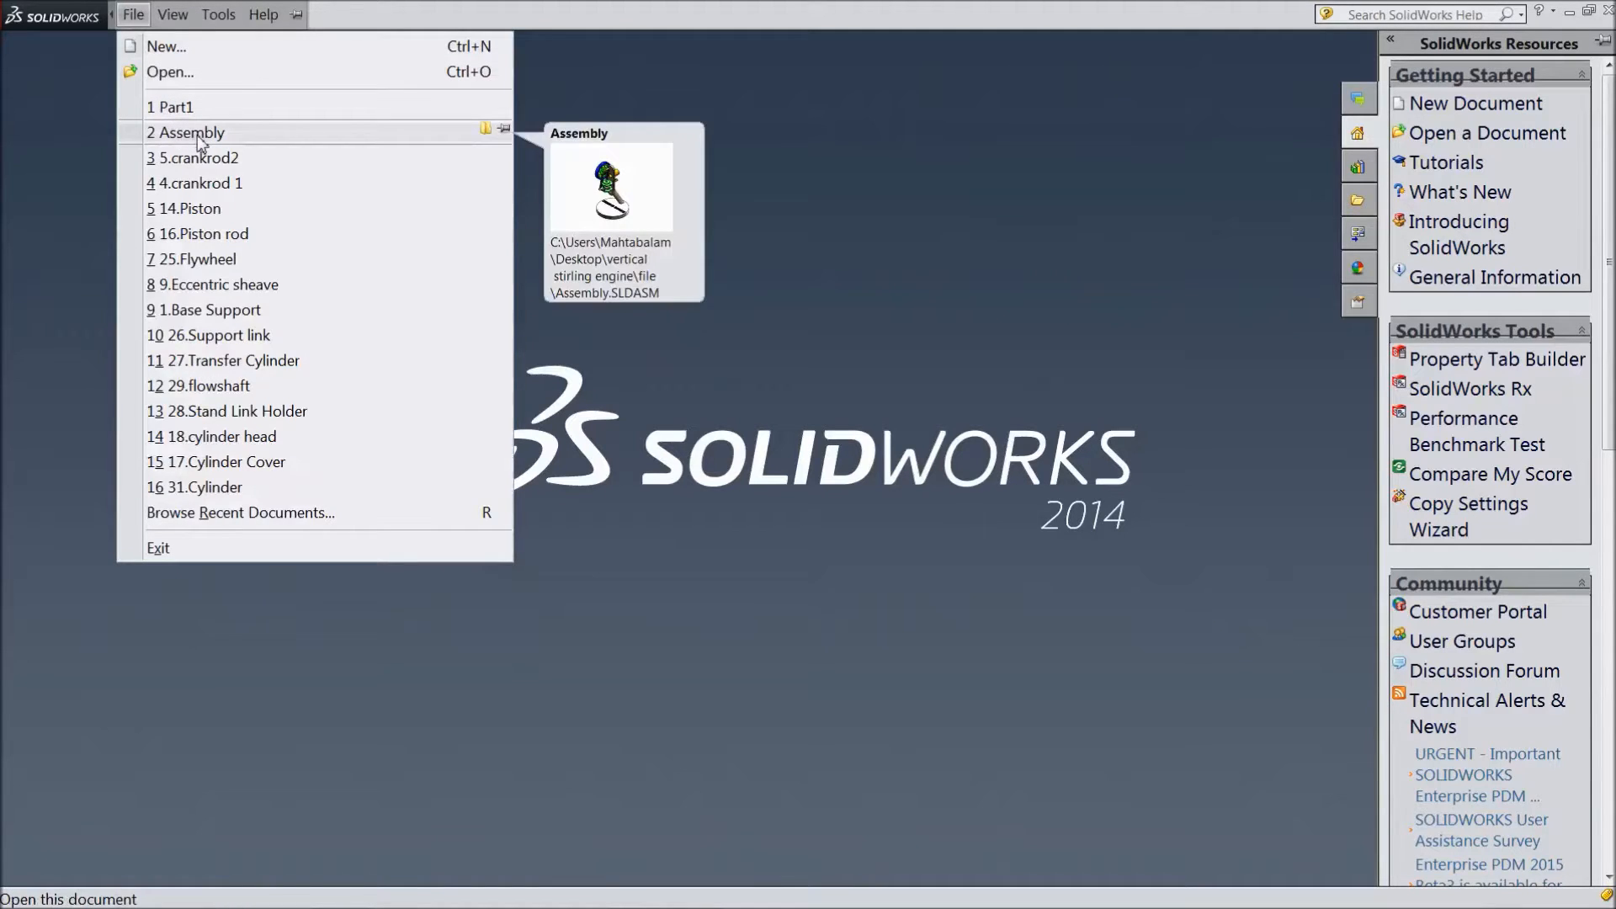
pyautogui.click(190, 132)
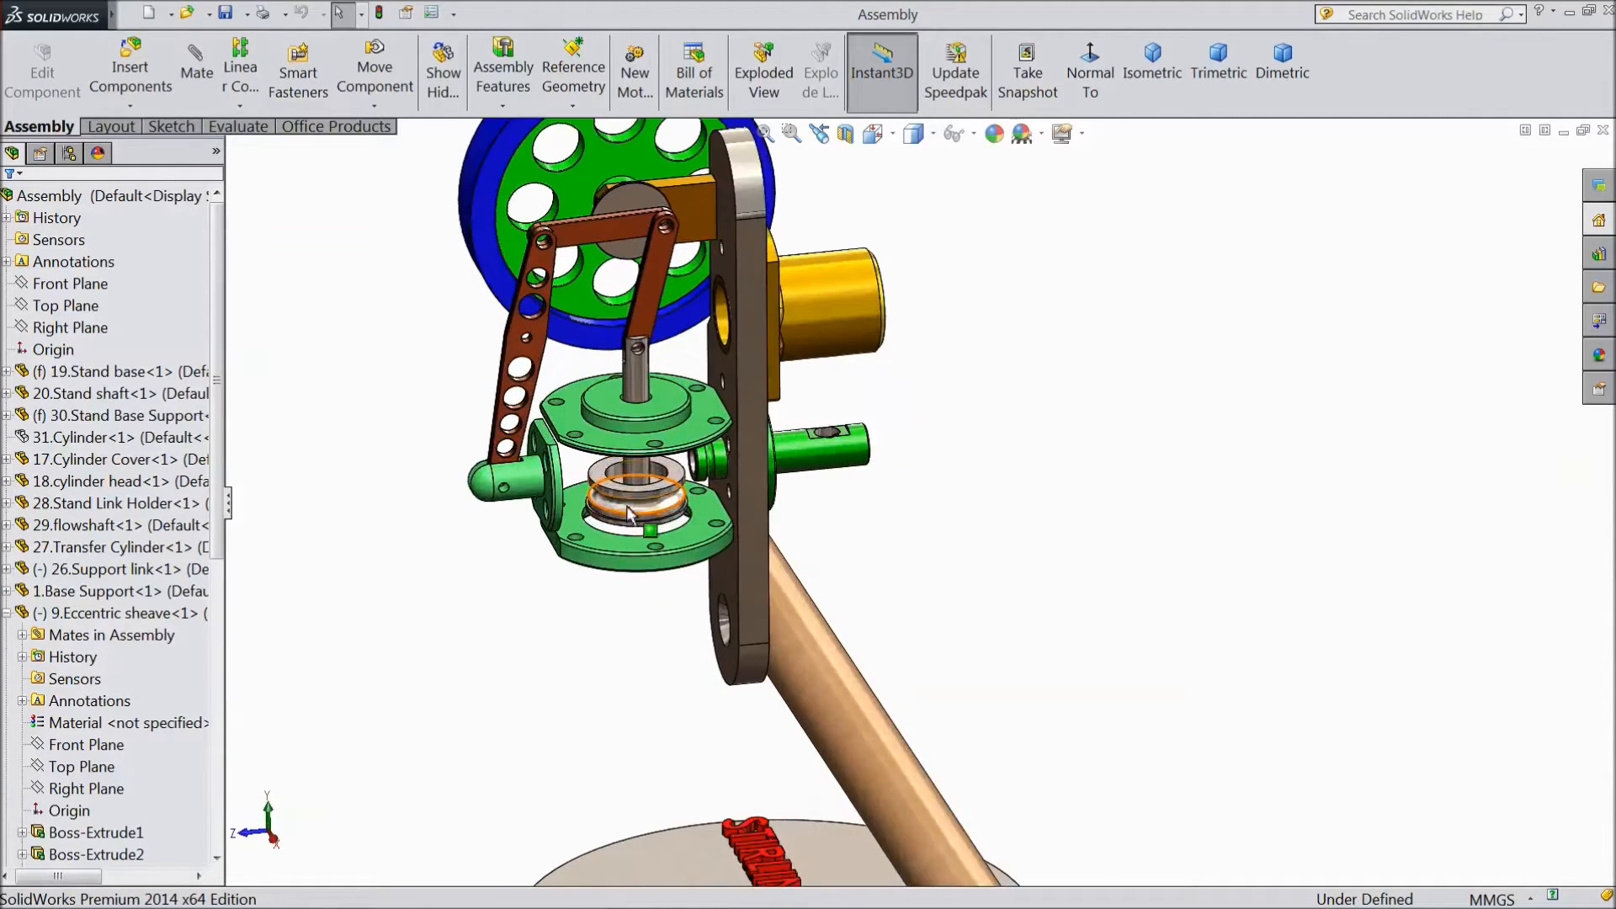
# Browse from Insert Components to open the 6.Crankrod Bolt part file
pyautogui.click(130, 66)
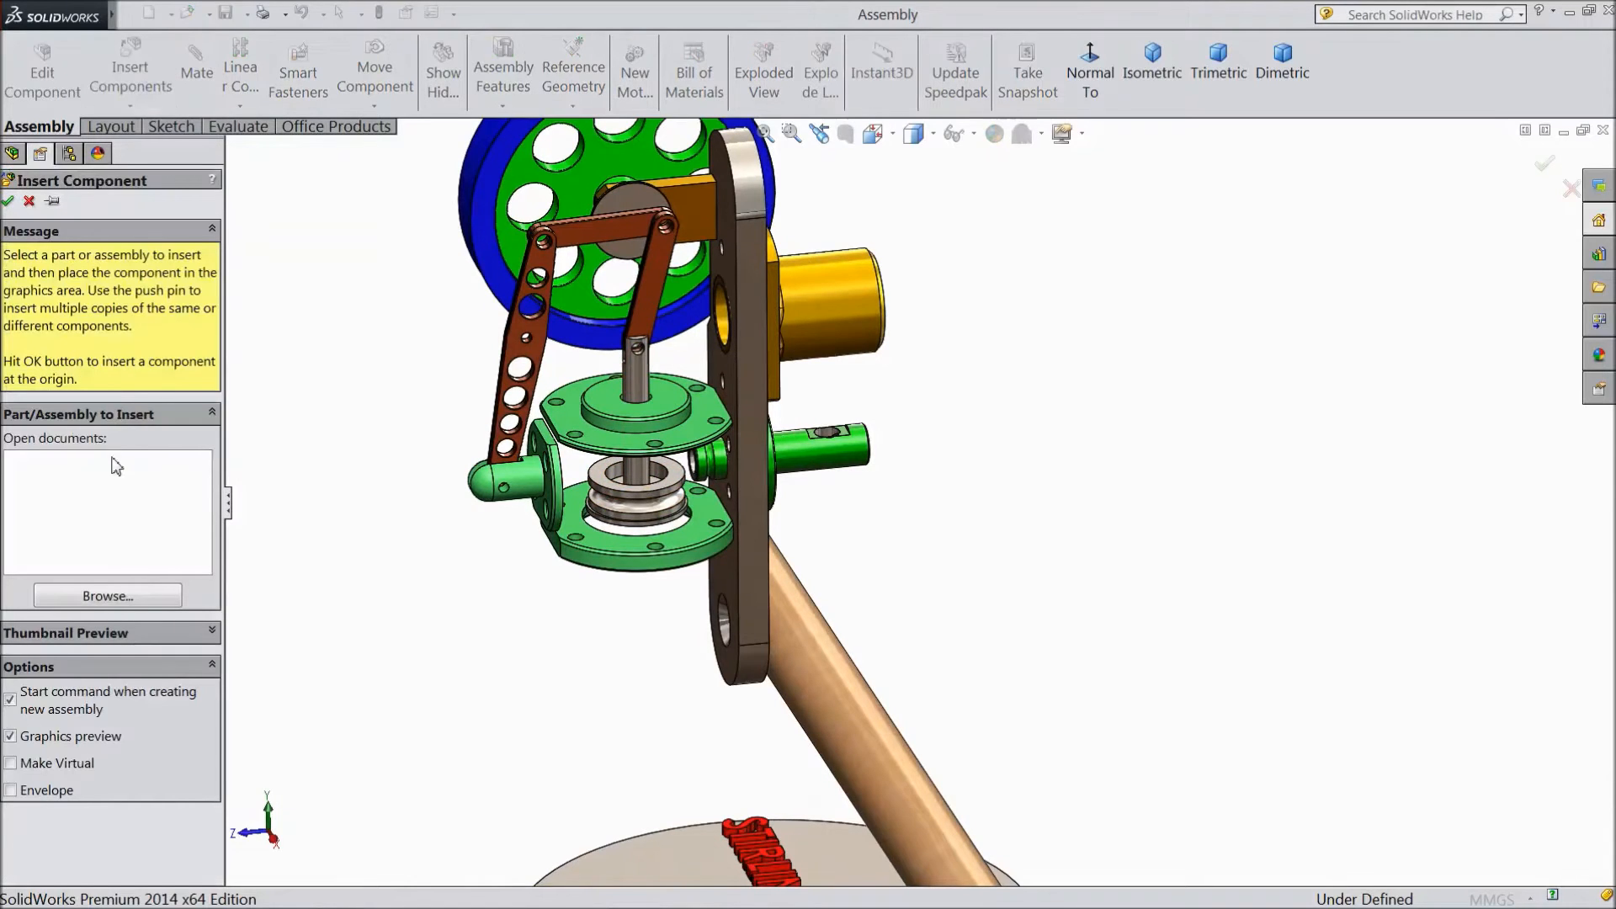
pyautogui.click(107, 596)
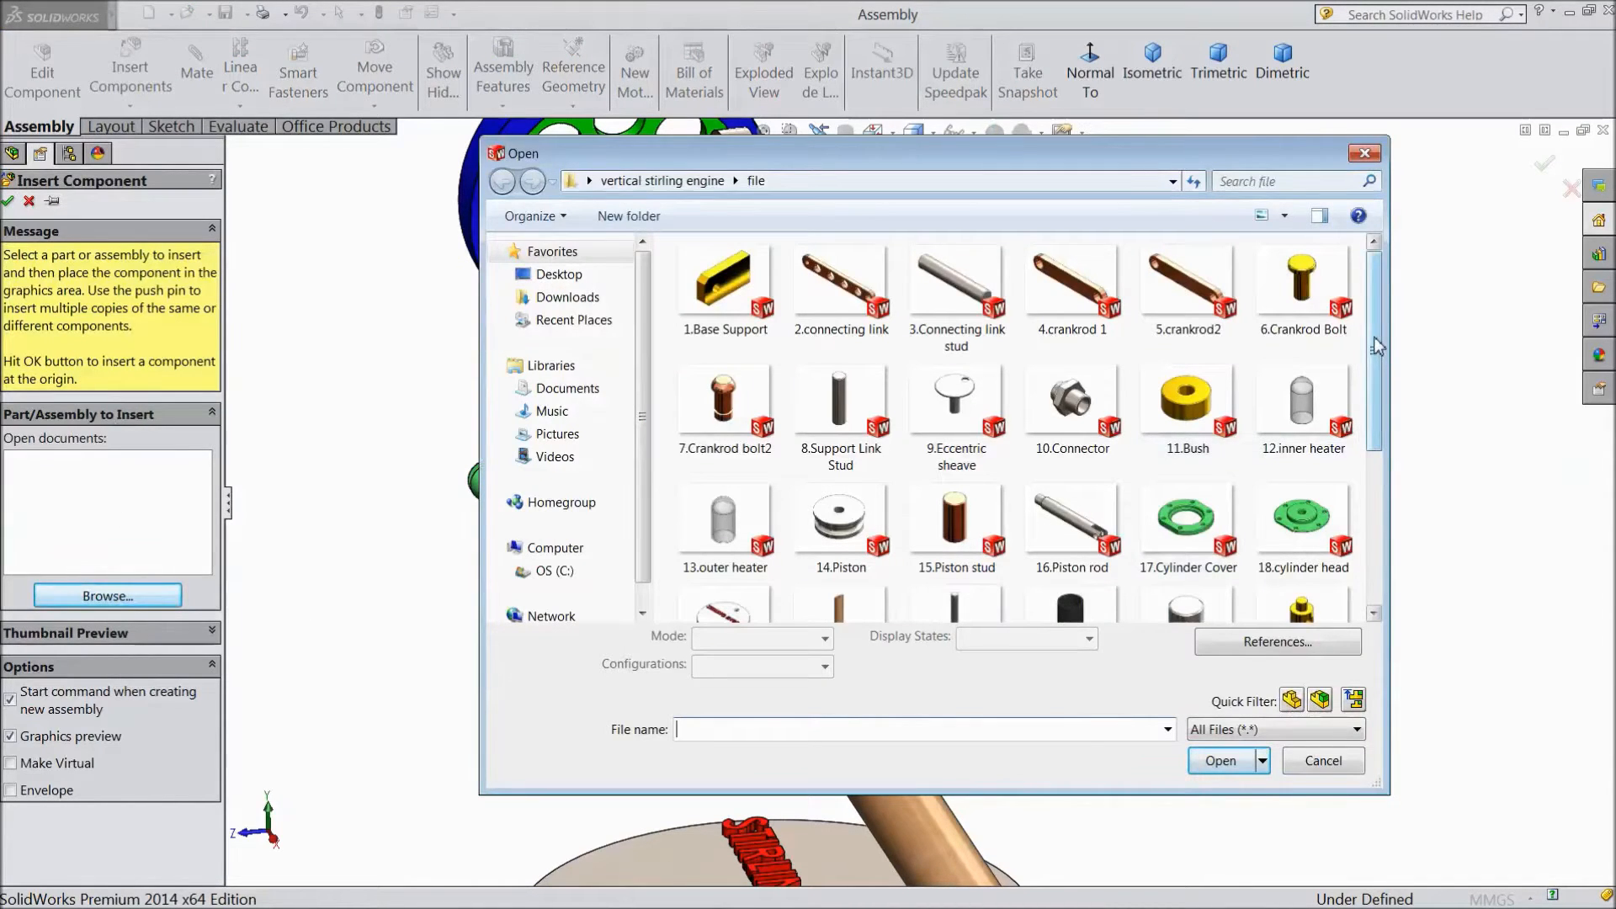
pyautogui.click(1303, 286)
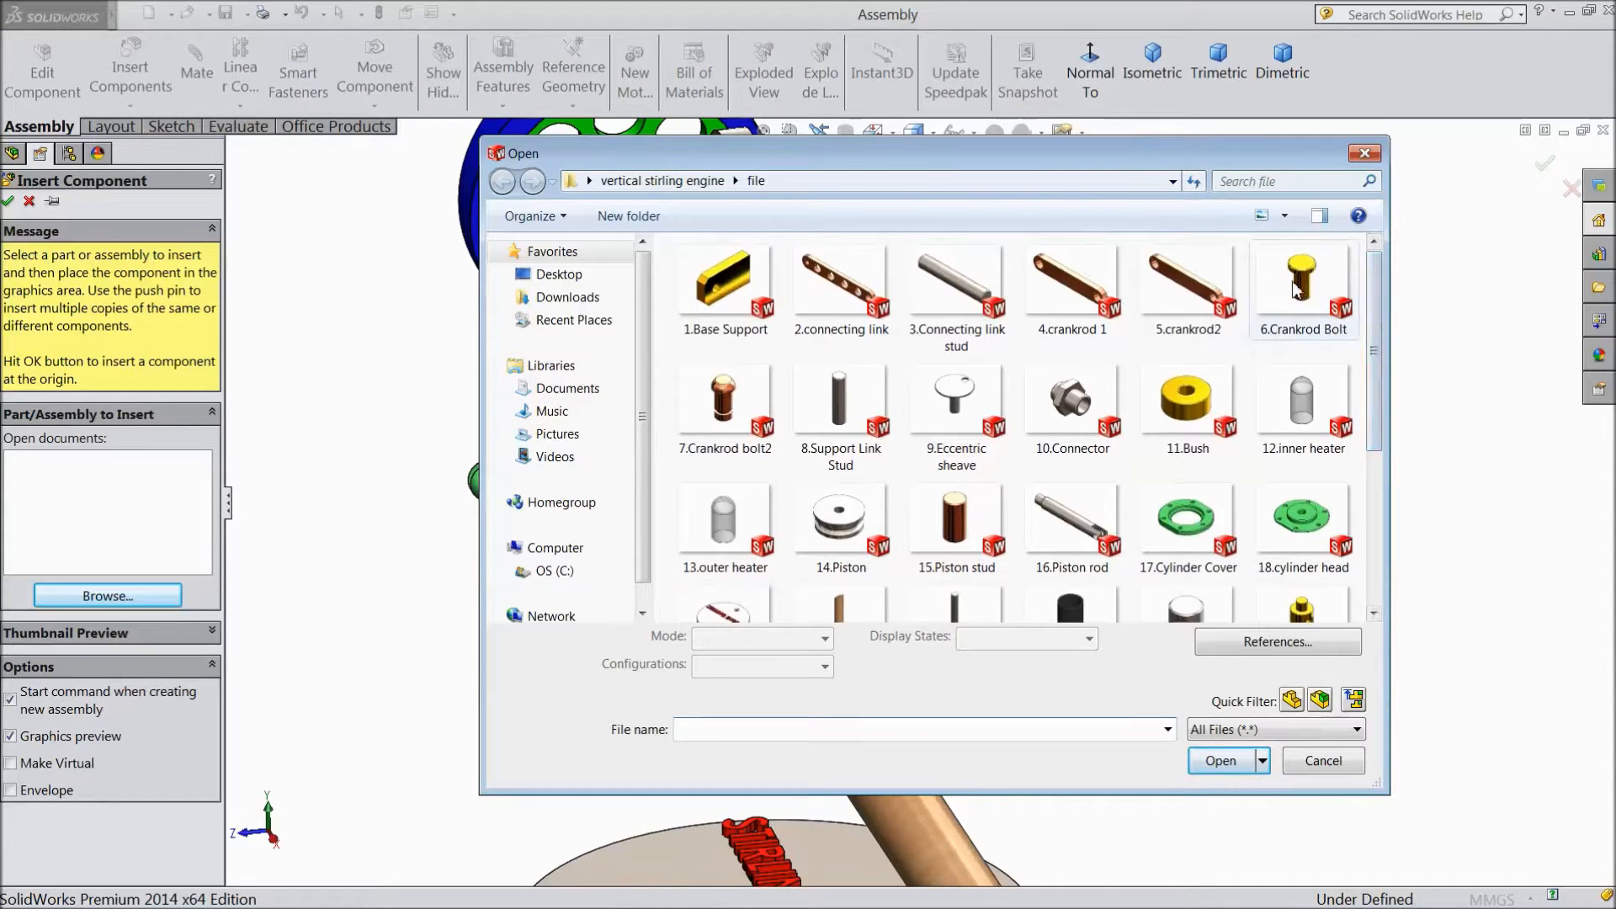
pyautogui.click(1303, 282)
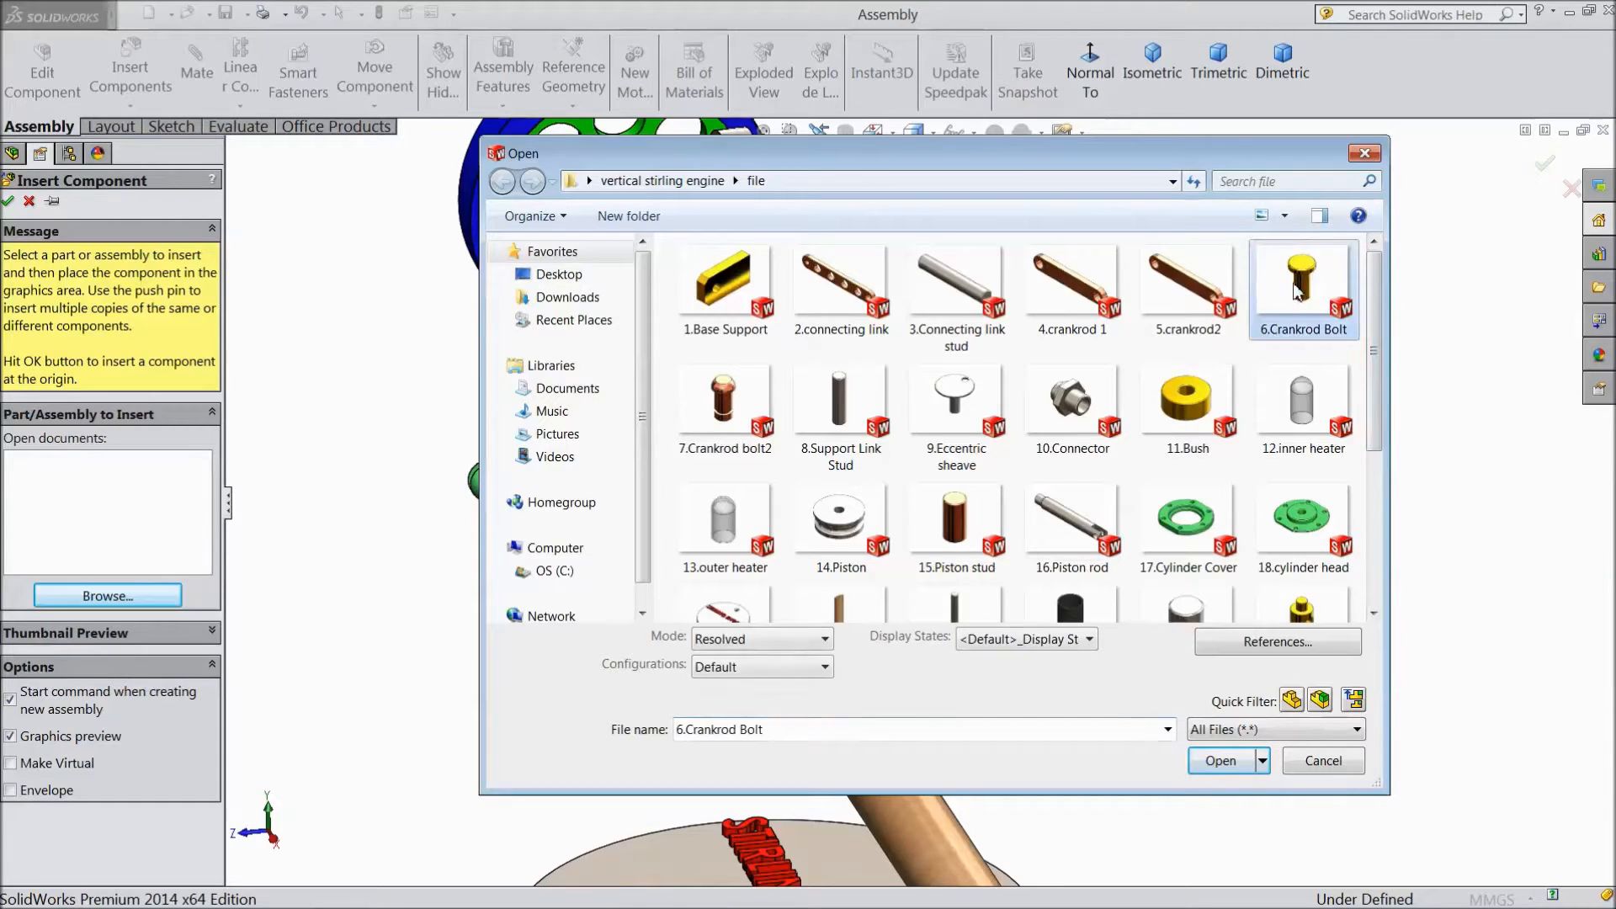
pyautogui.click(1221, 761)
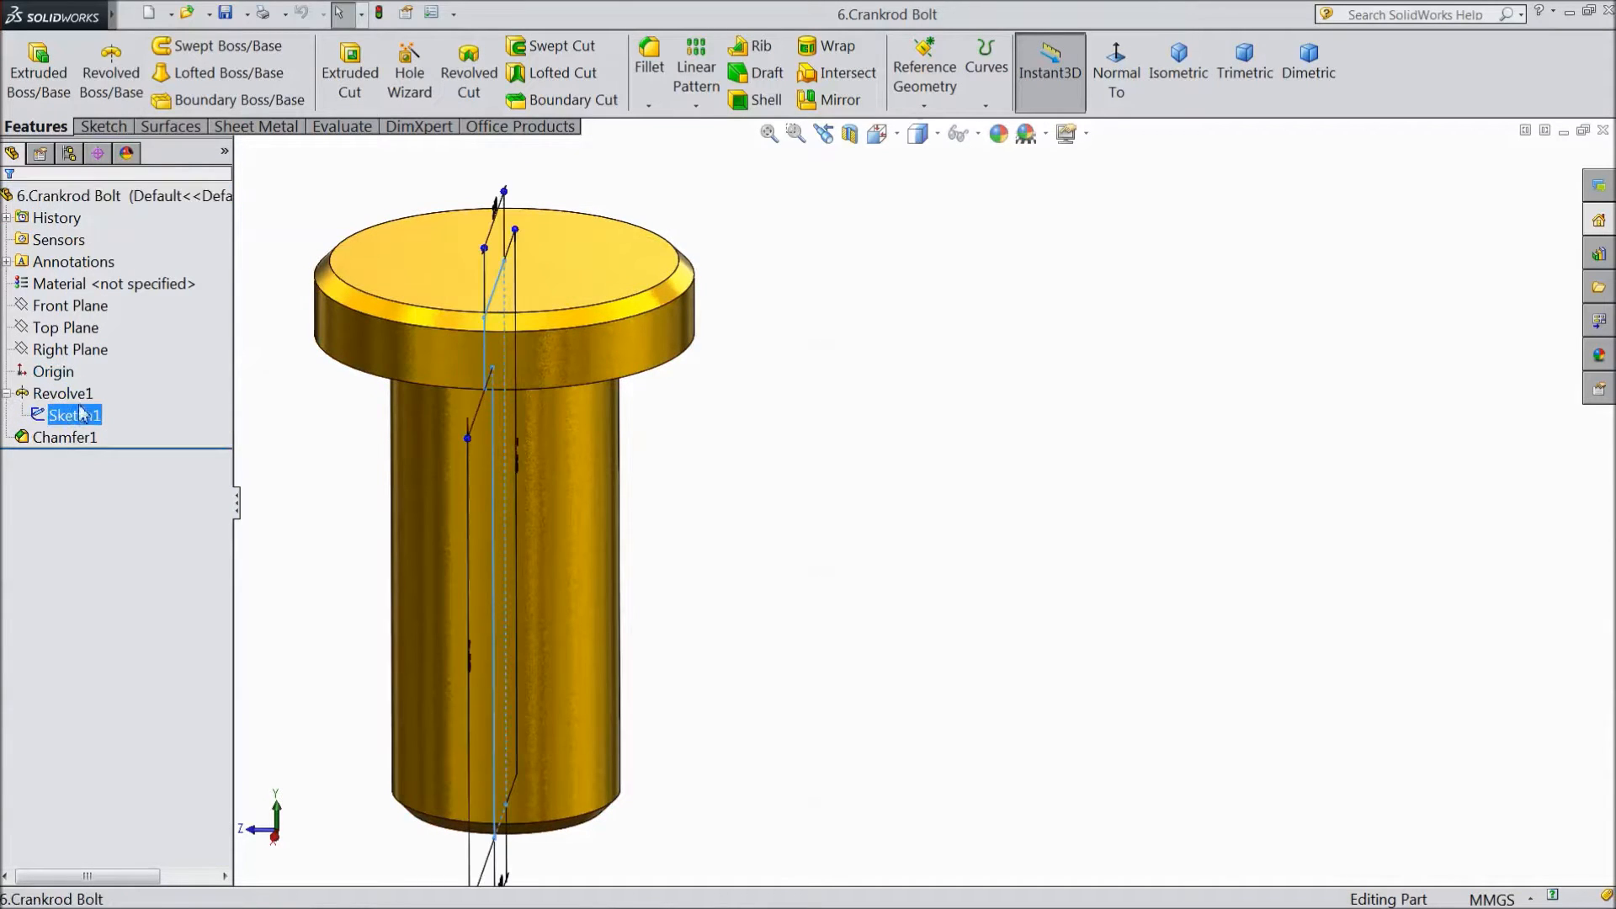
# Change the bolt's 7.50 mm revolve sketch dimension to 6
pyautogui.doubleClick(62, 415)
pyautogui.write('6')
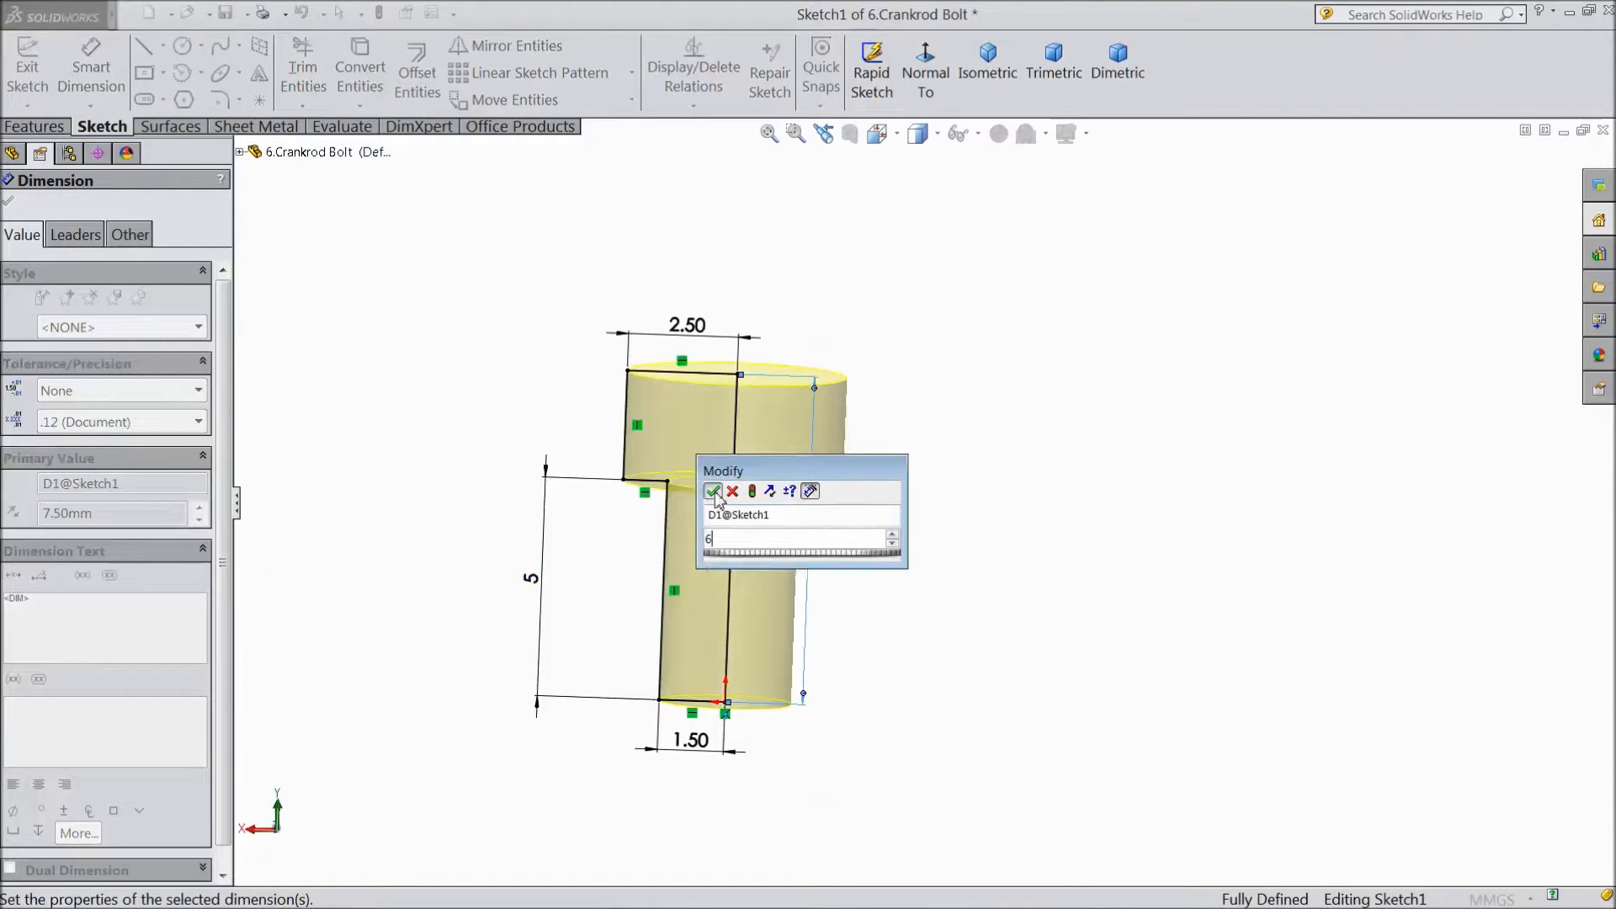
pyautogui.click(715, 491)
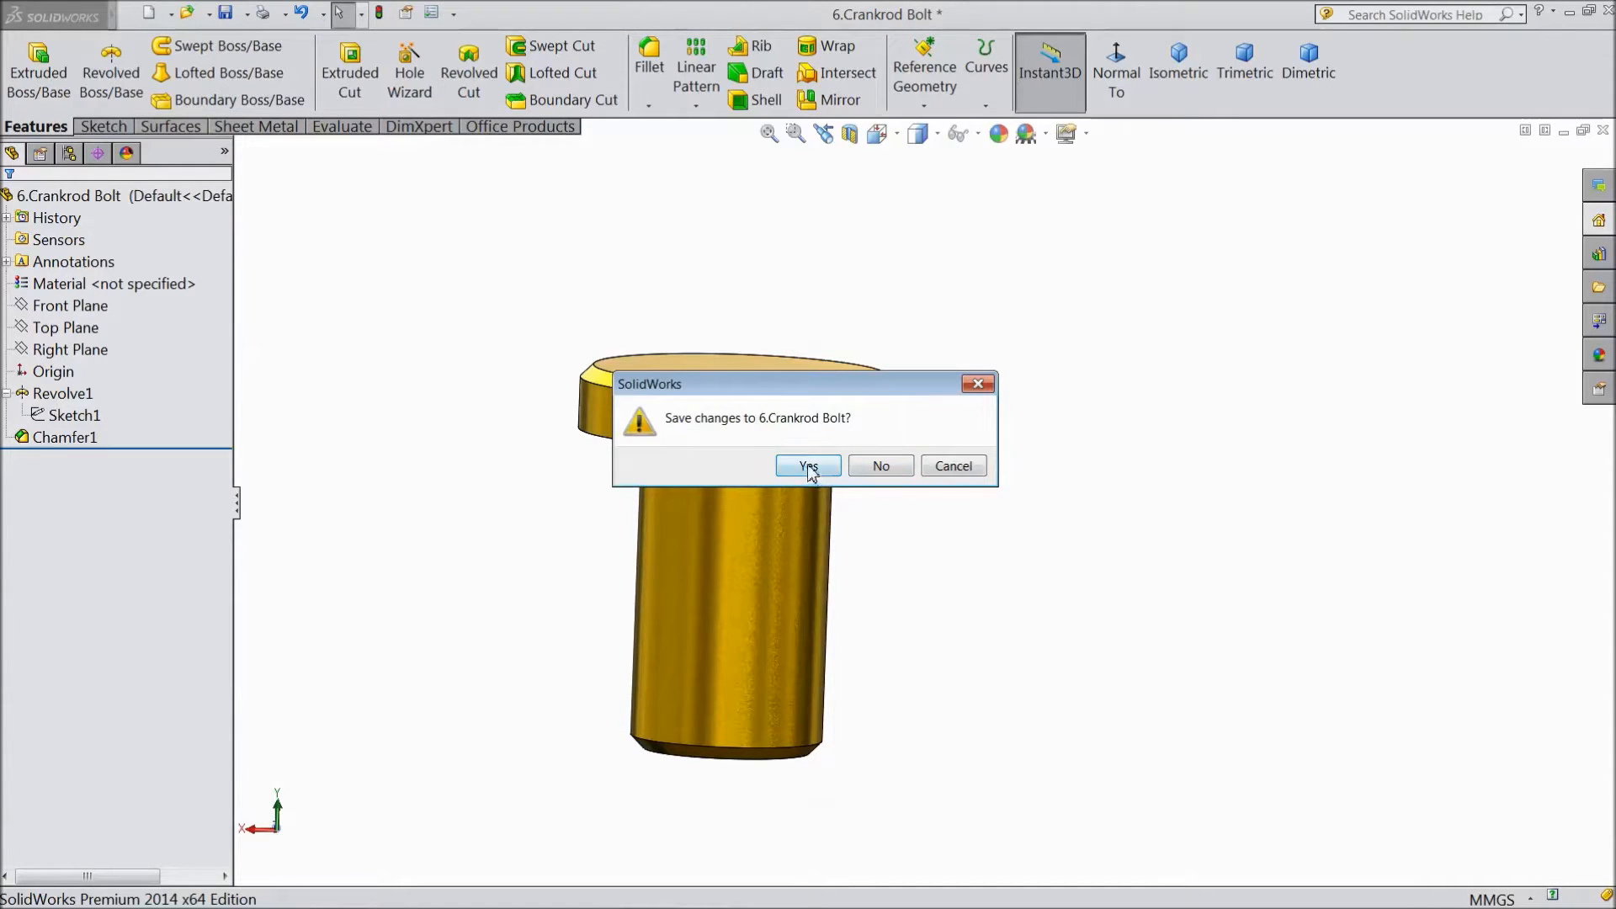
# Save the bolt, rebuild the engine assembly, and place the shortened bolt in it
pyautogui.click(808, 466)
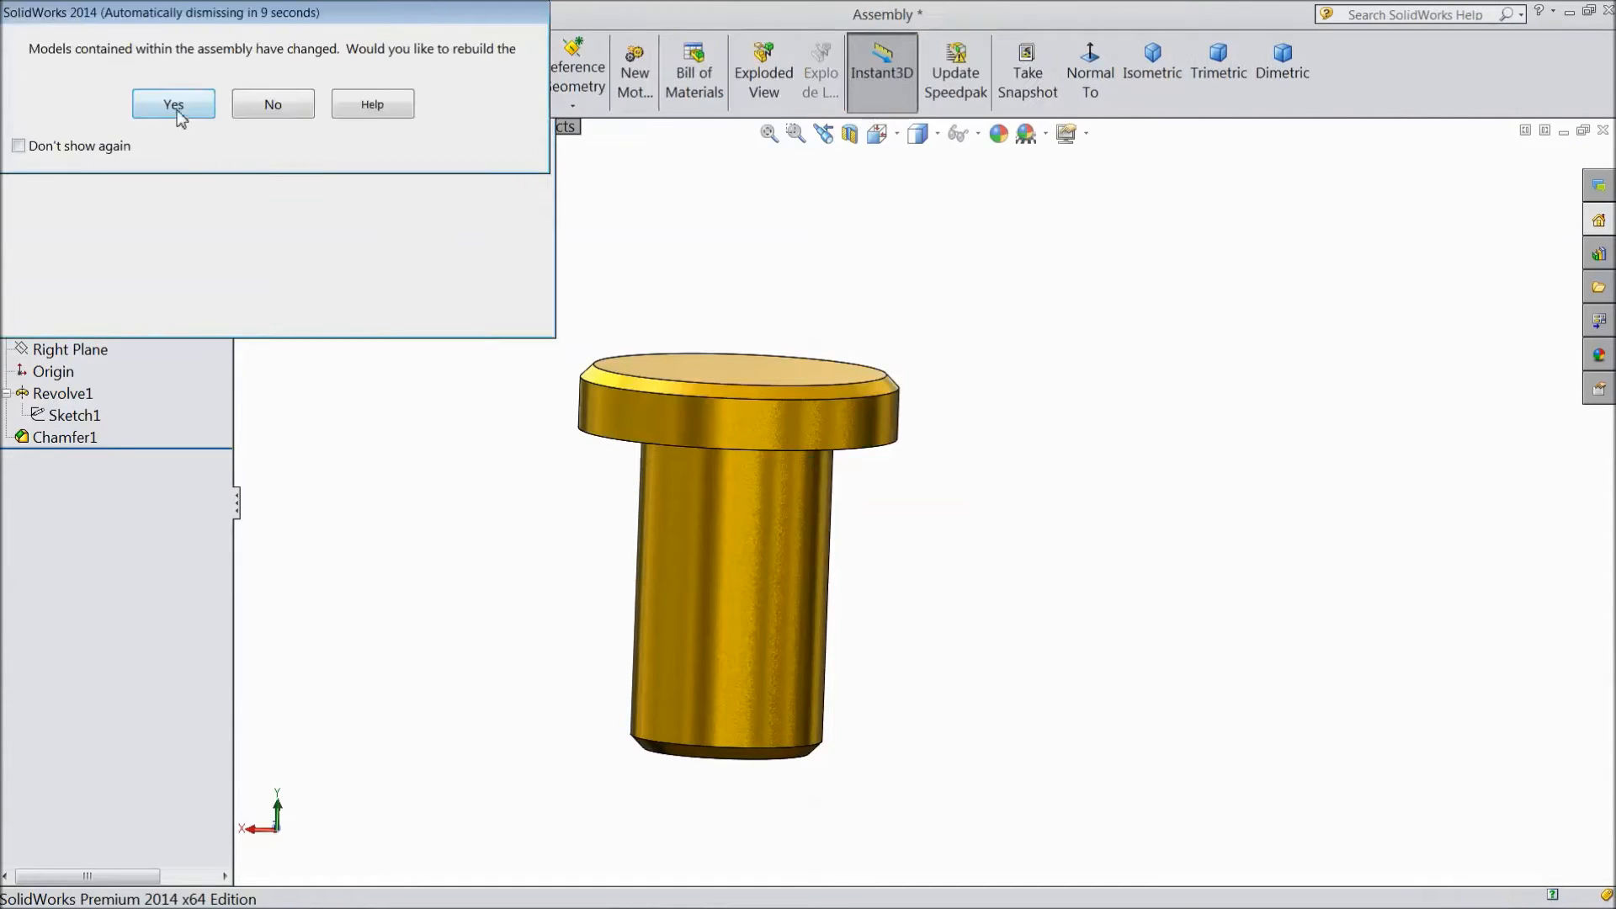
pyautogui.click(173, 104)
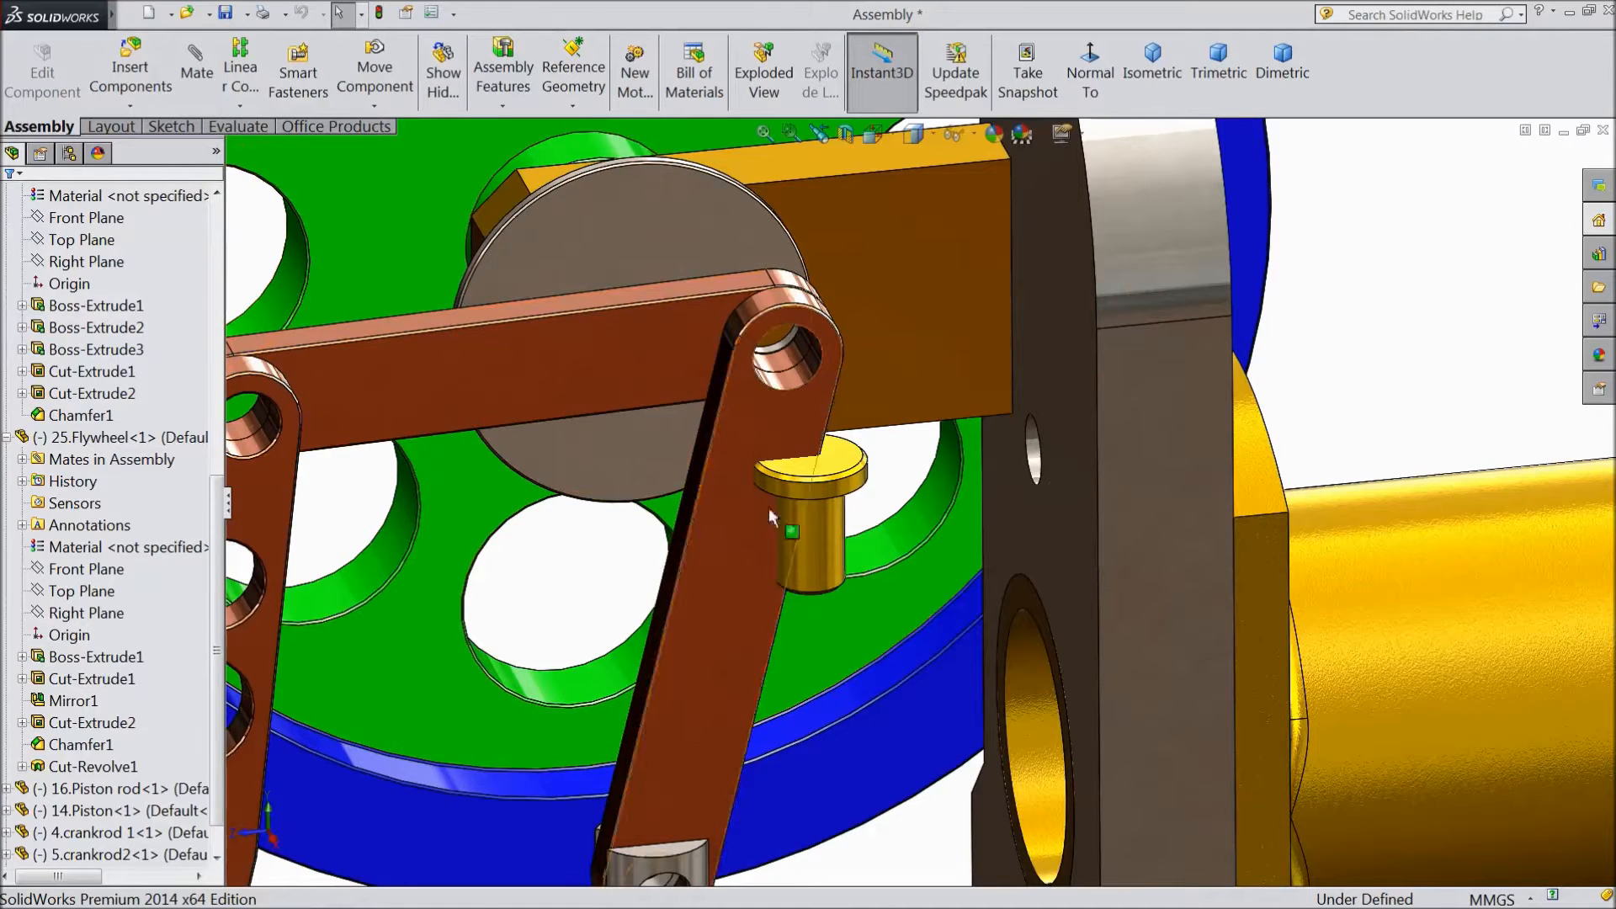
pyautogui.click(101, 875)
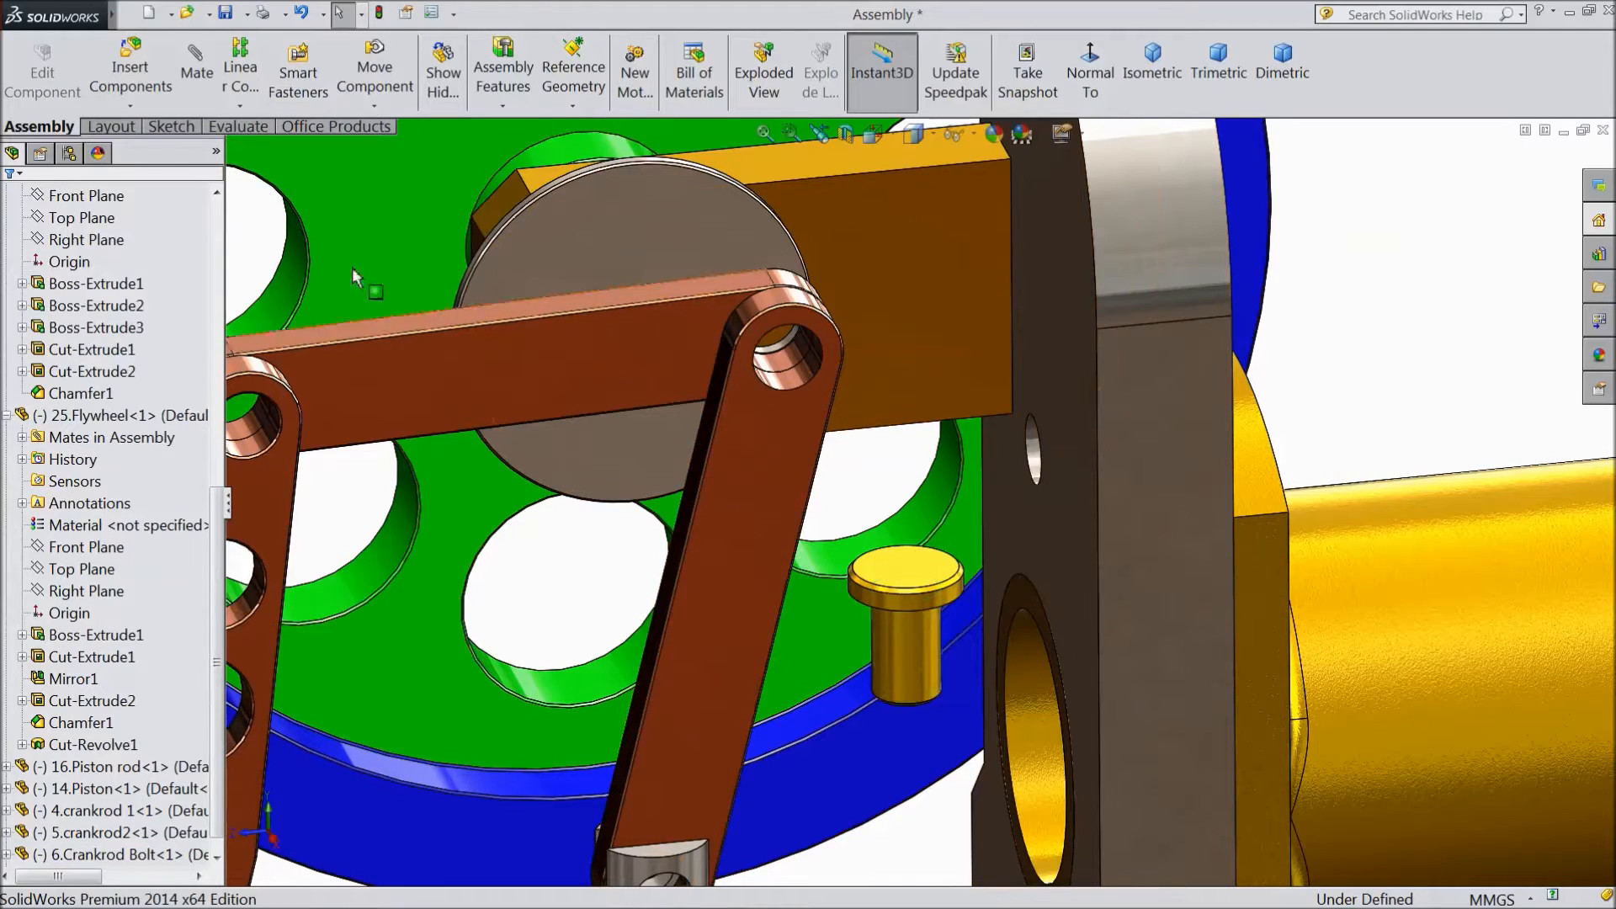
# Mate the bolt concentric with the crank rod hole and its head coincident with the rod
pyautogui.click(195, 67)
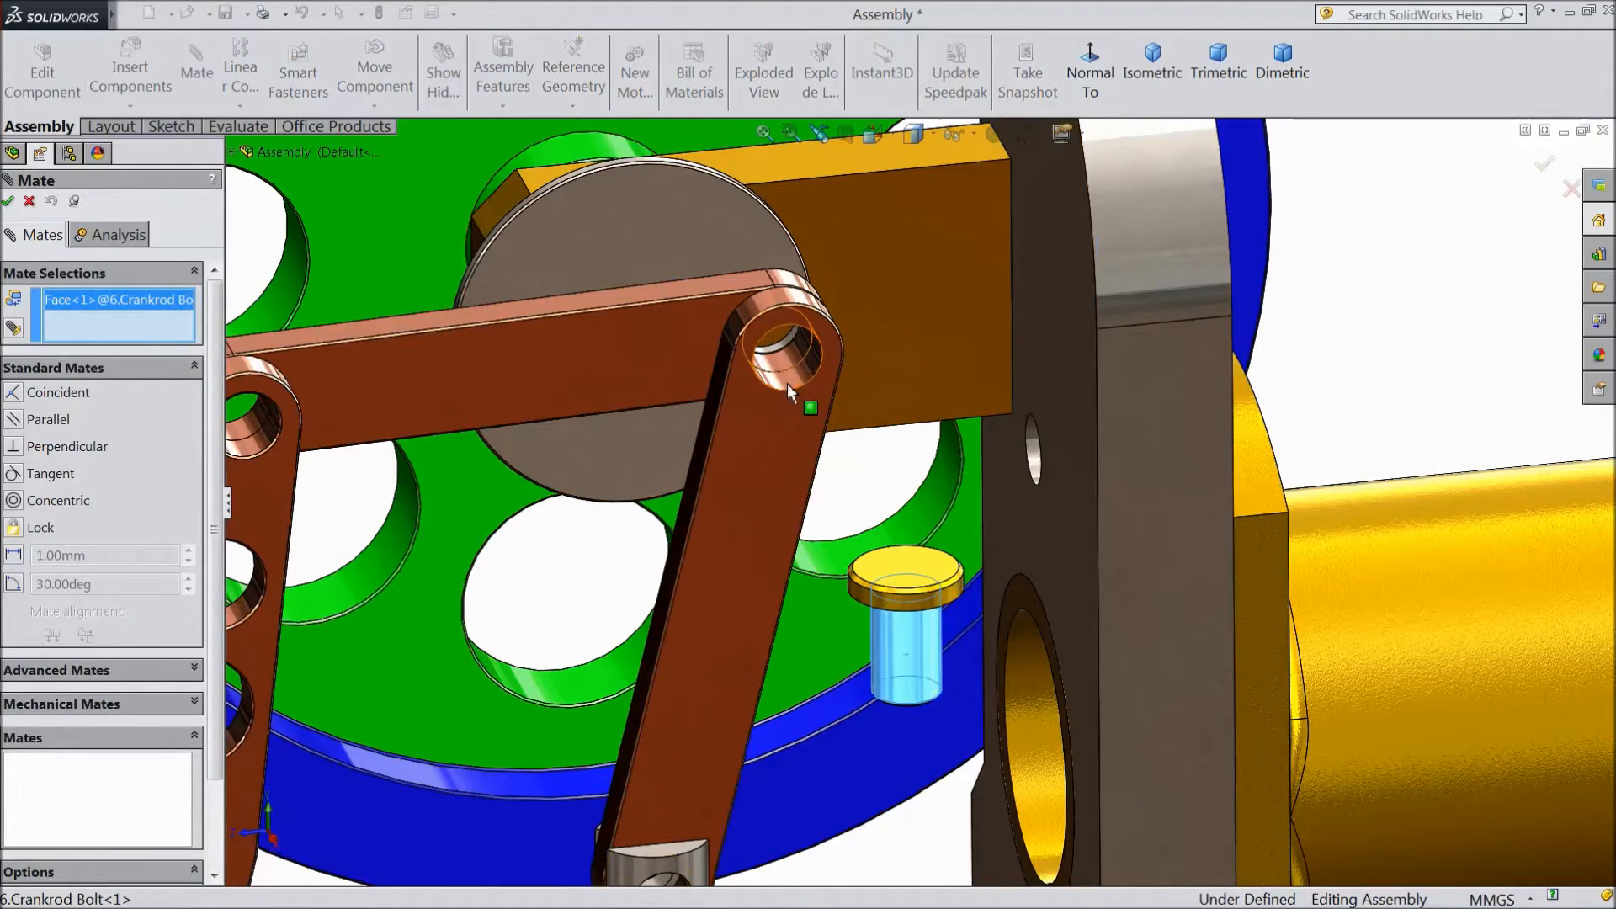
pyautogui.click(786, 367)
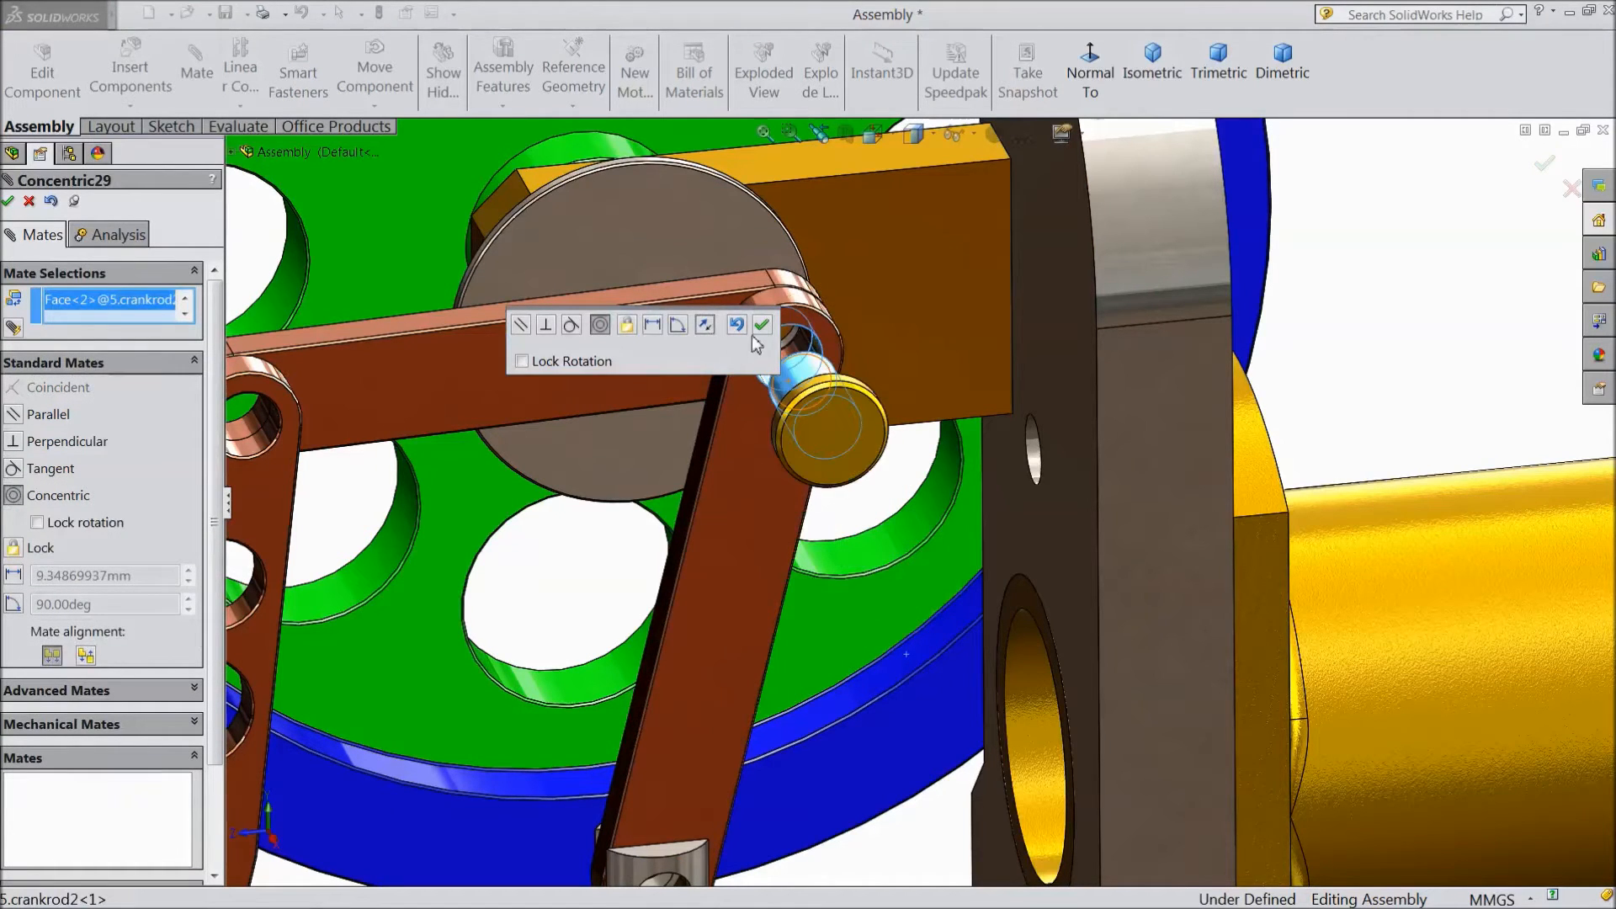
pyautogui.click(762, 324)
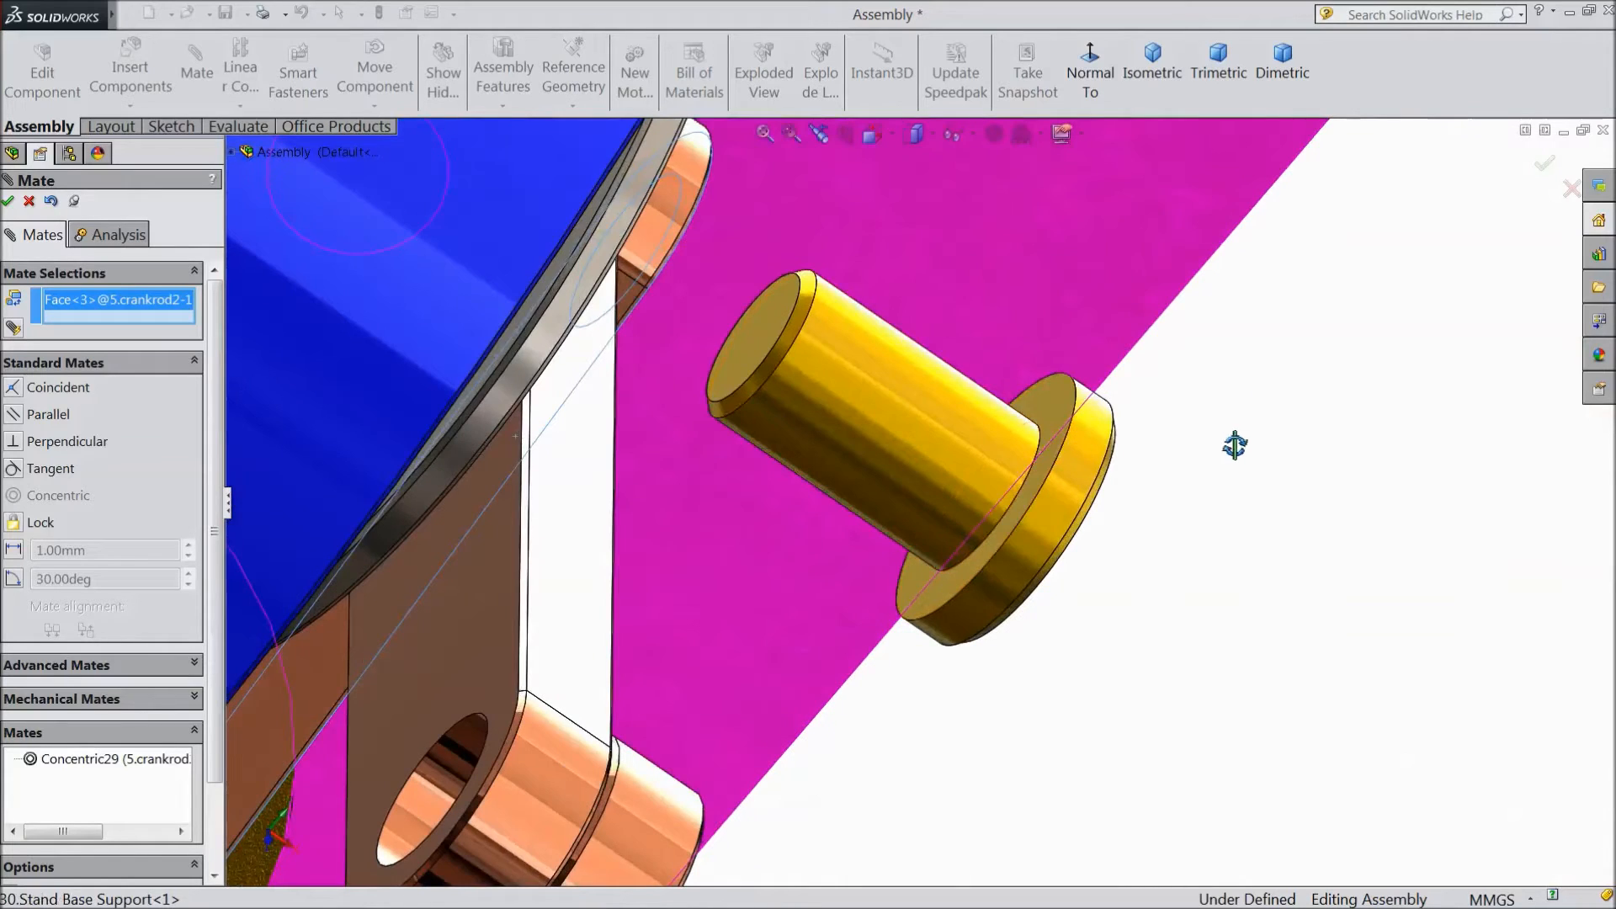
pyautogui.click(1053, 413)
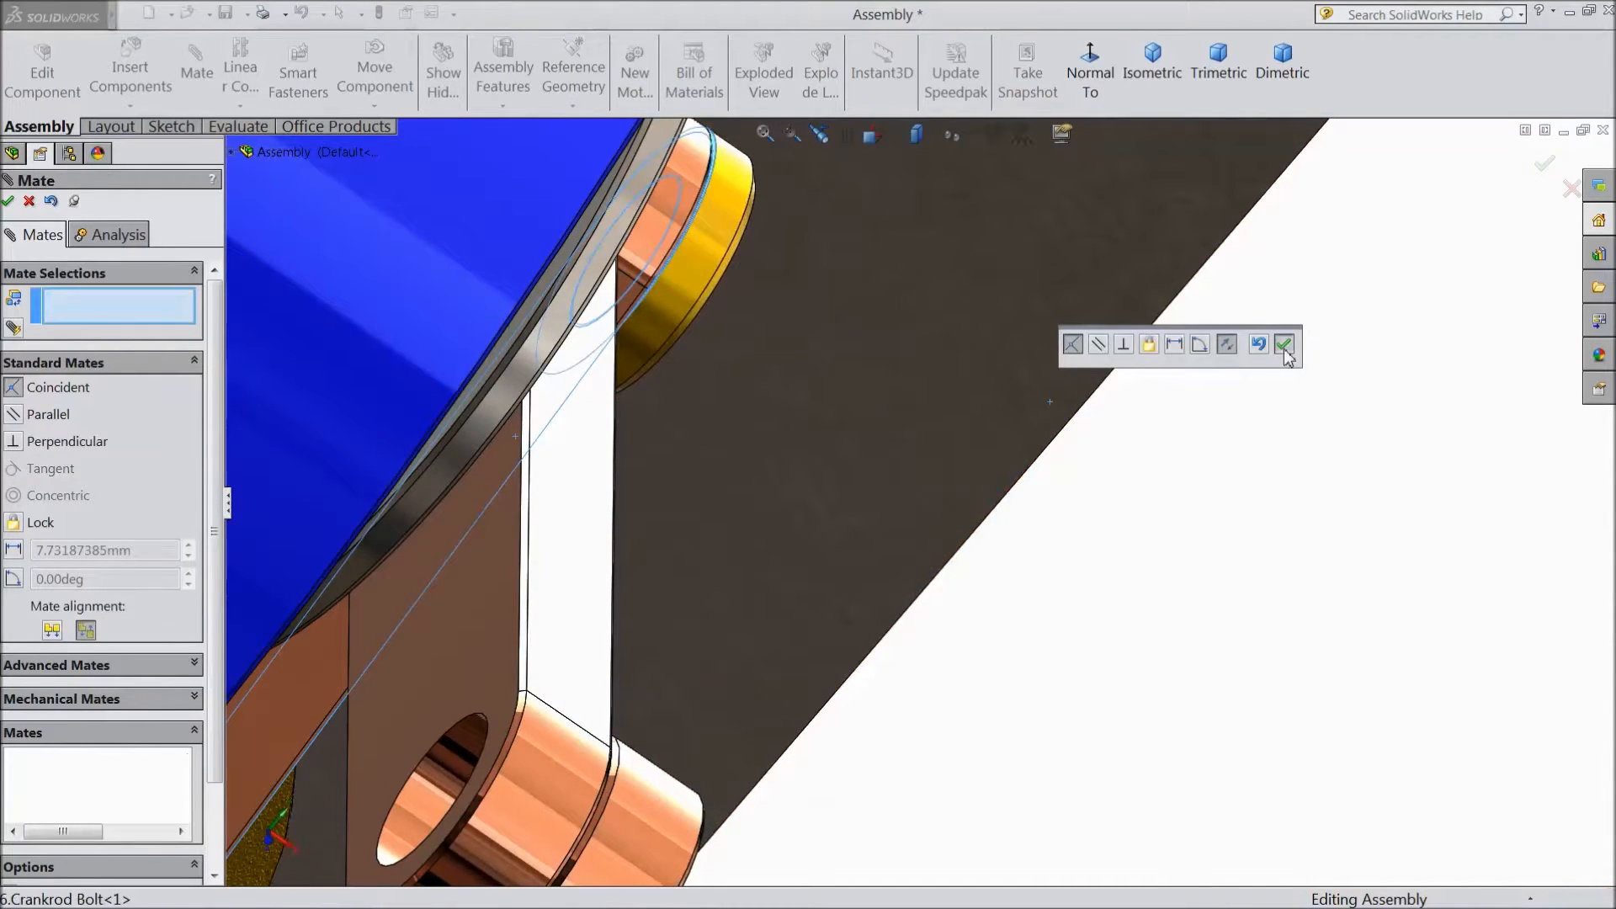
pyautogui.click(1284, 344)
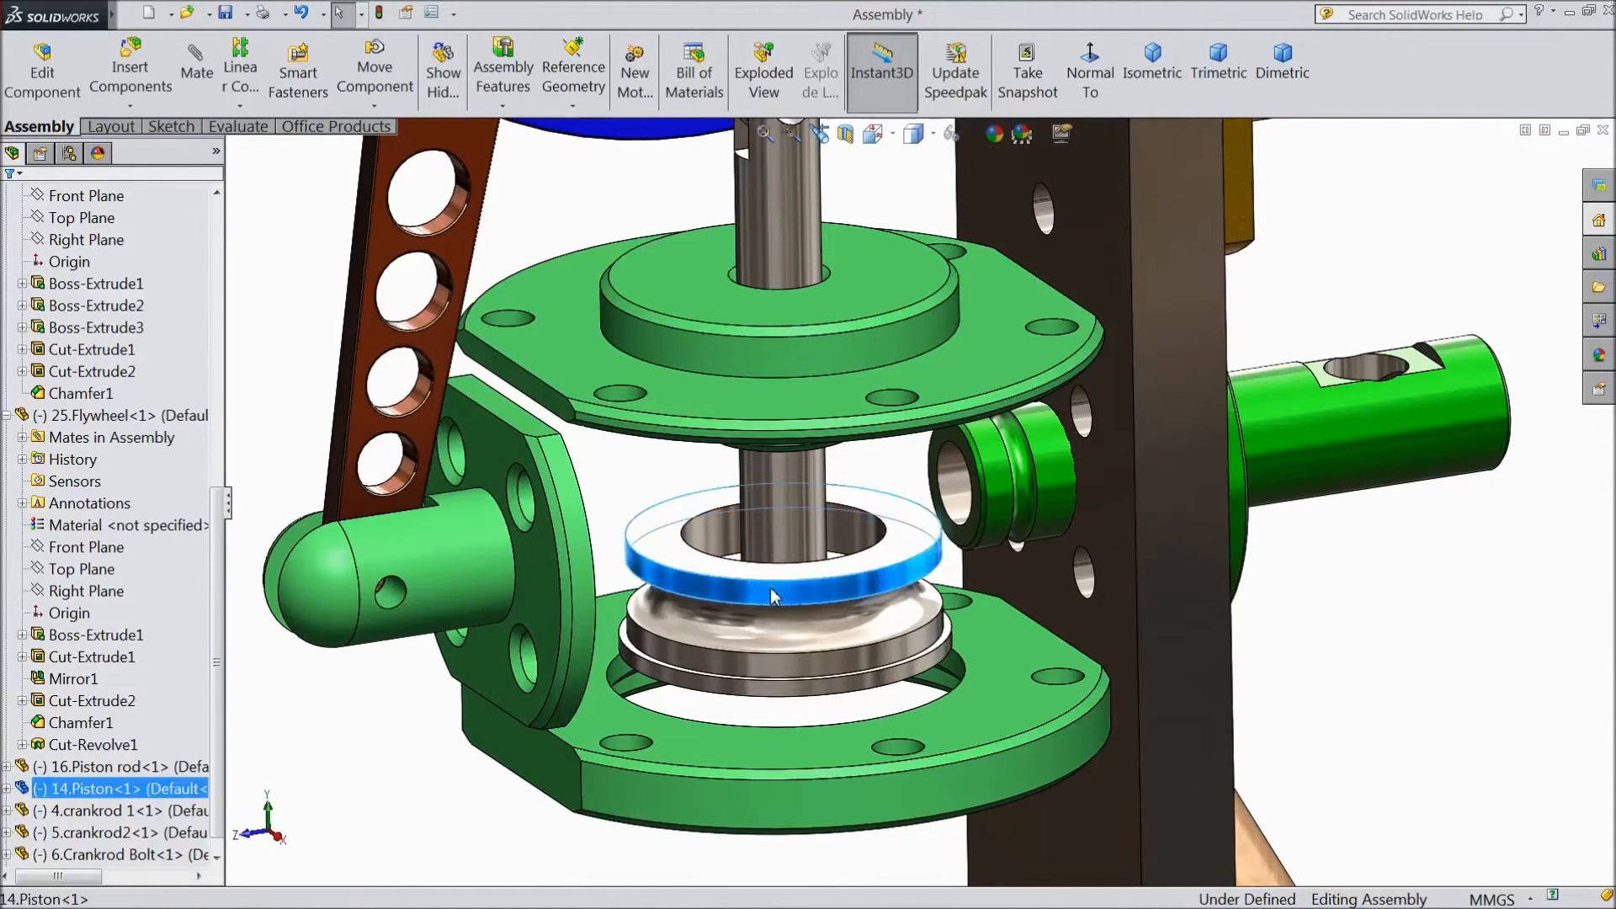
pyautogui.moveTo(798, 611)
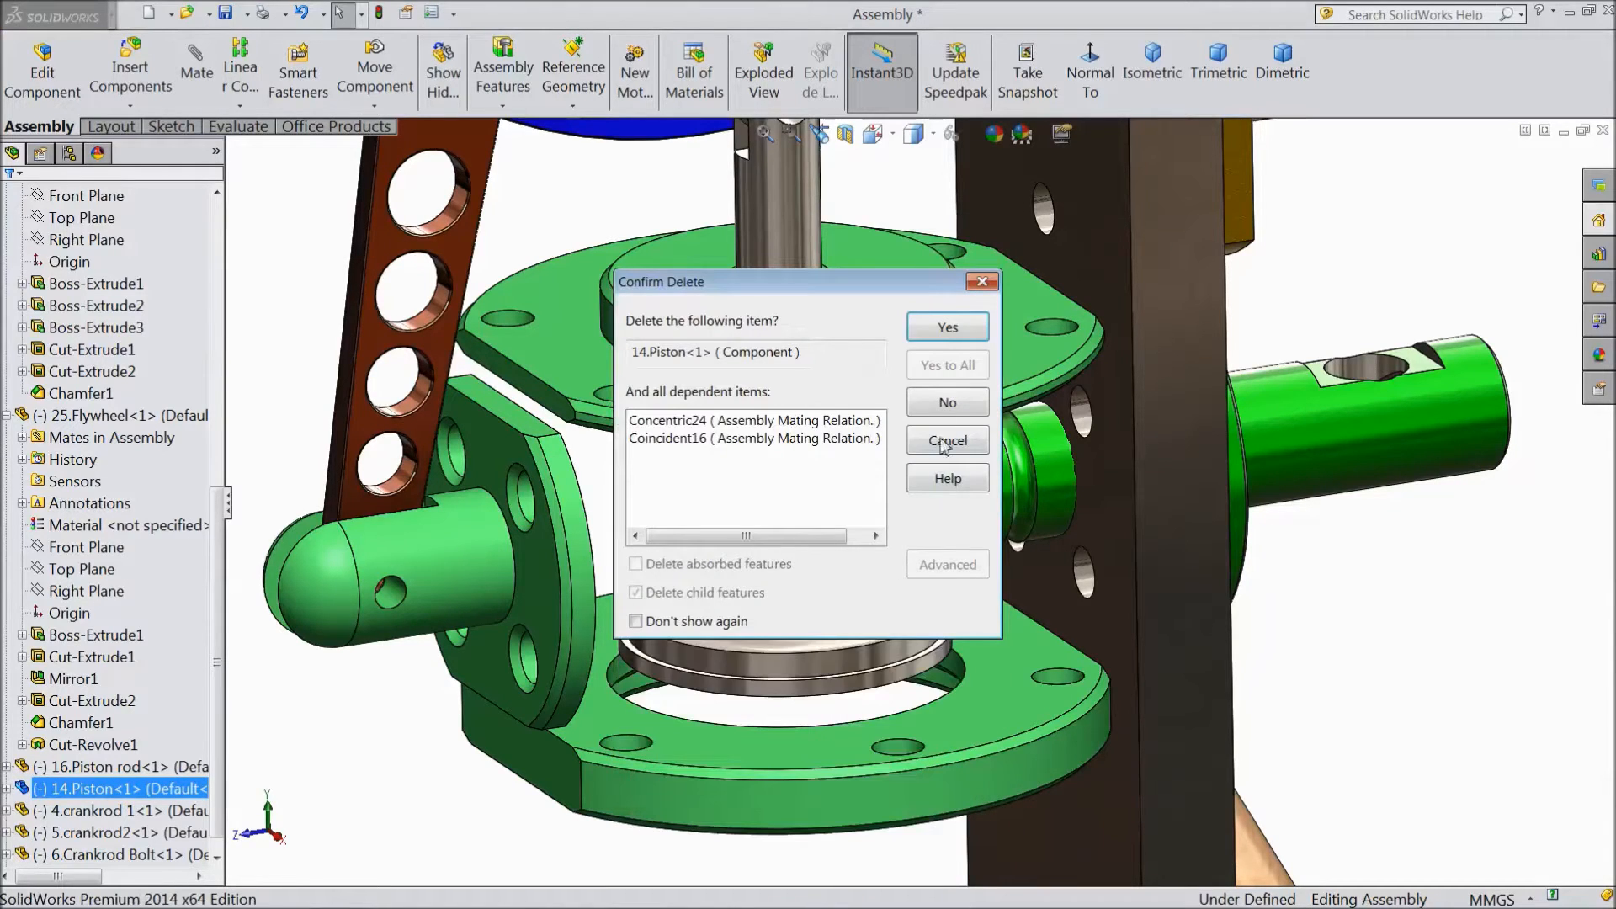
# Confirm deleting 14.Piston along with its dependent mates
pyautogui.click(947, 326)
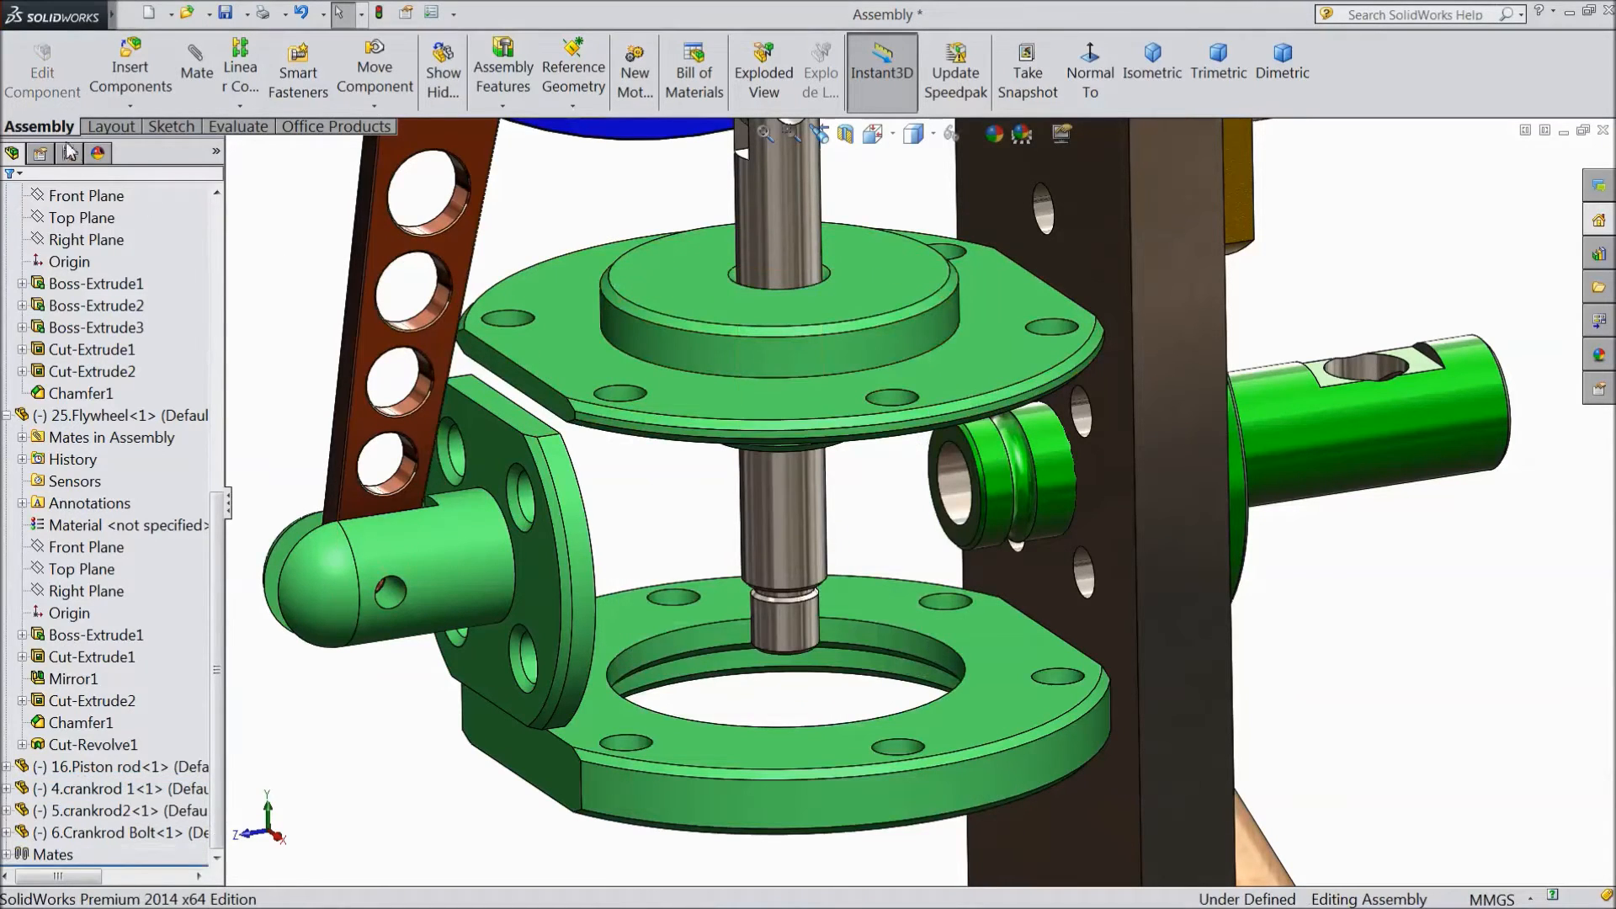
# Insert 14.Piston from disk and place it below the cylinder
pyautogui.click(129, 66)
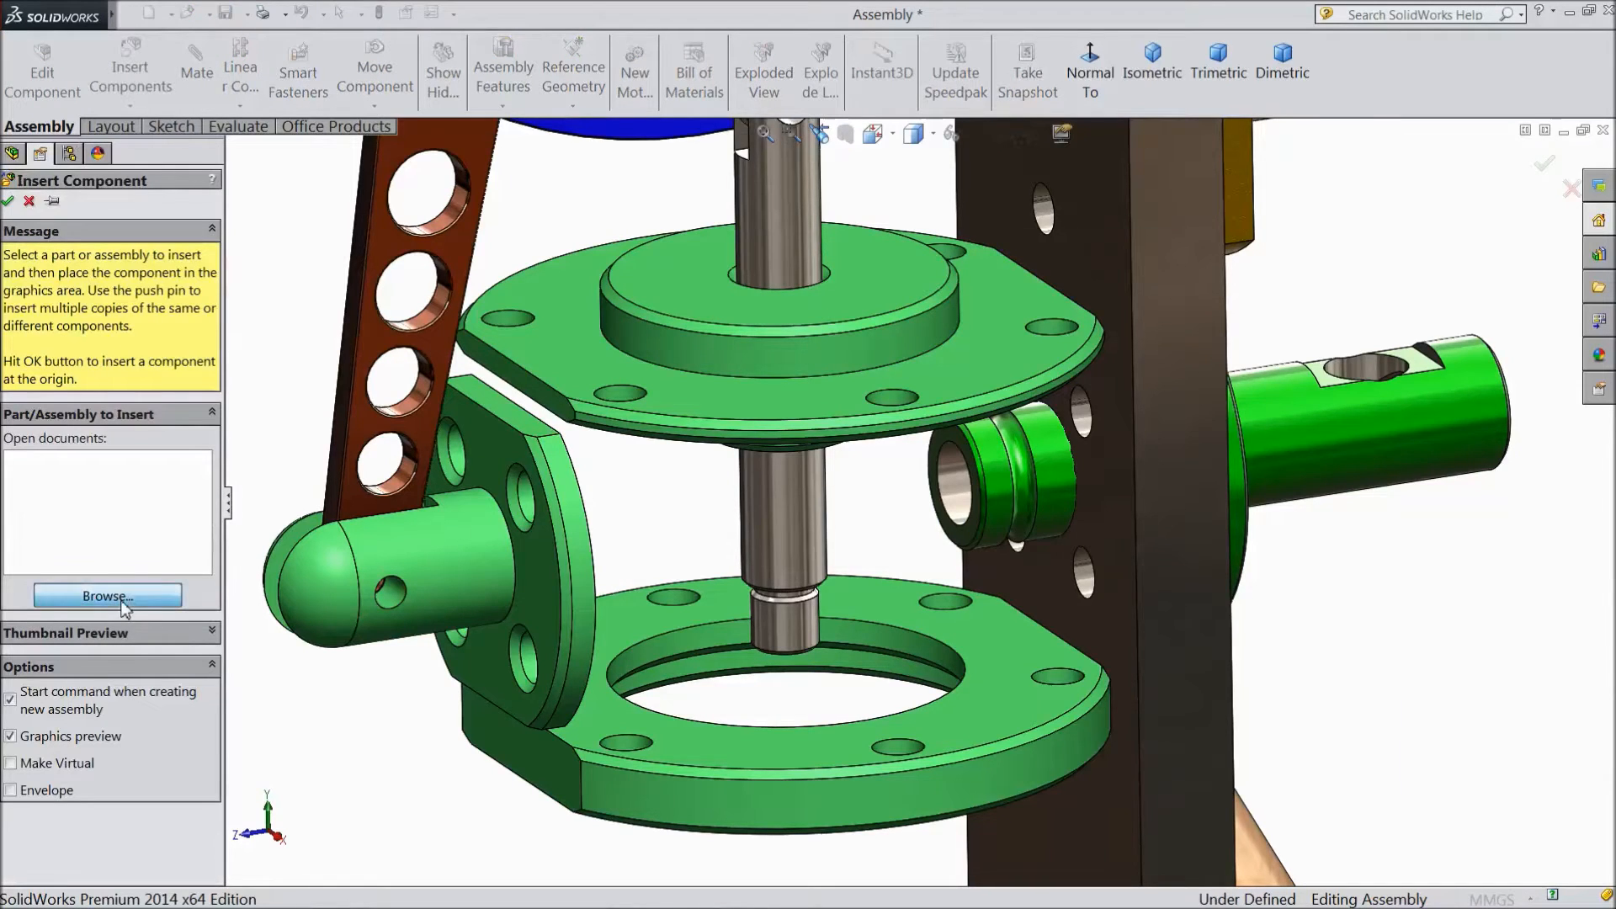
pyautogui.click(107, 596)
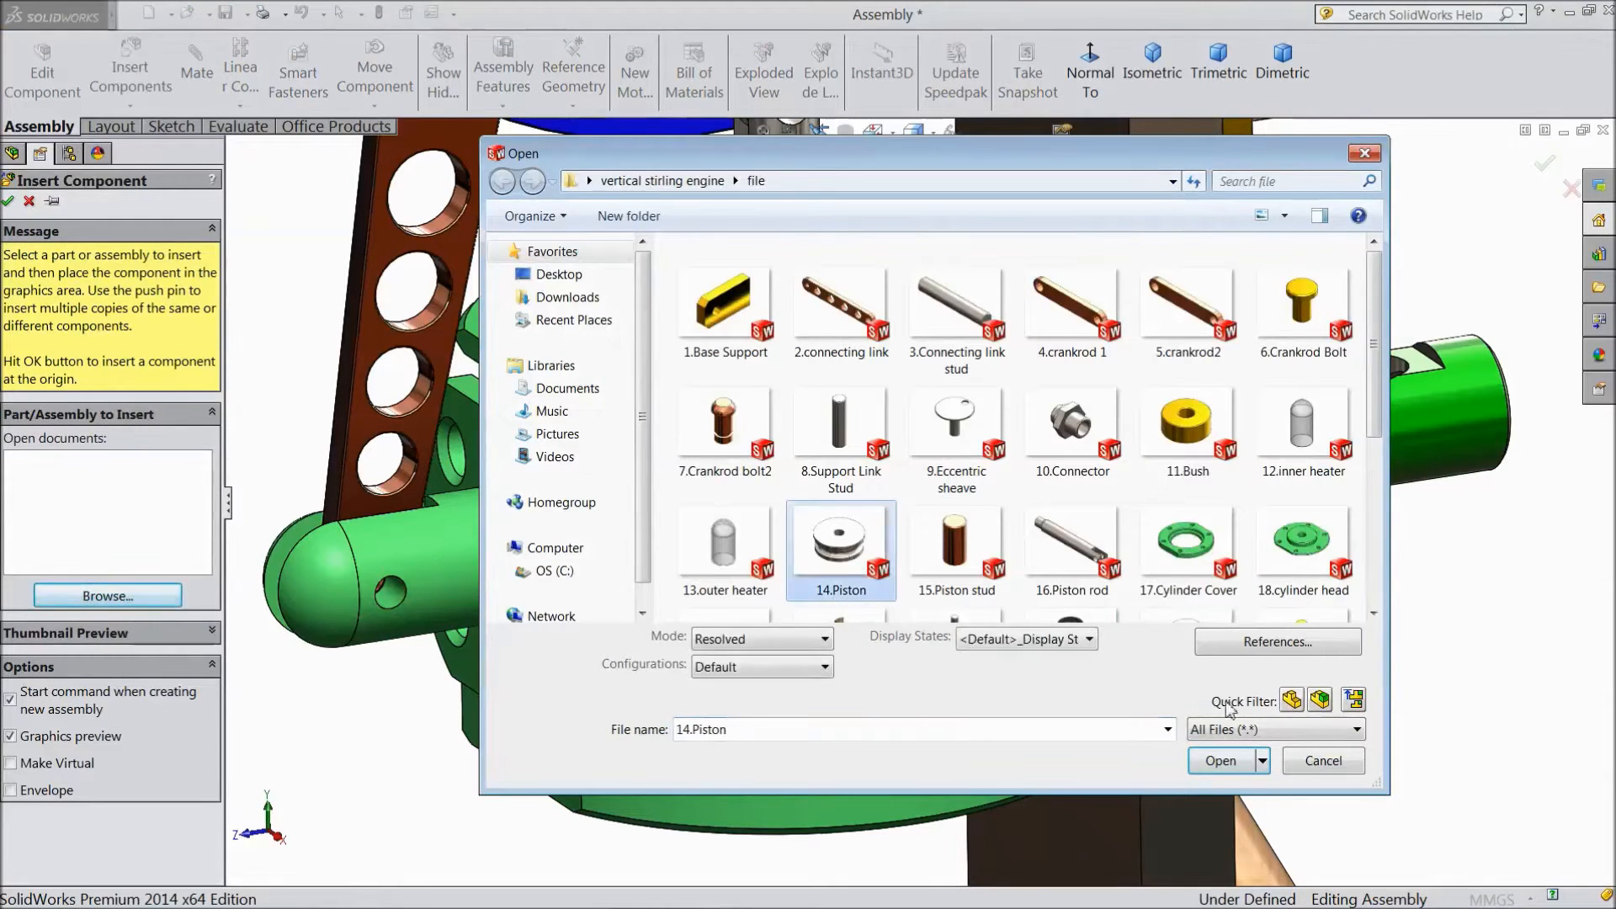
pyautogui.click(1221, 760)
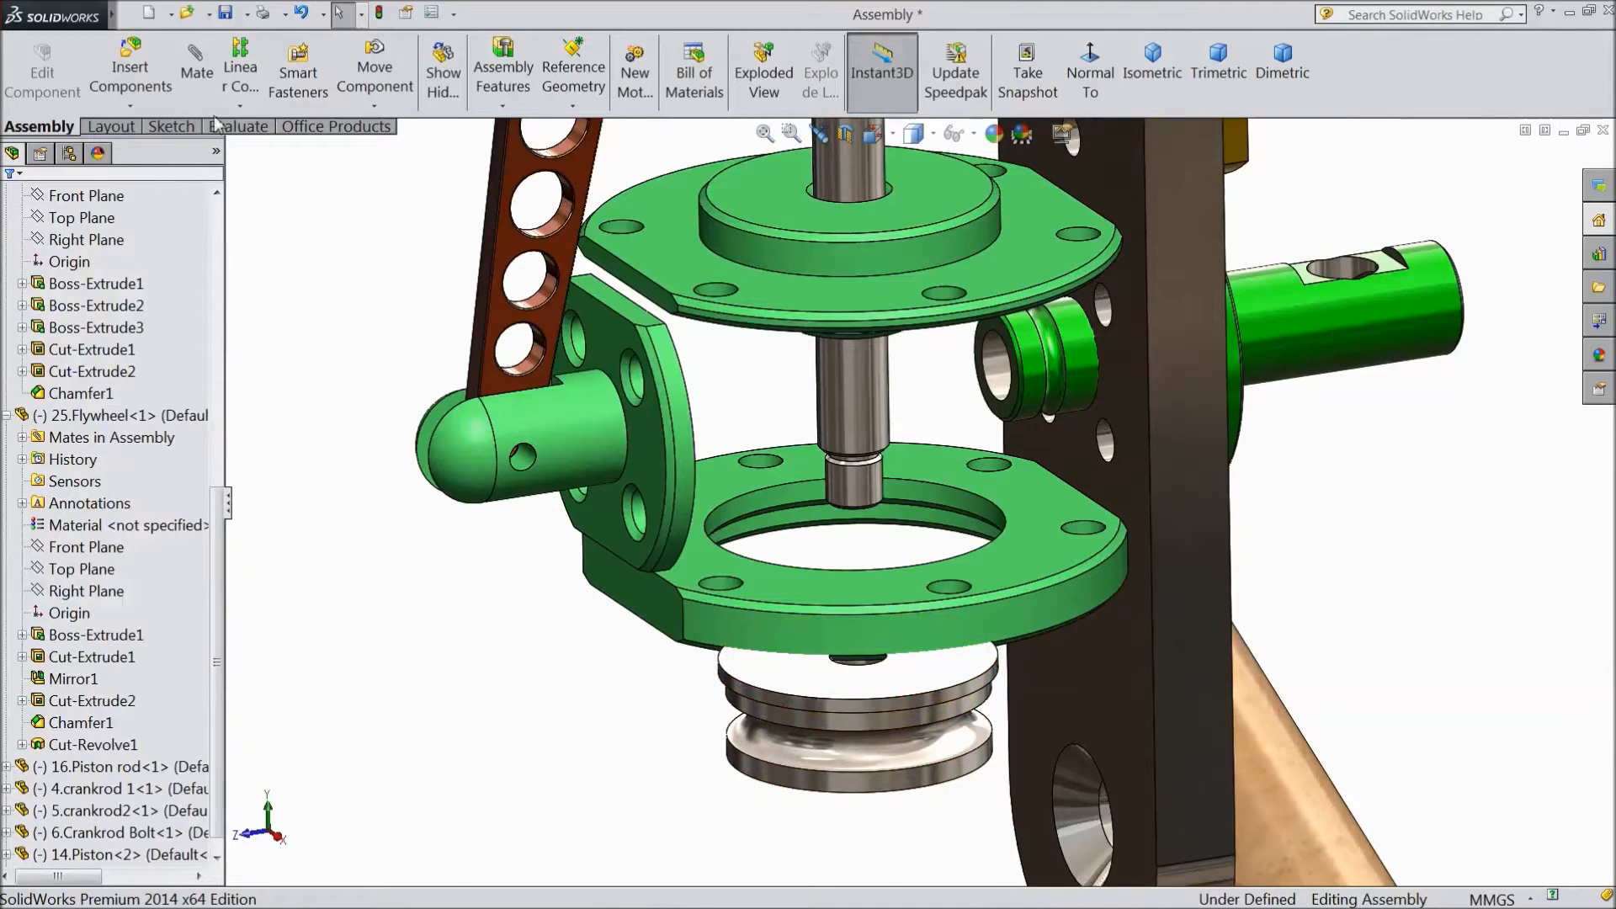
pyautogui.click(194, 59)
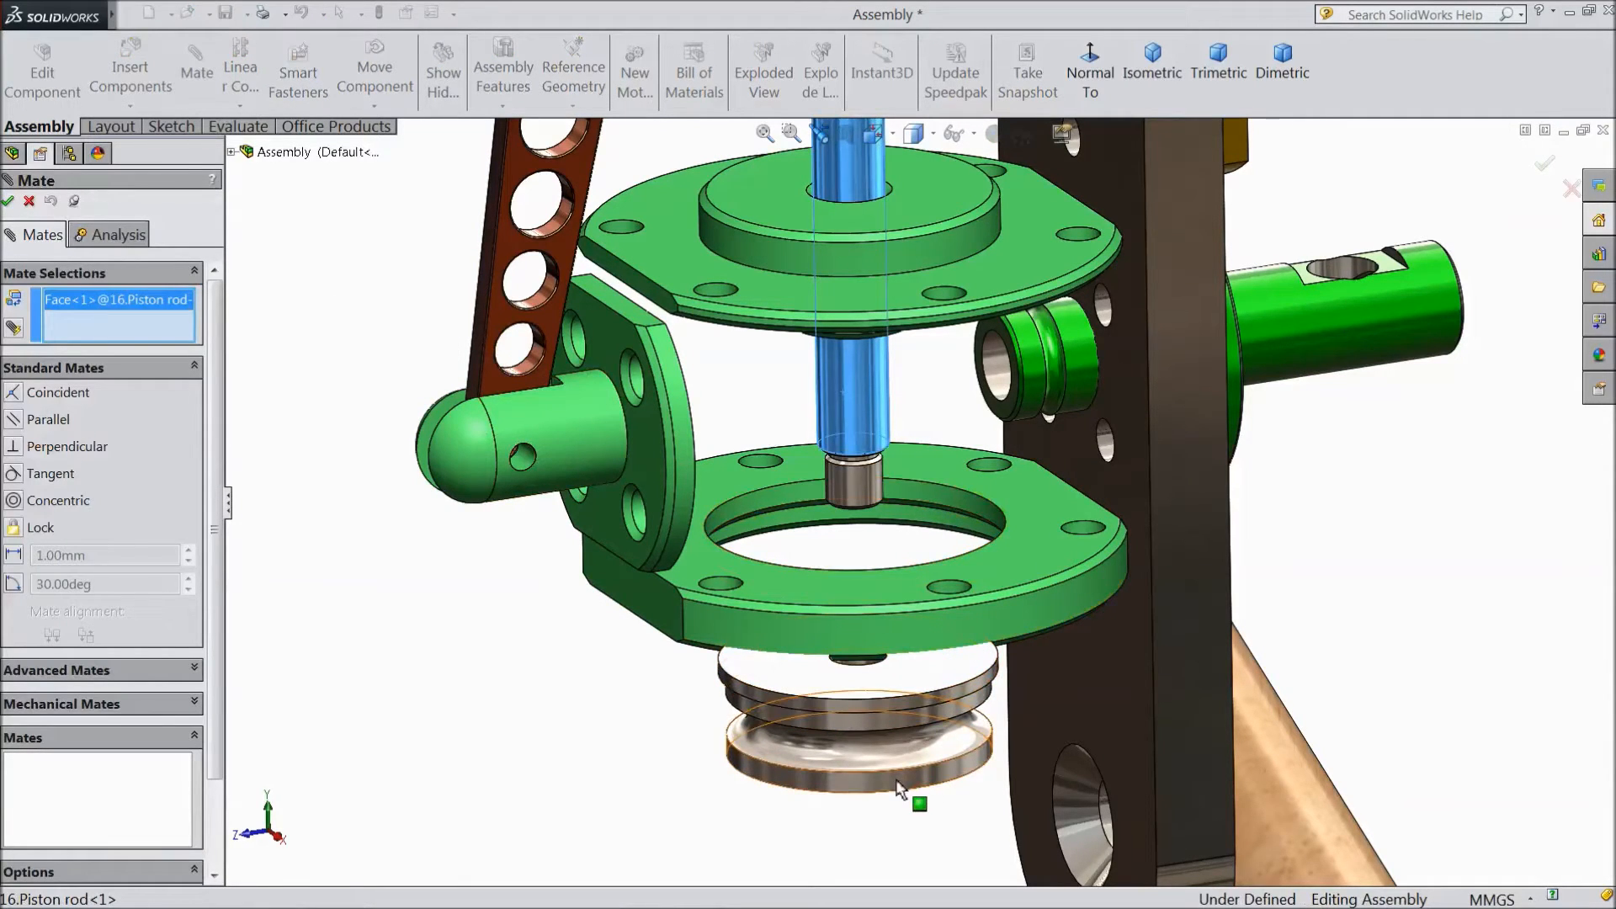
# Mate the new piston concentric with the piston rod and select the rod's end face
pyautogui.click(889, 765)
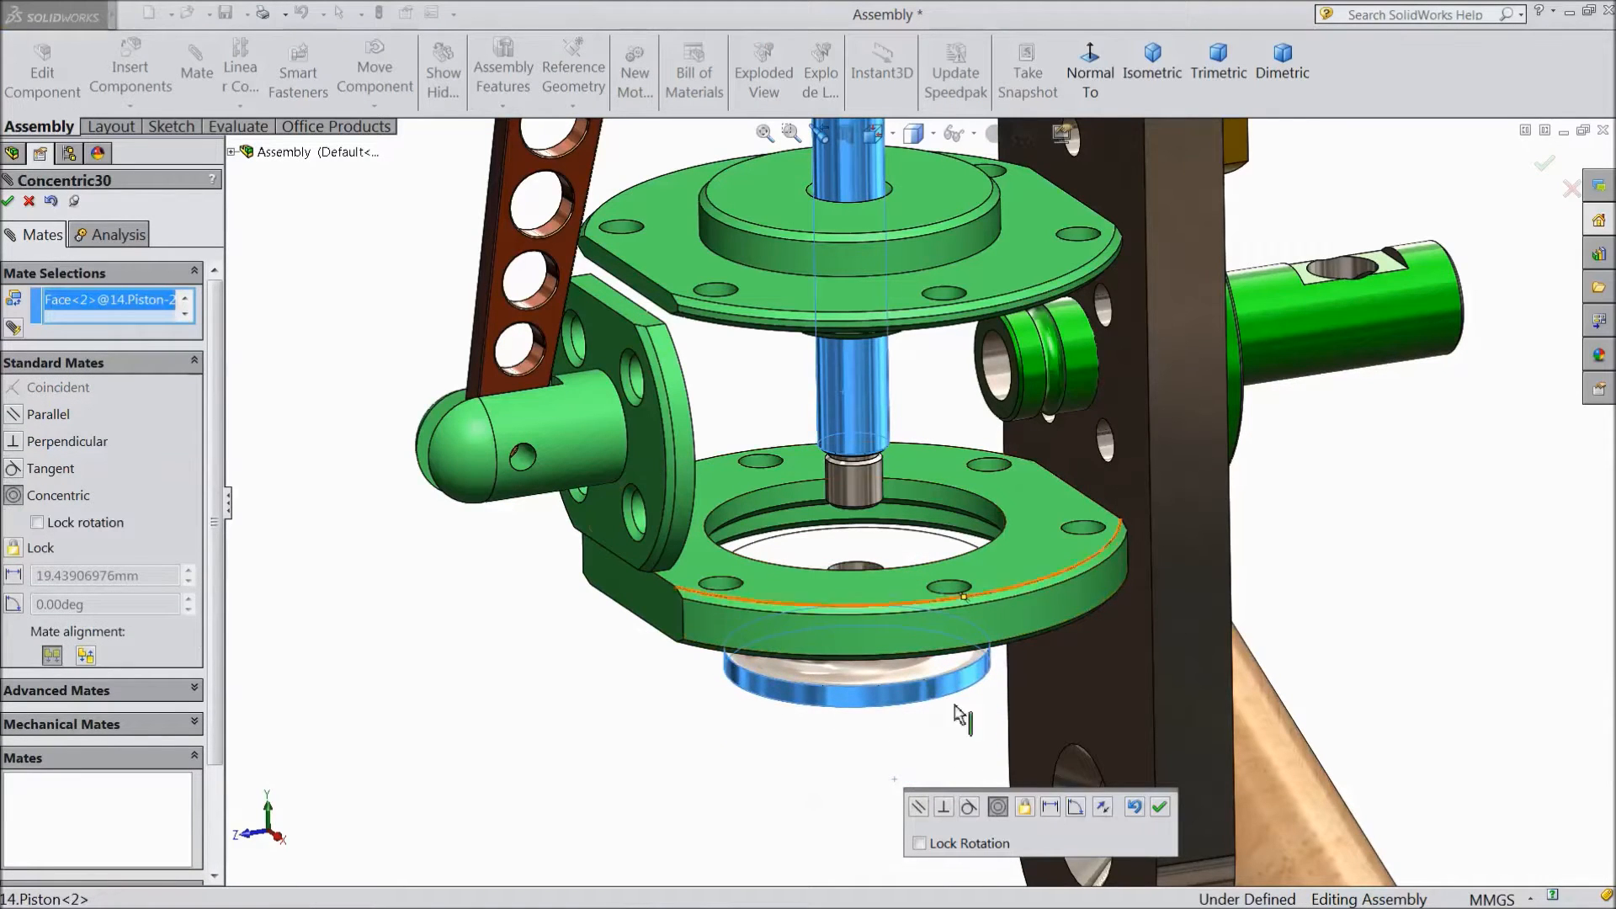
pyautogui.click(1163, 809)
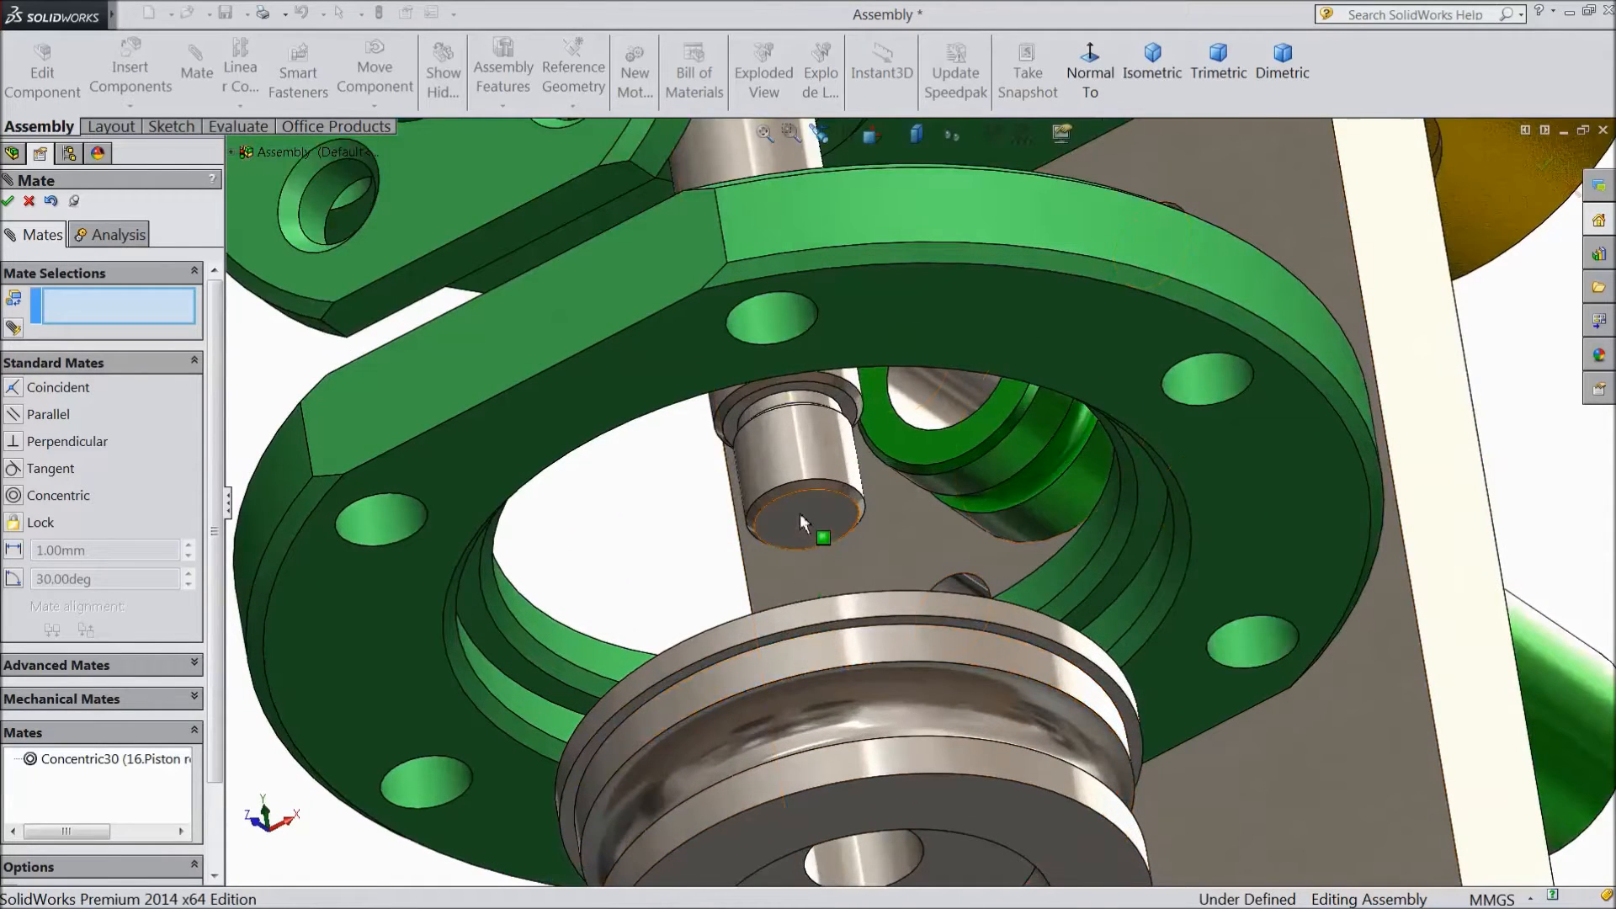
pyautogui.click(805, 527)
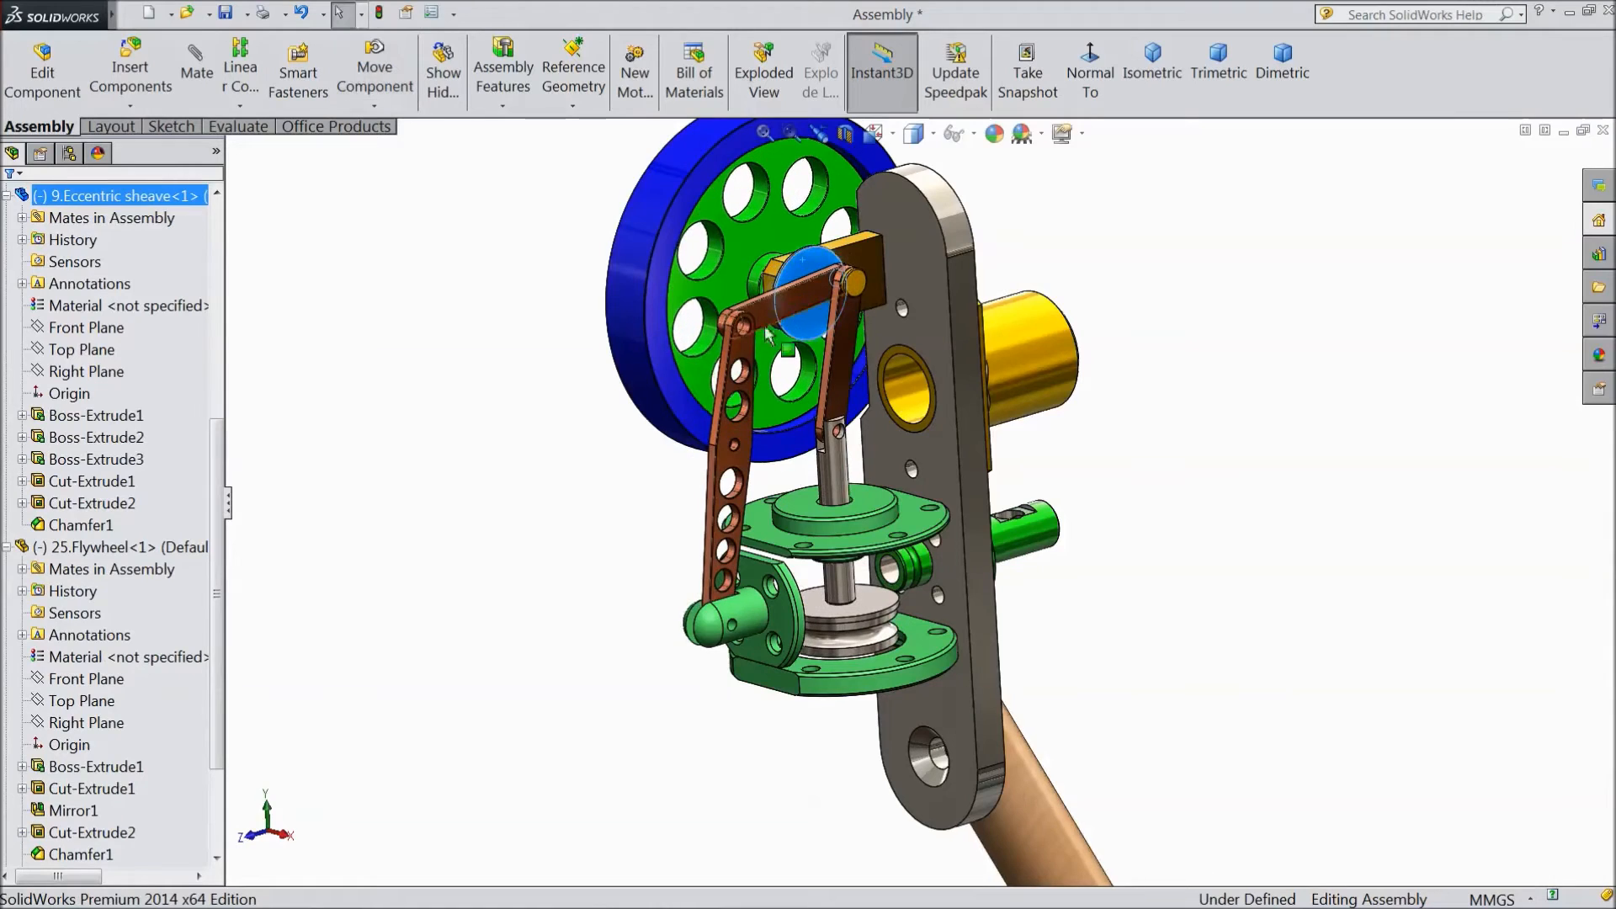
pyautogui.click(131, 66)
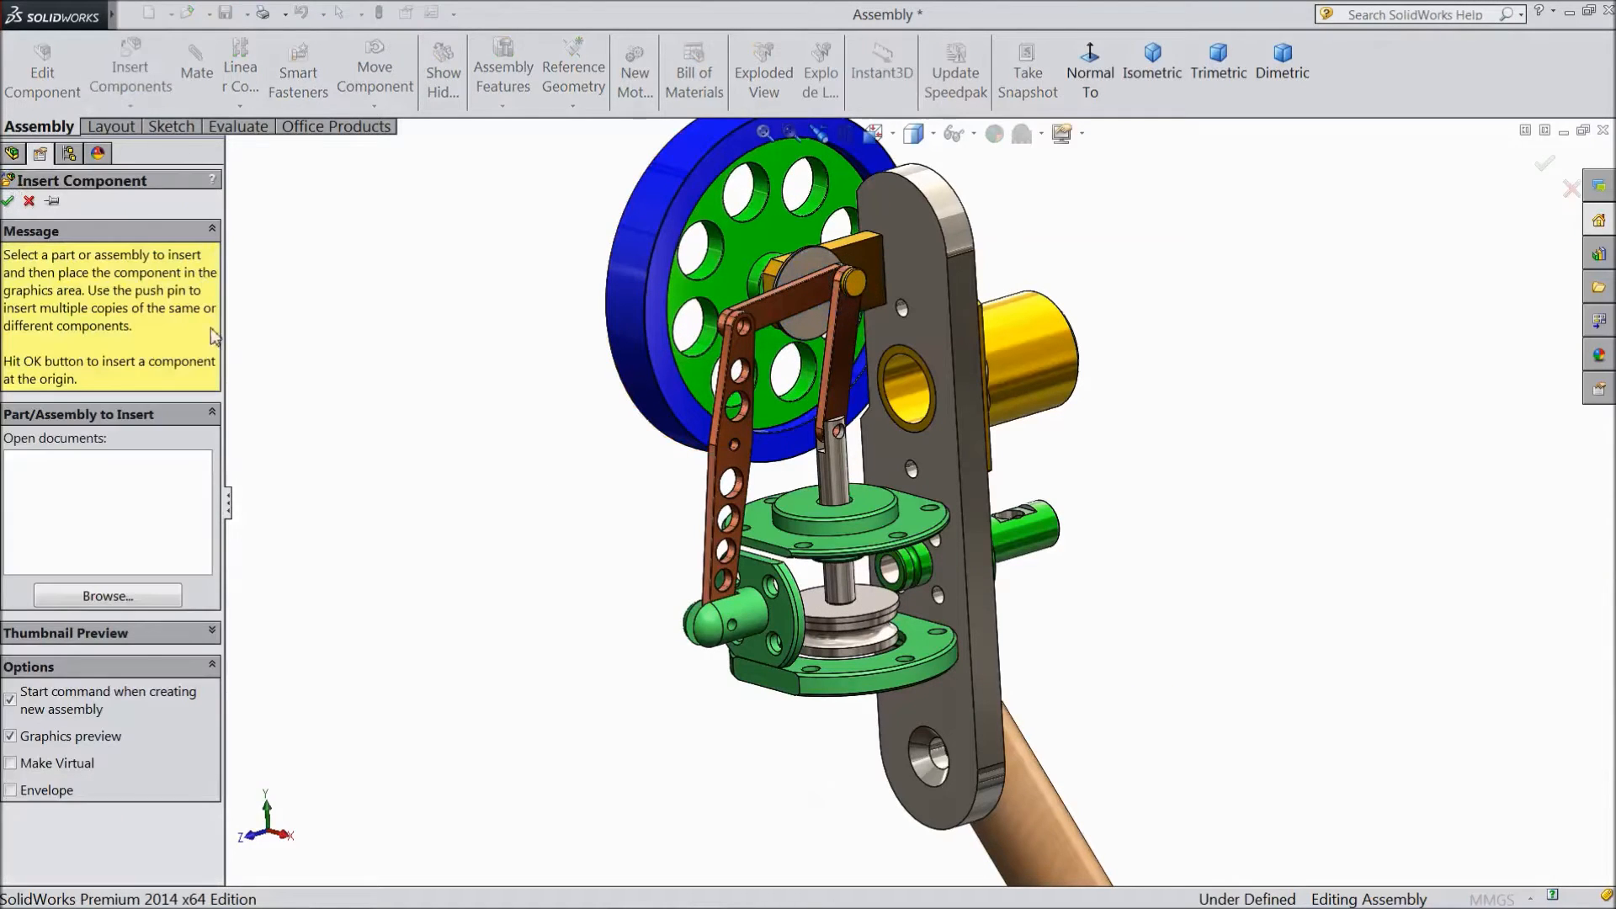
# Browse for 12.inner heater and place it below the piston and cylinder
pyautogui.click(107, 596)
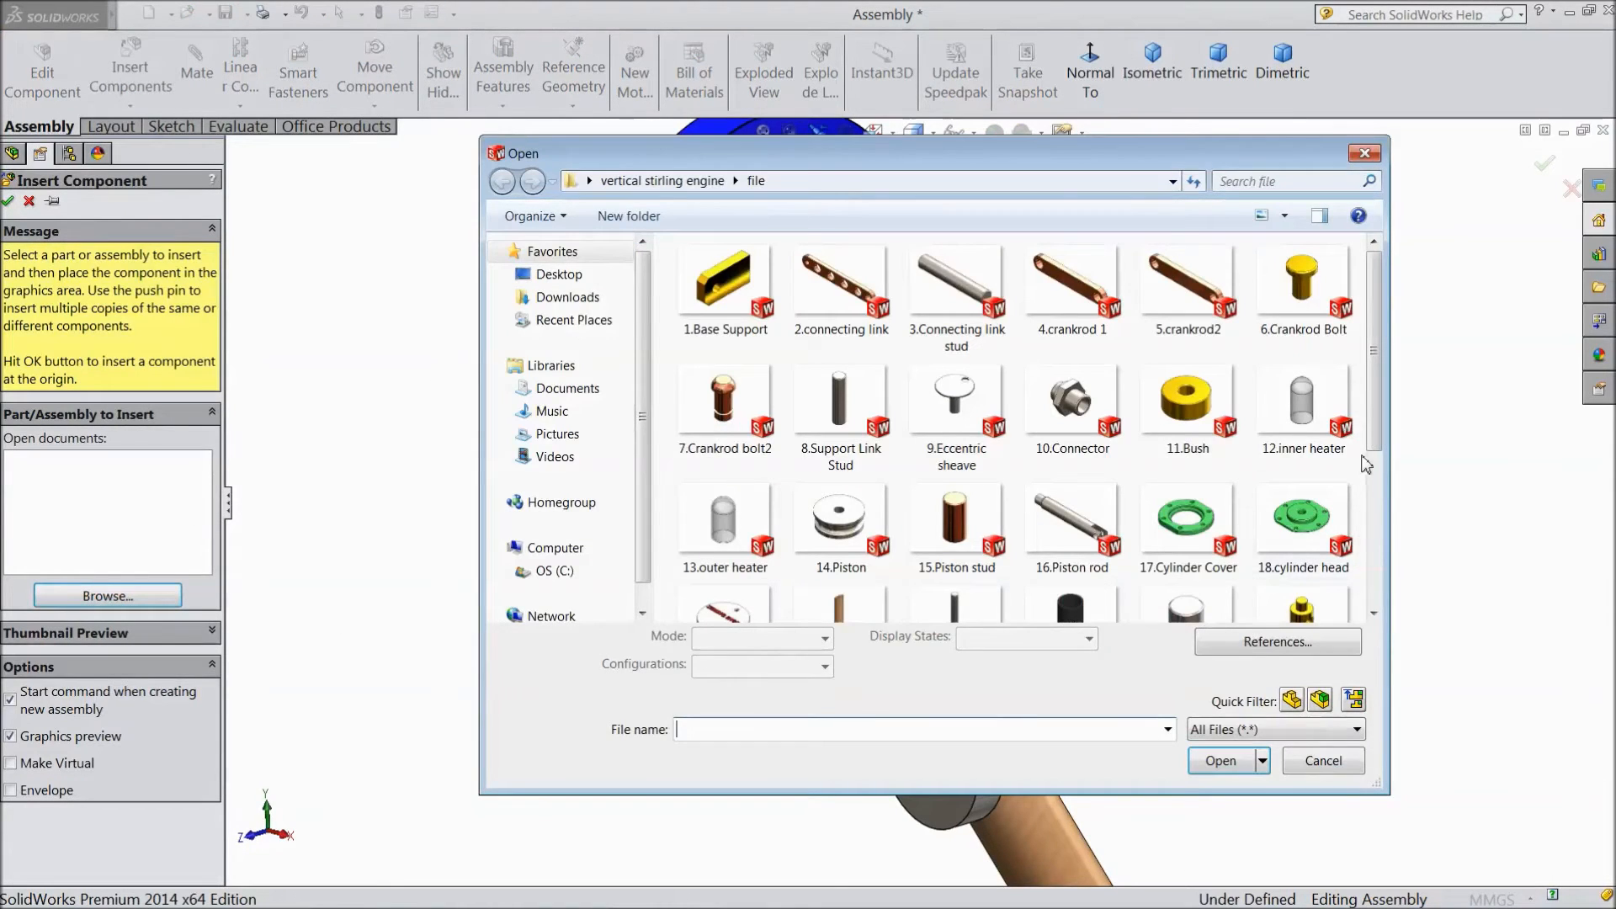
pyautogui.click(1303, 401)
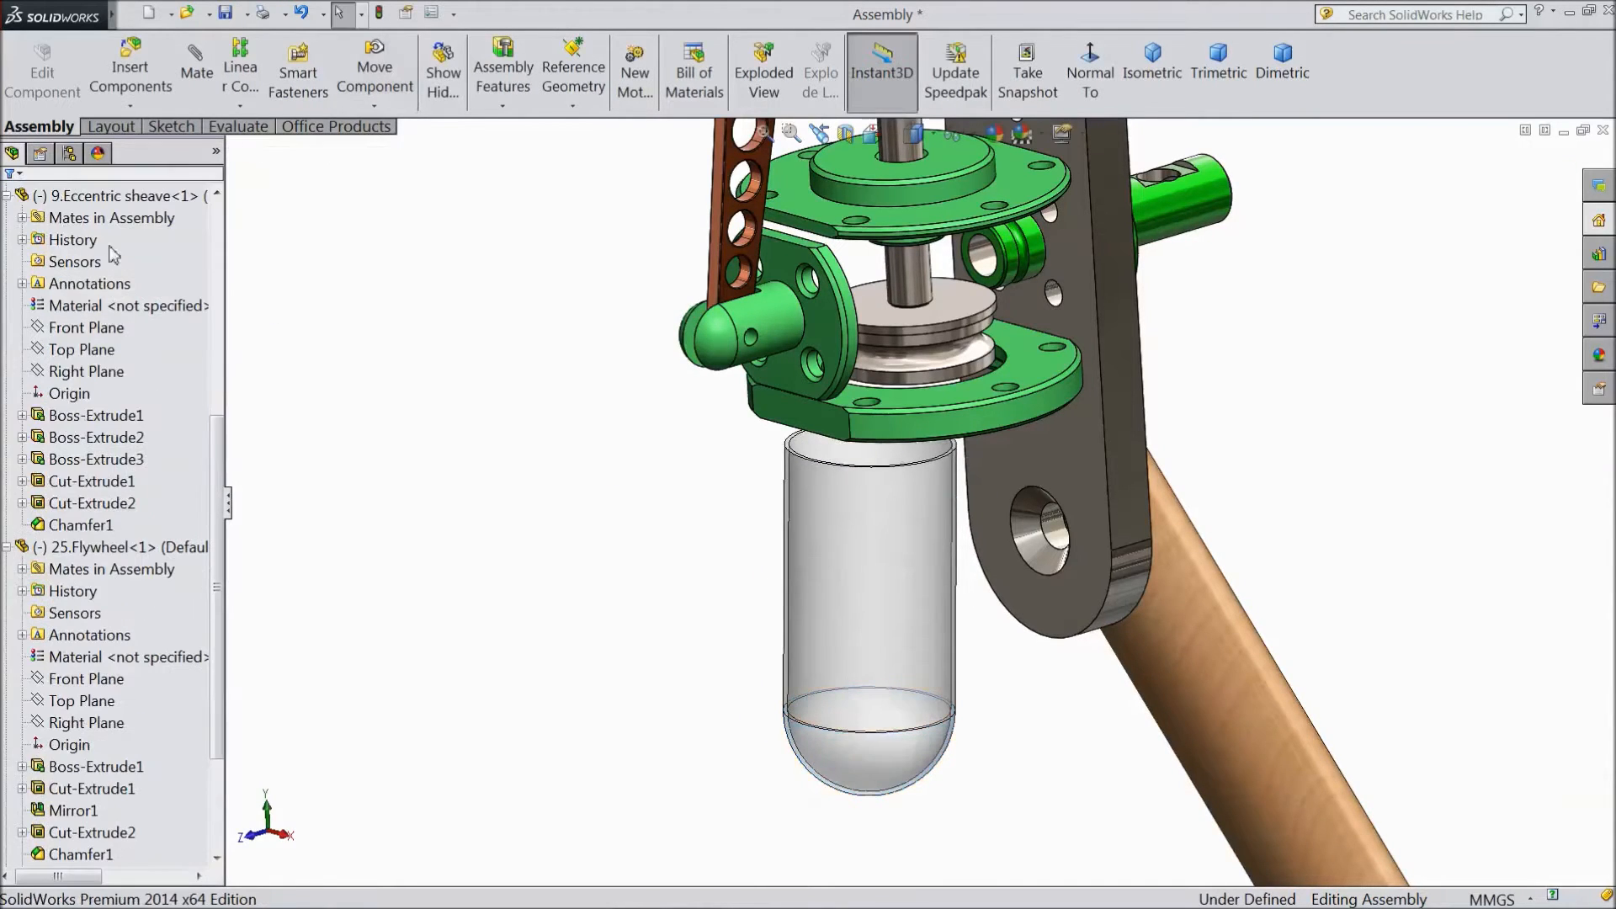
# Mate the inner heater's top rim concentric and coincident with the piston's rim face
pyautogui.click(194, 66)
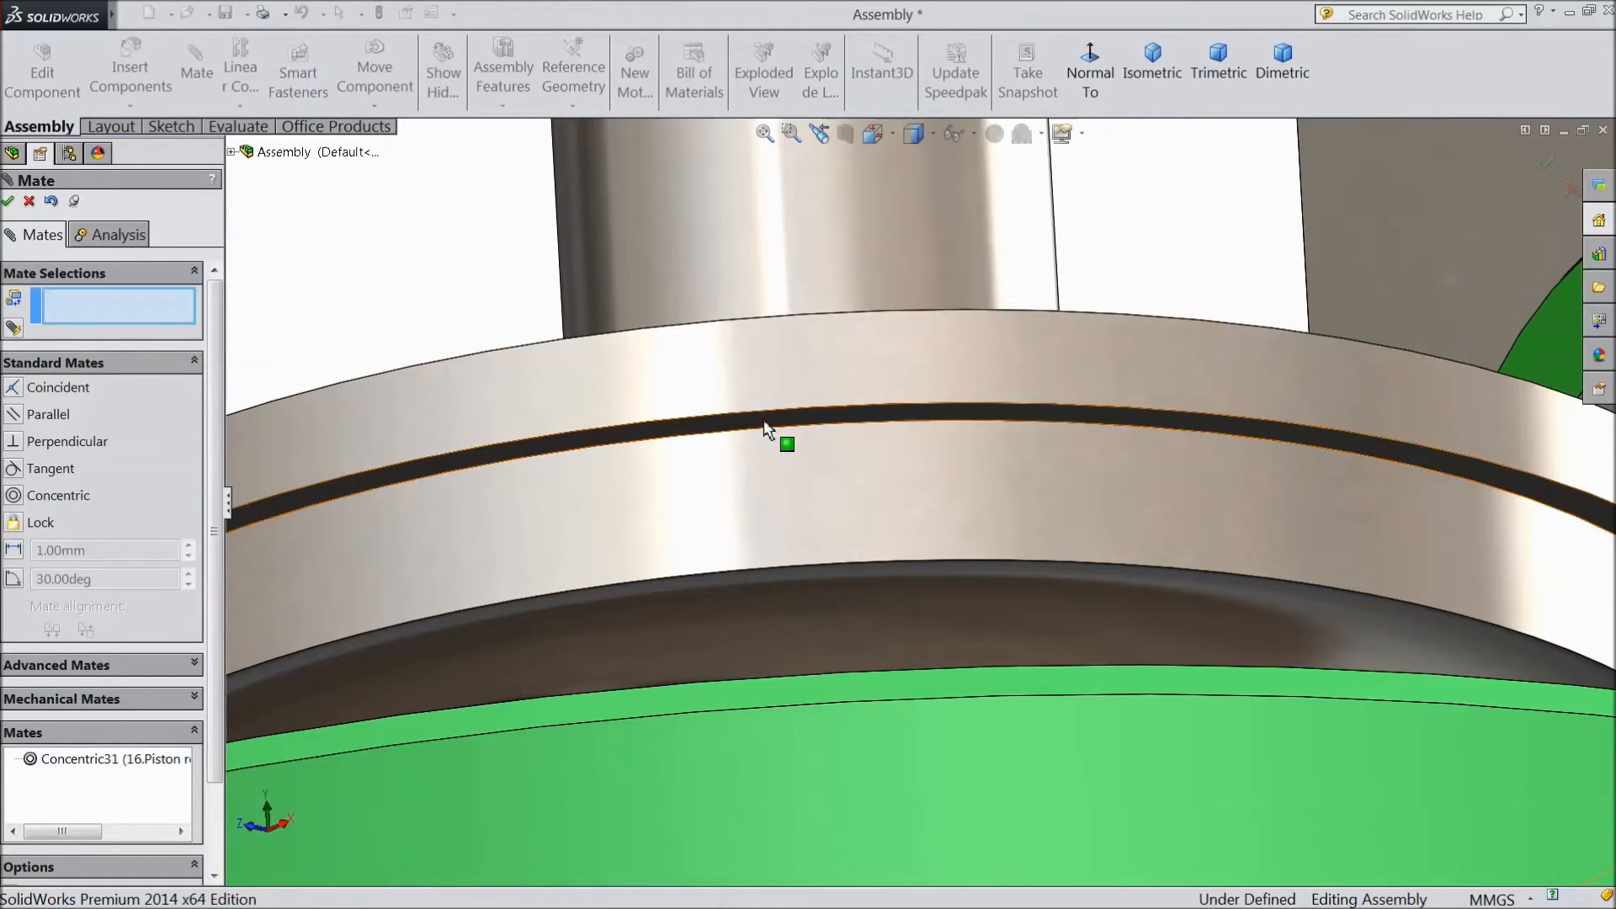
pyautogui.click(758, 435)
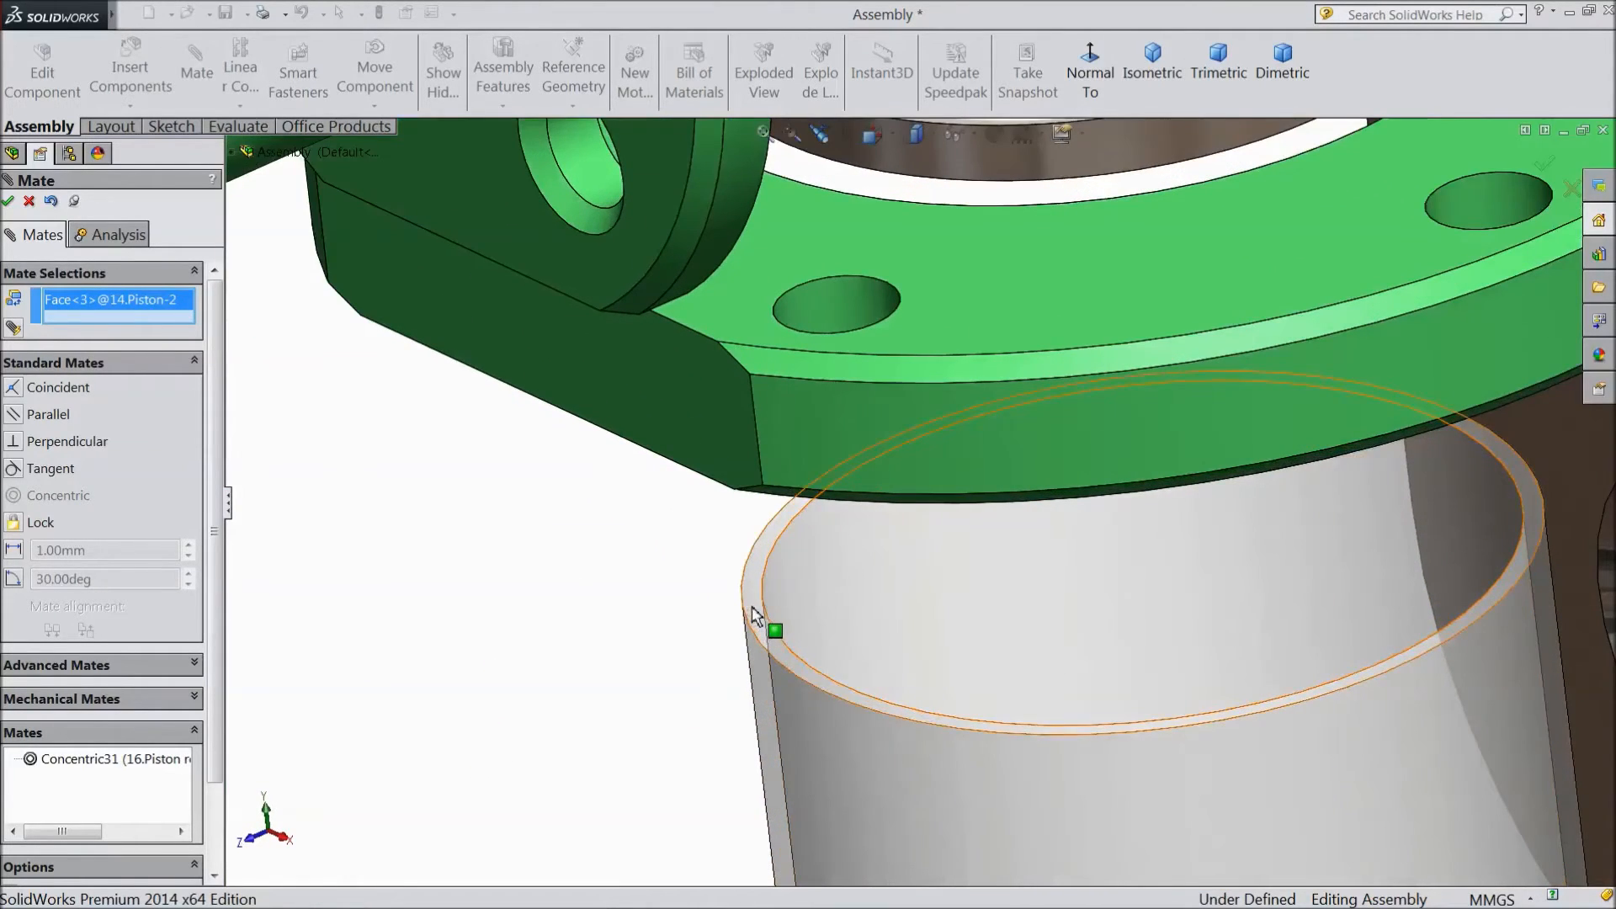
pyautogui.click(774, 632)
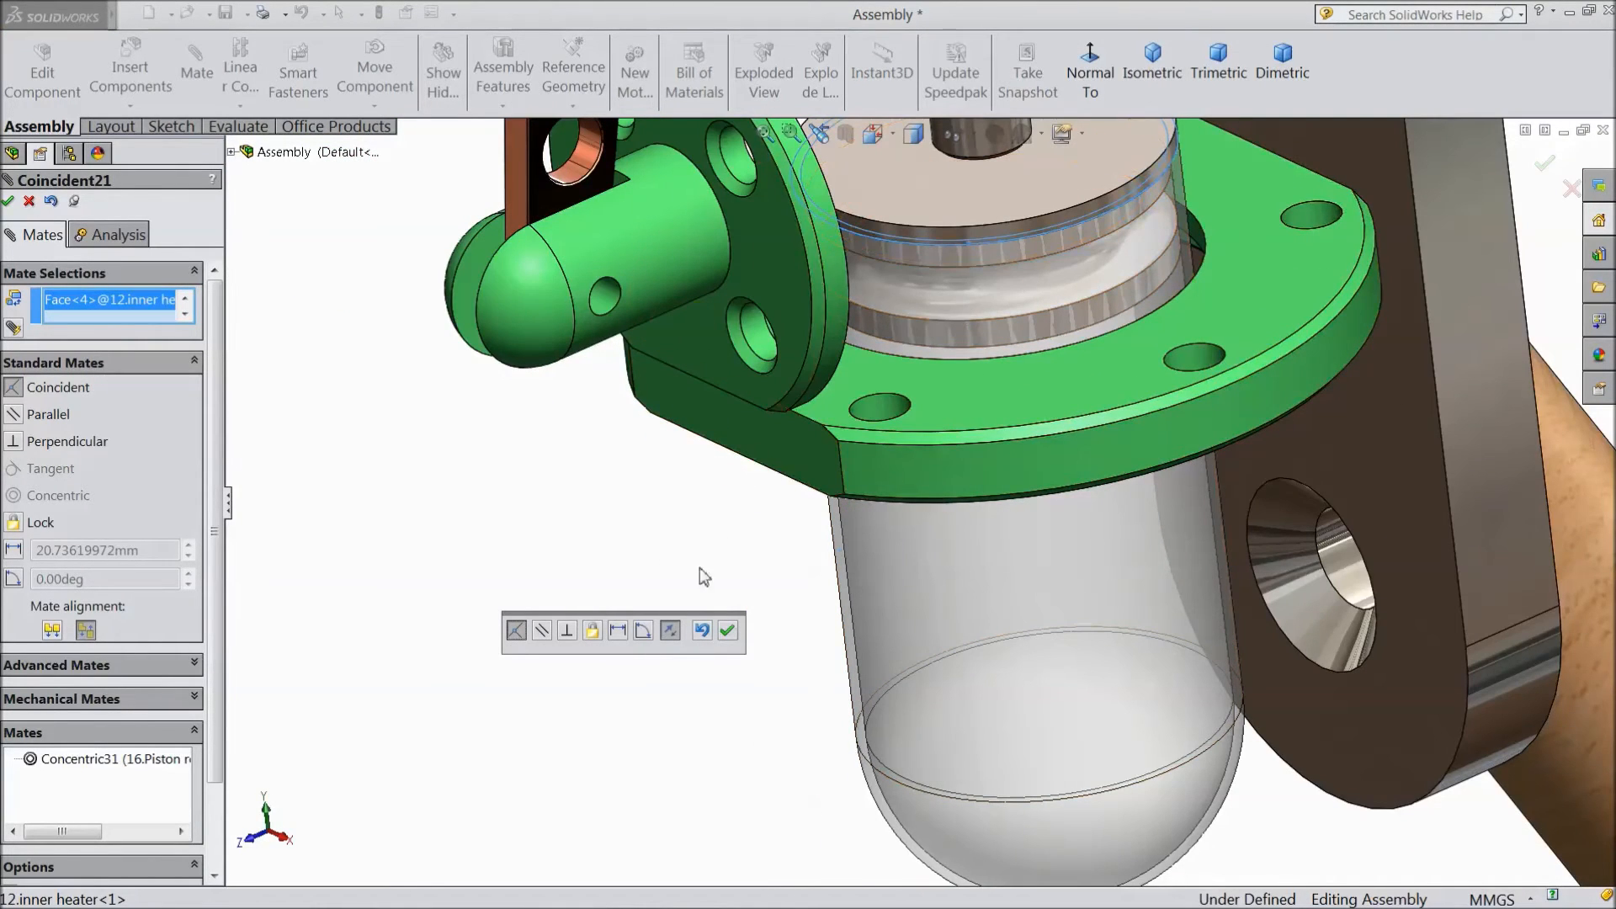
pyautogui.click(727, 631)
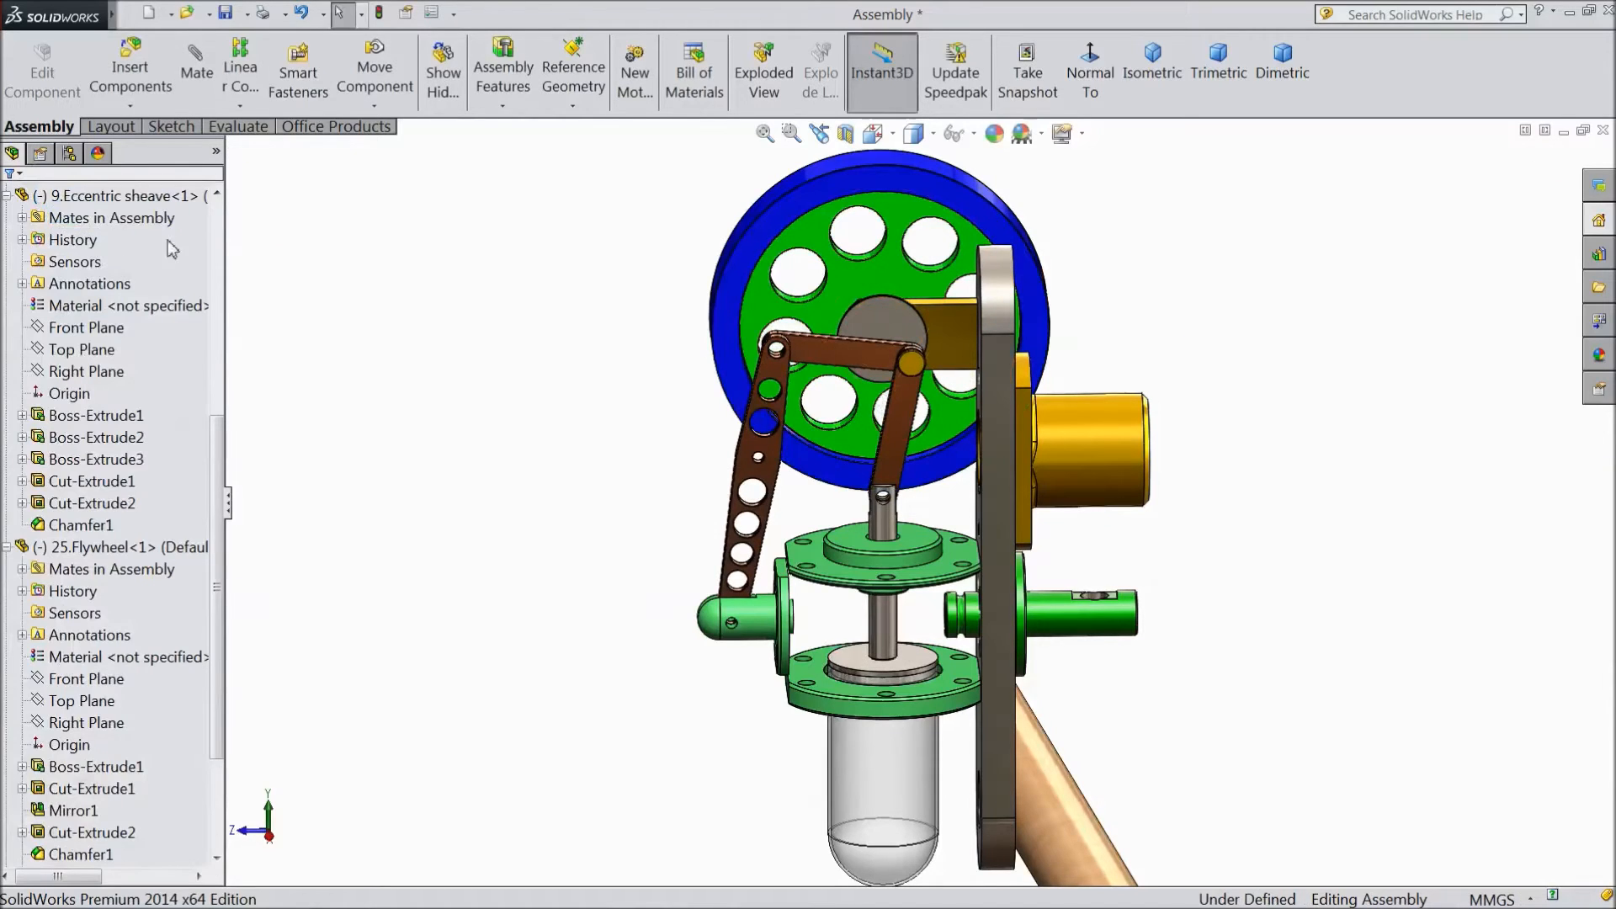
# Insert the part file '13.outer heater' into the engine assembly
pyautogui.click(131, 63)
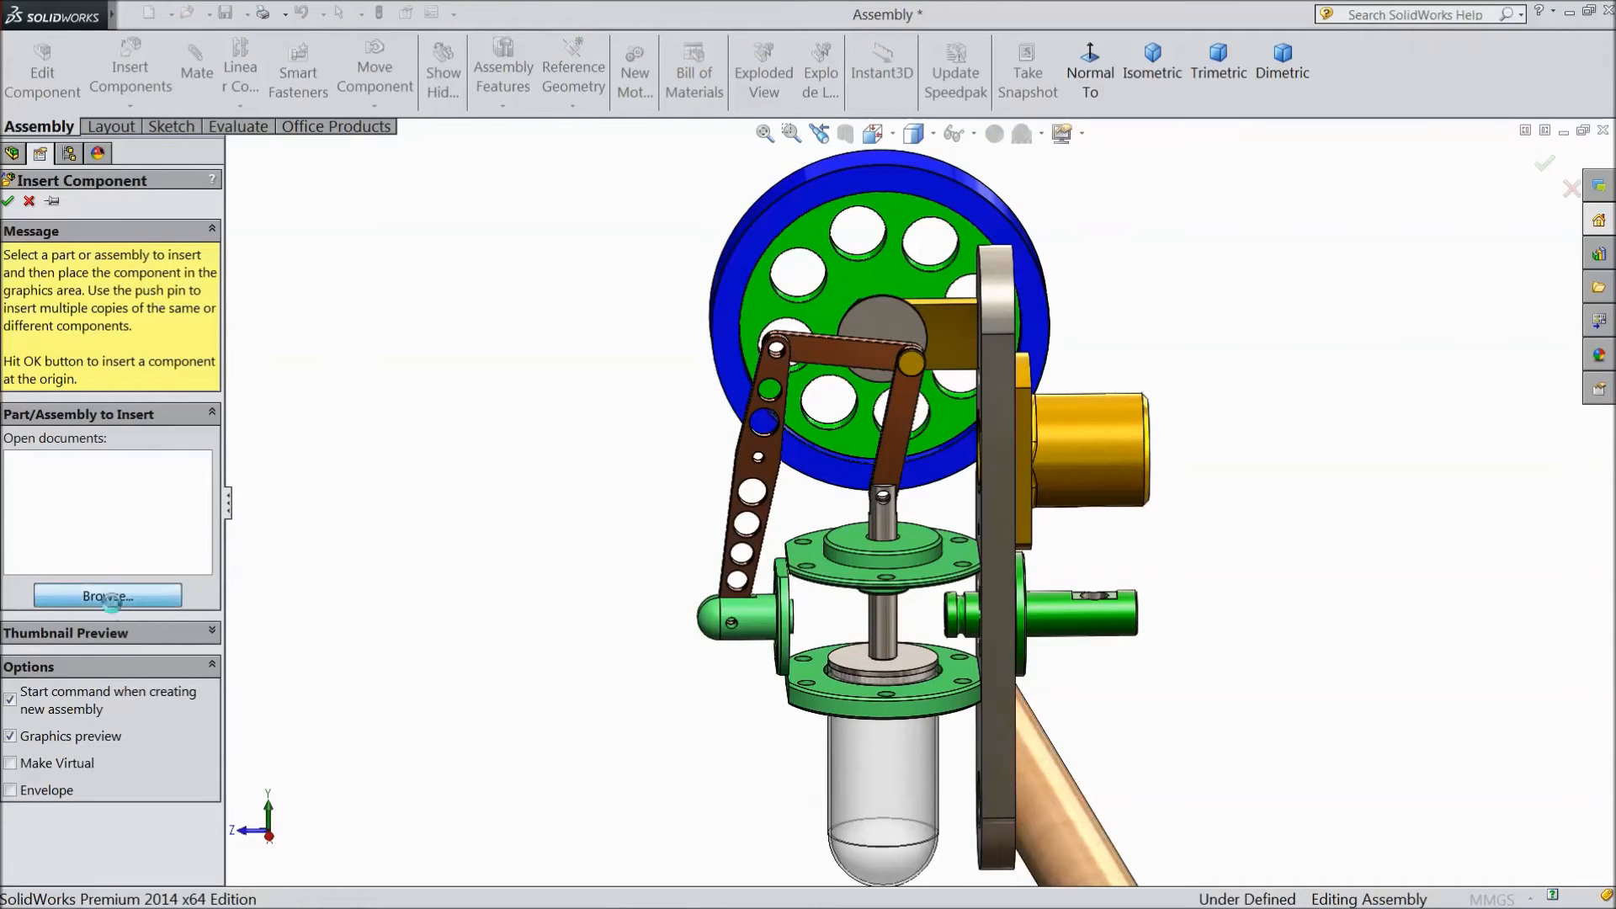
pyautogui.click(107, 595)
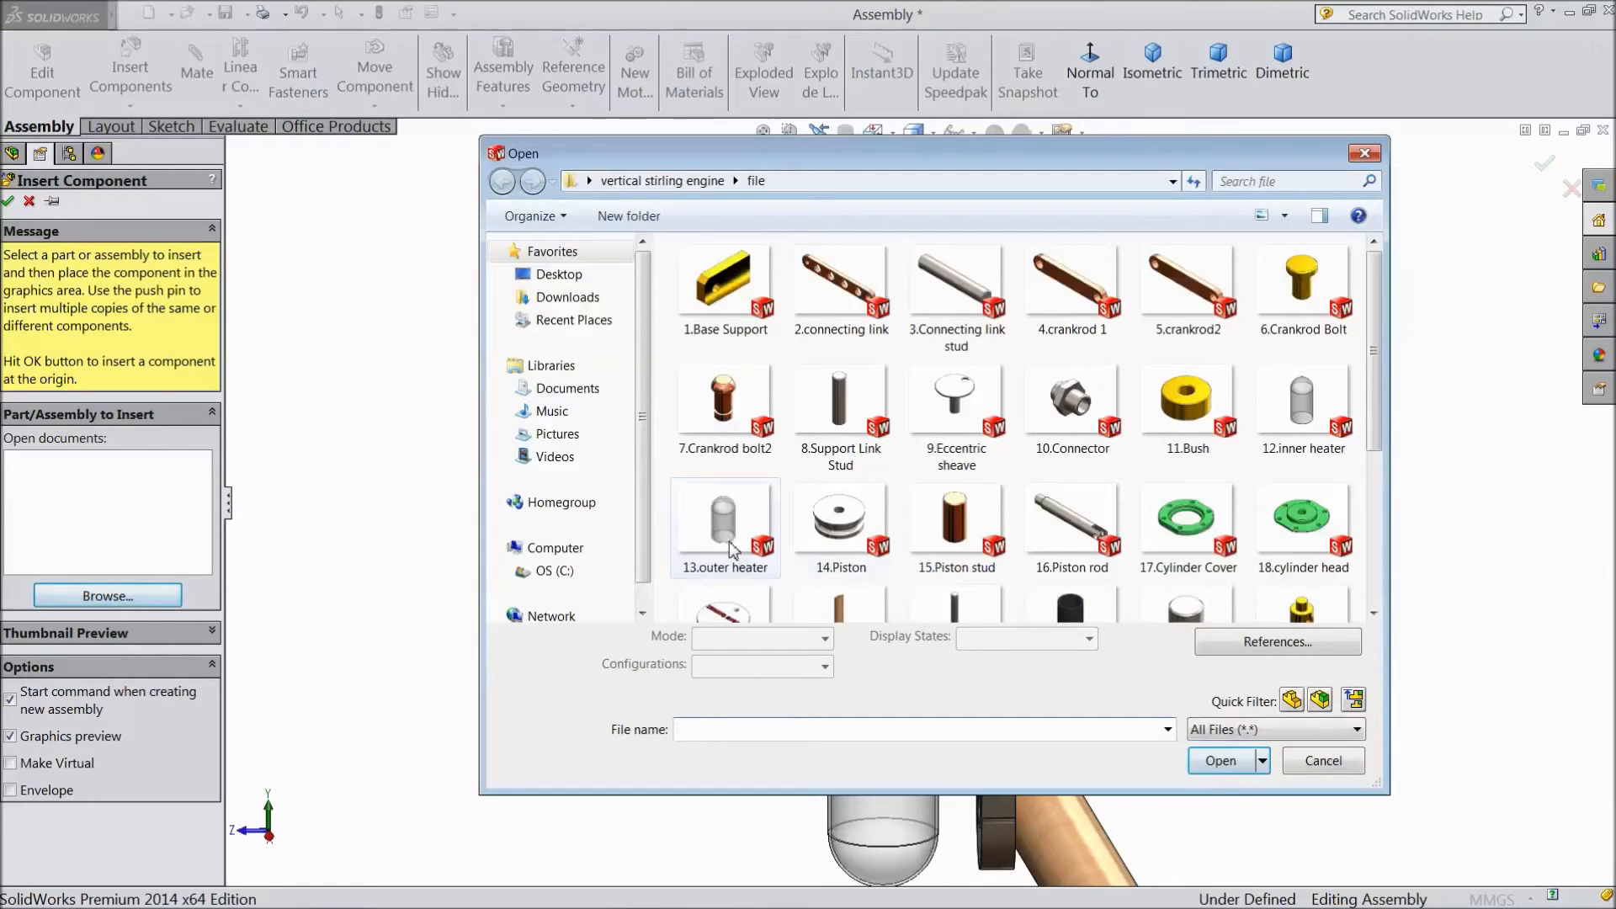
pyautogui.click(725, 525)
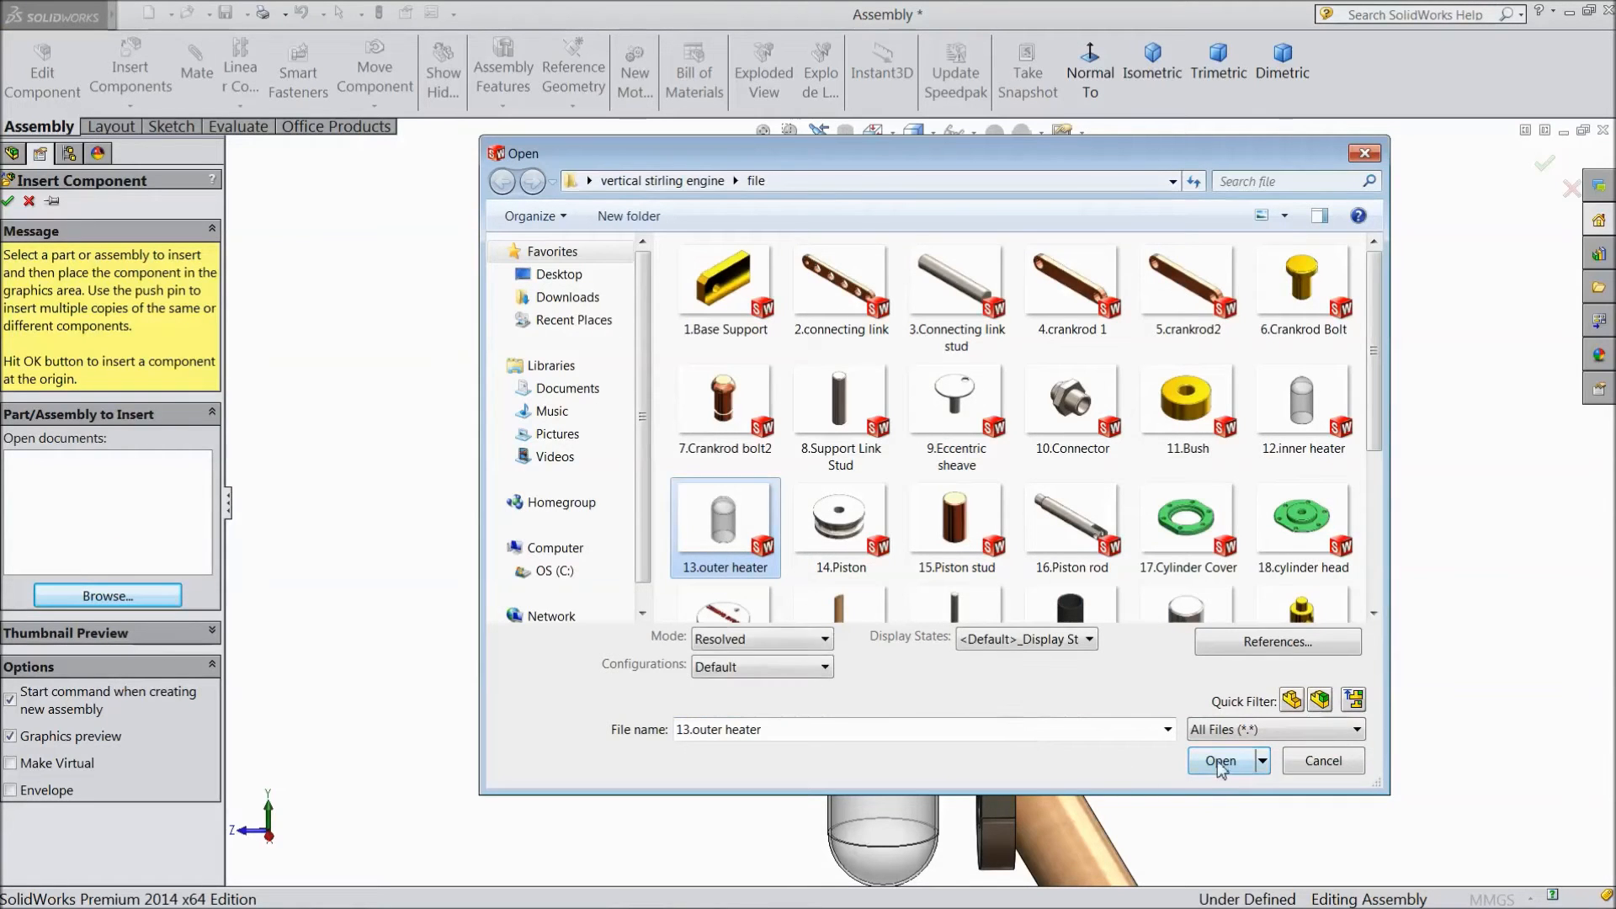
pyautogui.click(1220, 761)
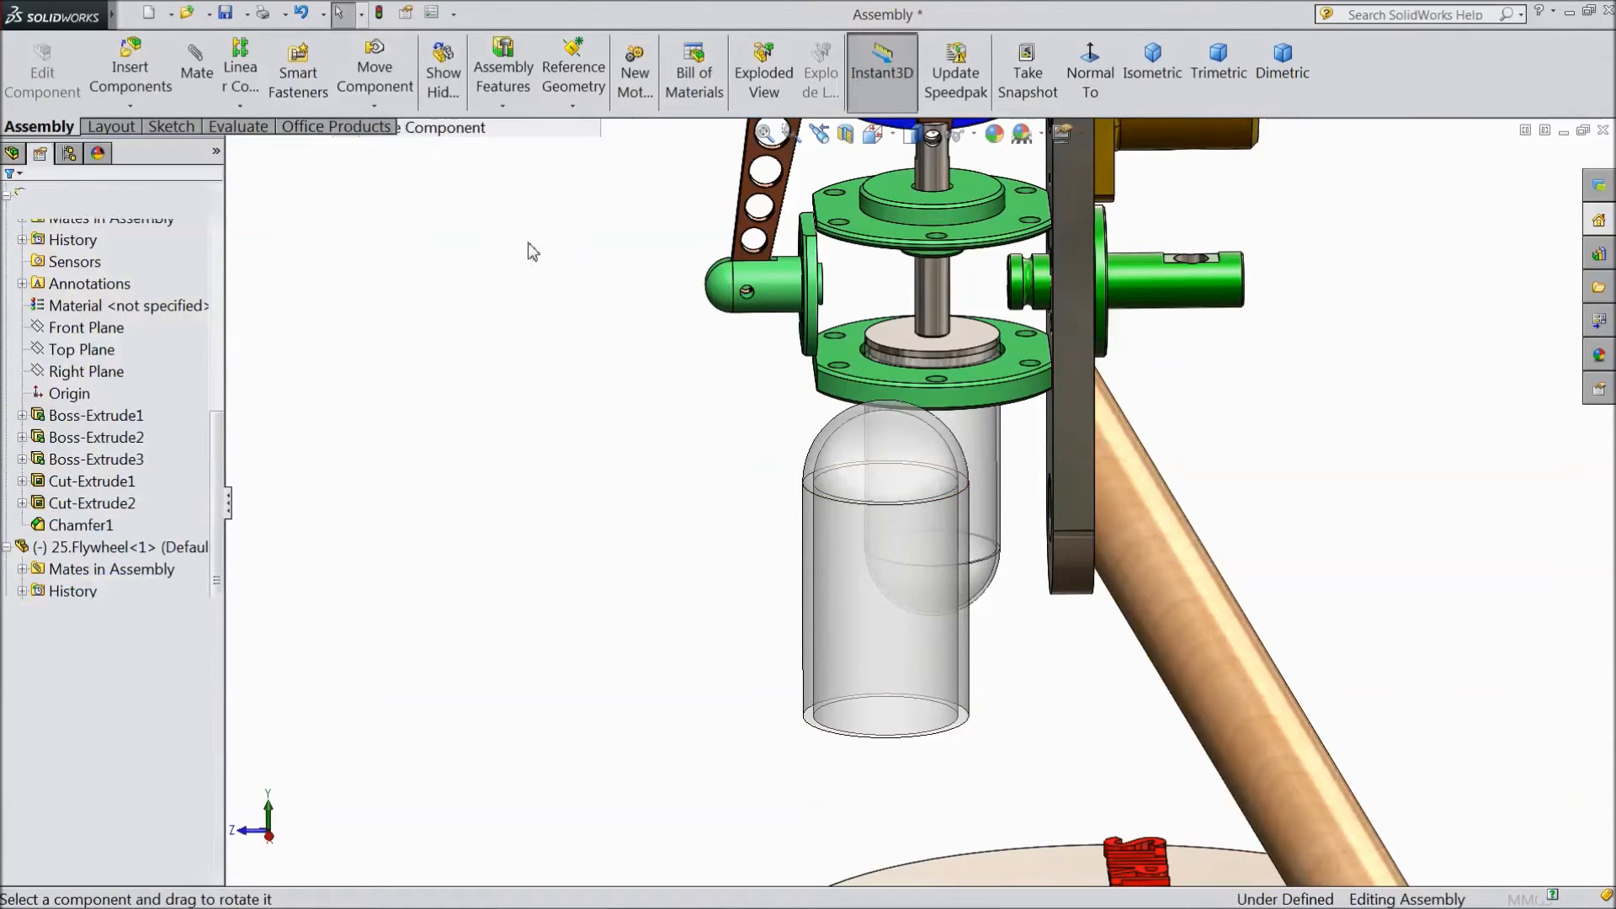
# Place the outer heater, then mate it concentric with the piston rod and coincident with the cylinder cover
pyautogui.click(375, 67)
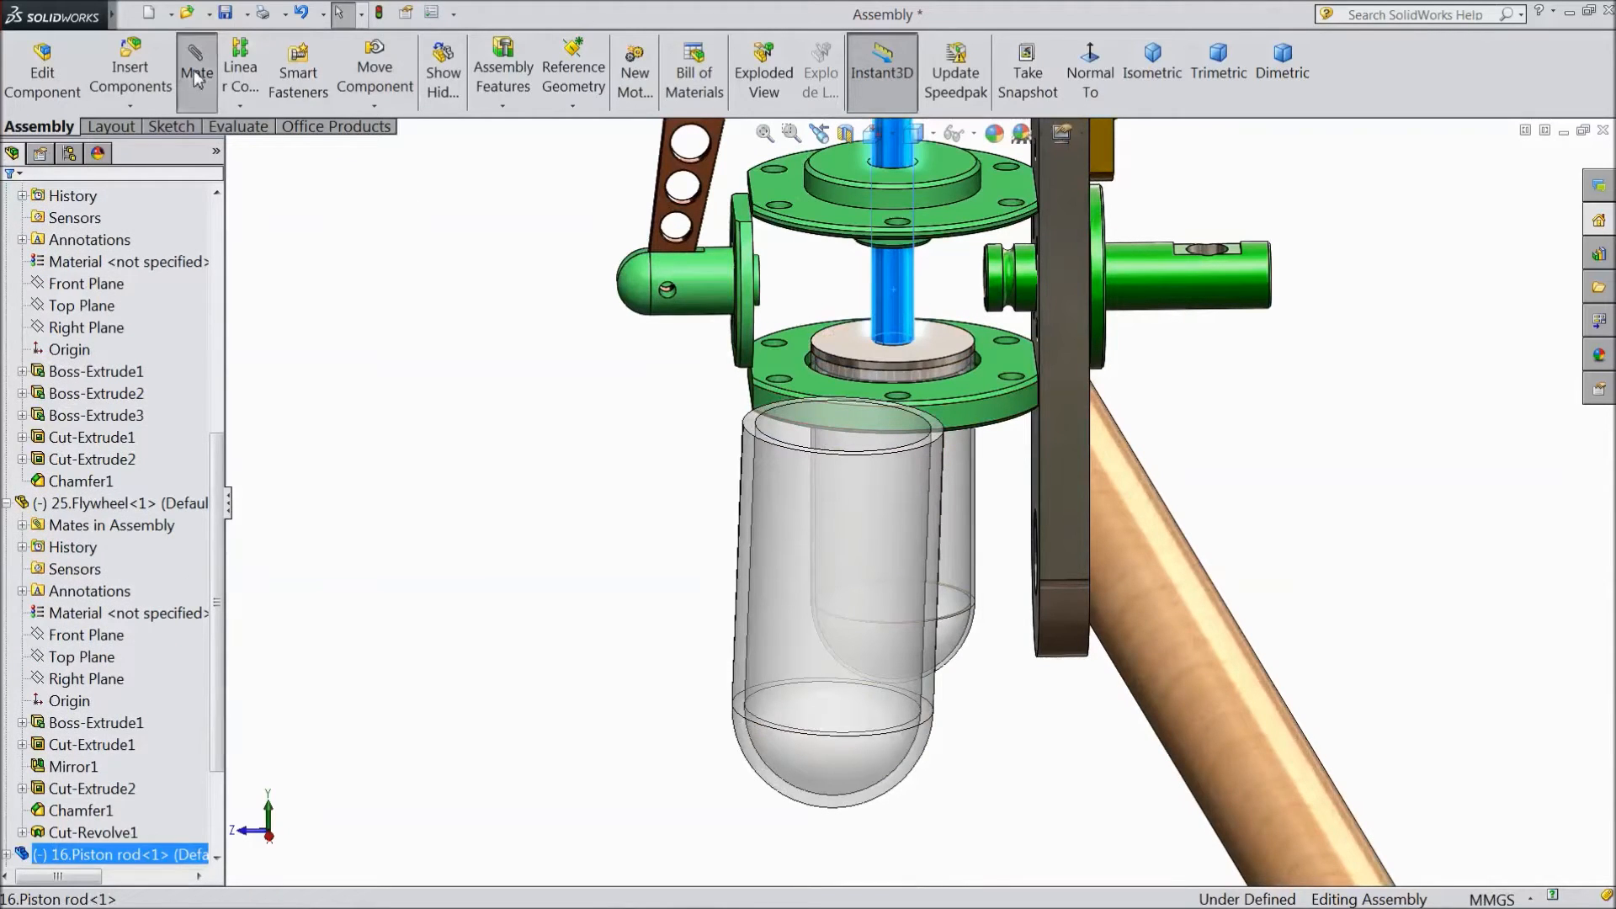
pyautogui.click(196, 71)
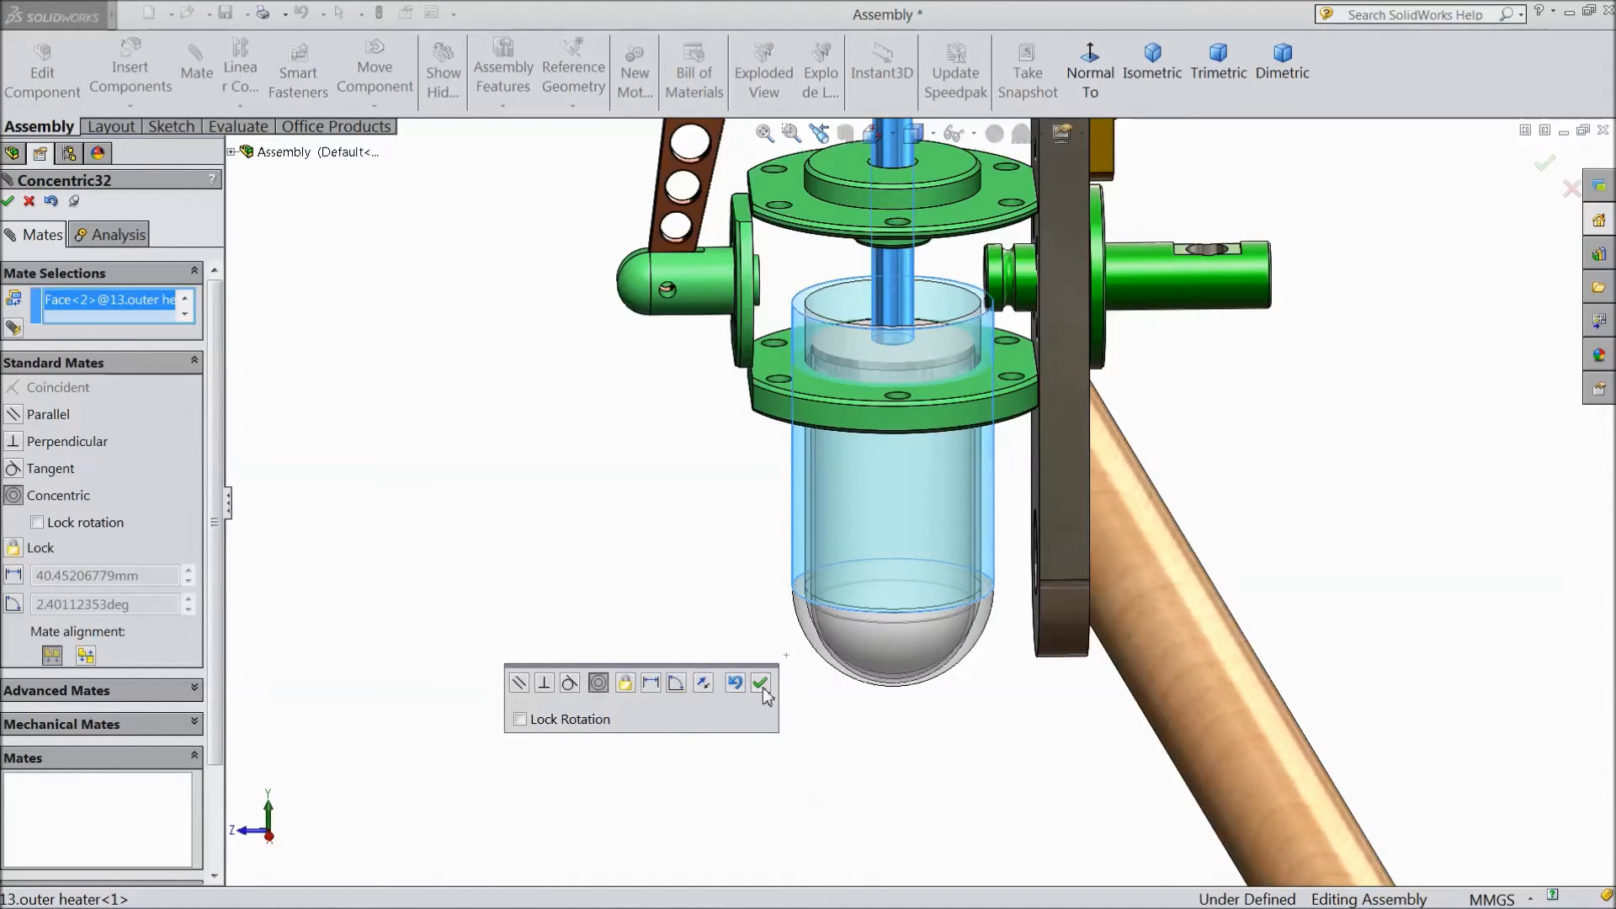
pyautogui.click(767, 684)
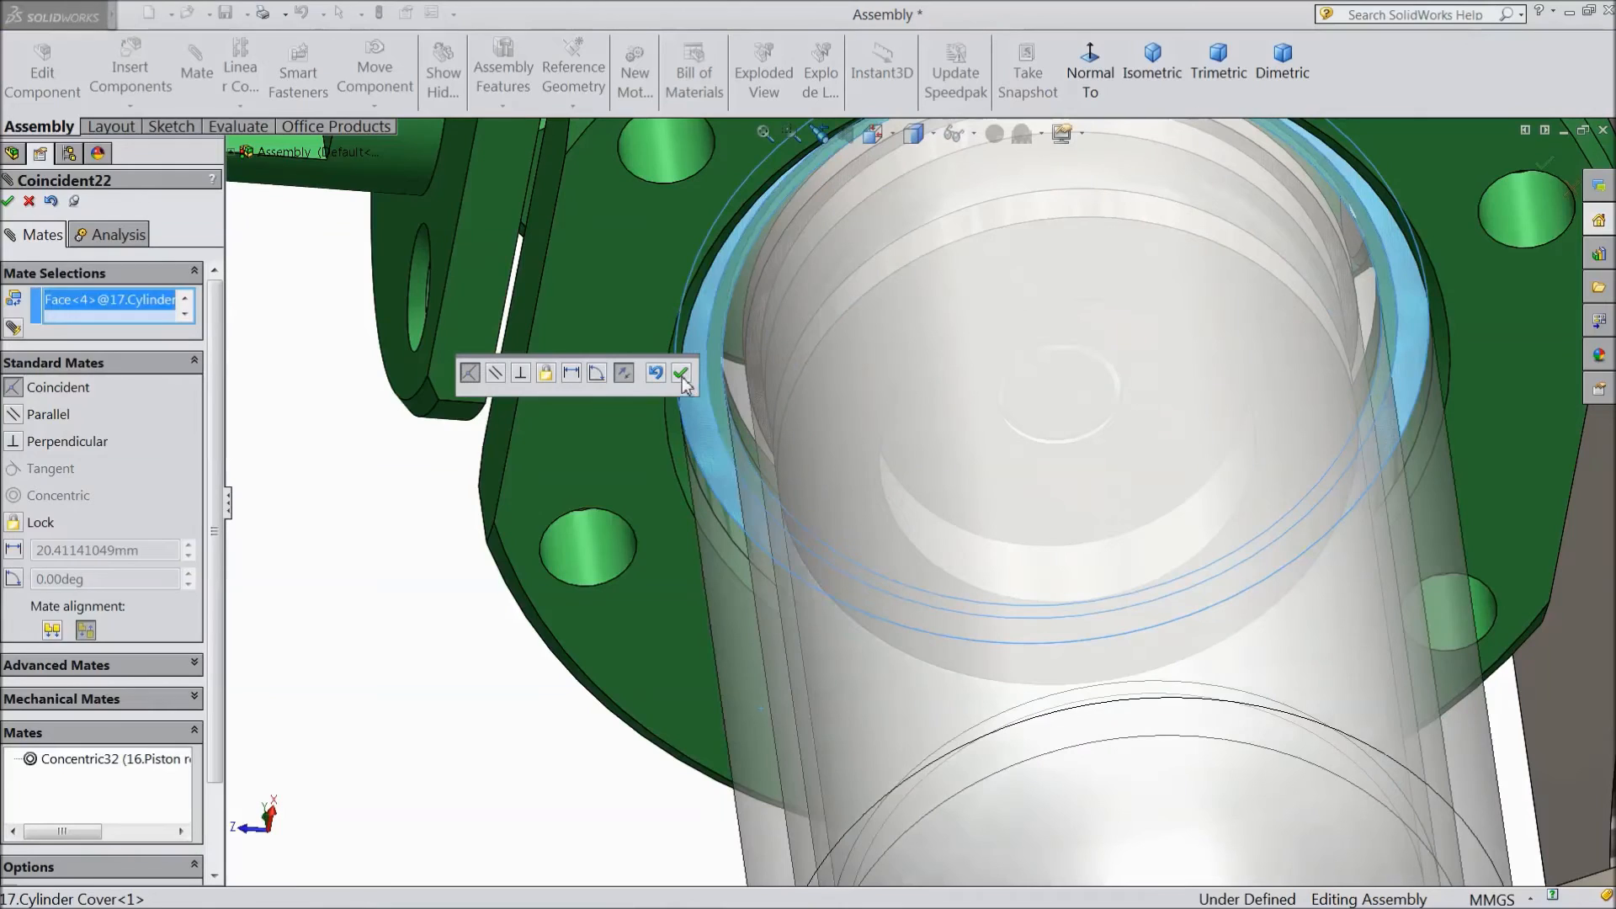
pyautogui.click(683, 373)
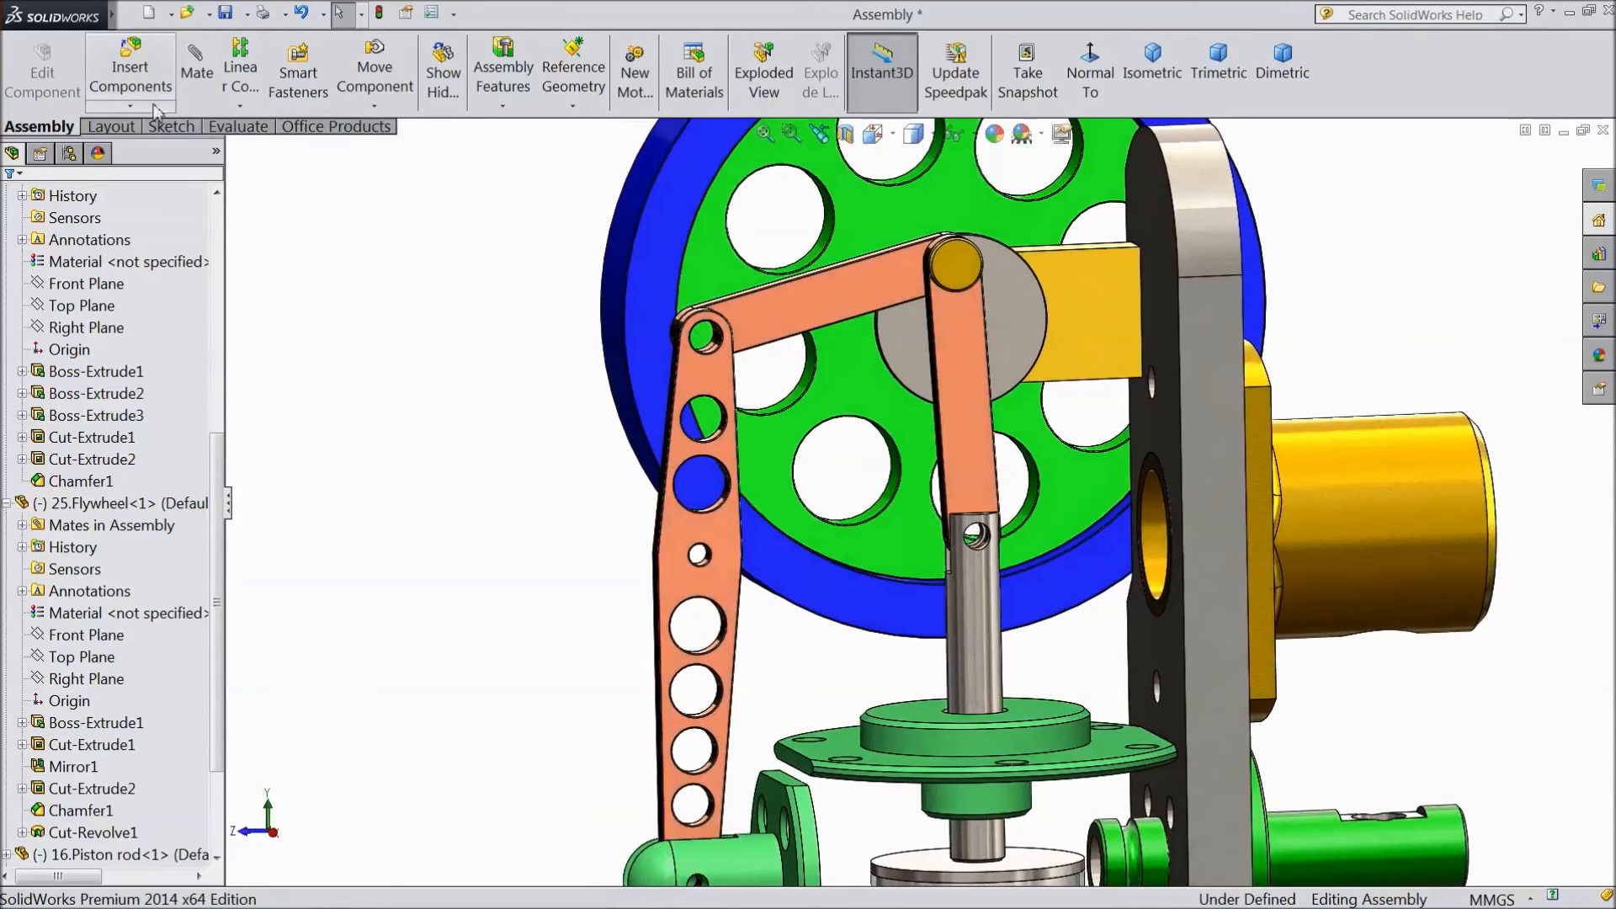
# Insert the part '7.Crankrod bolt2' into the assembly beside the crank rods
pyautogui.click(130, 68)
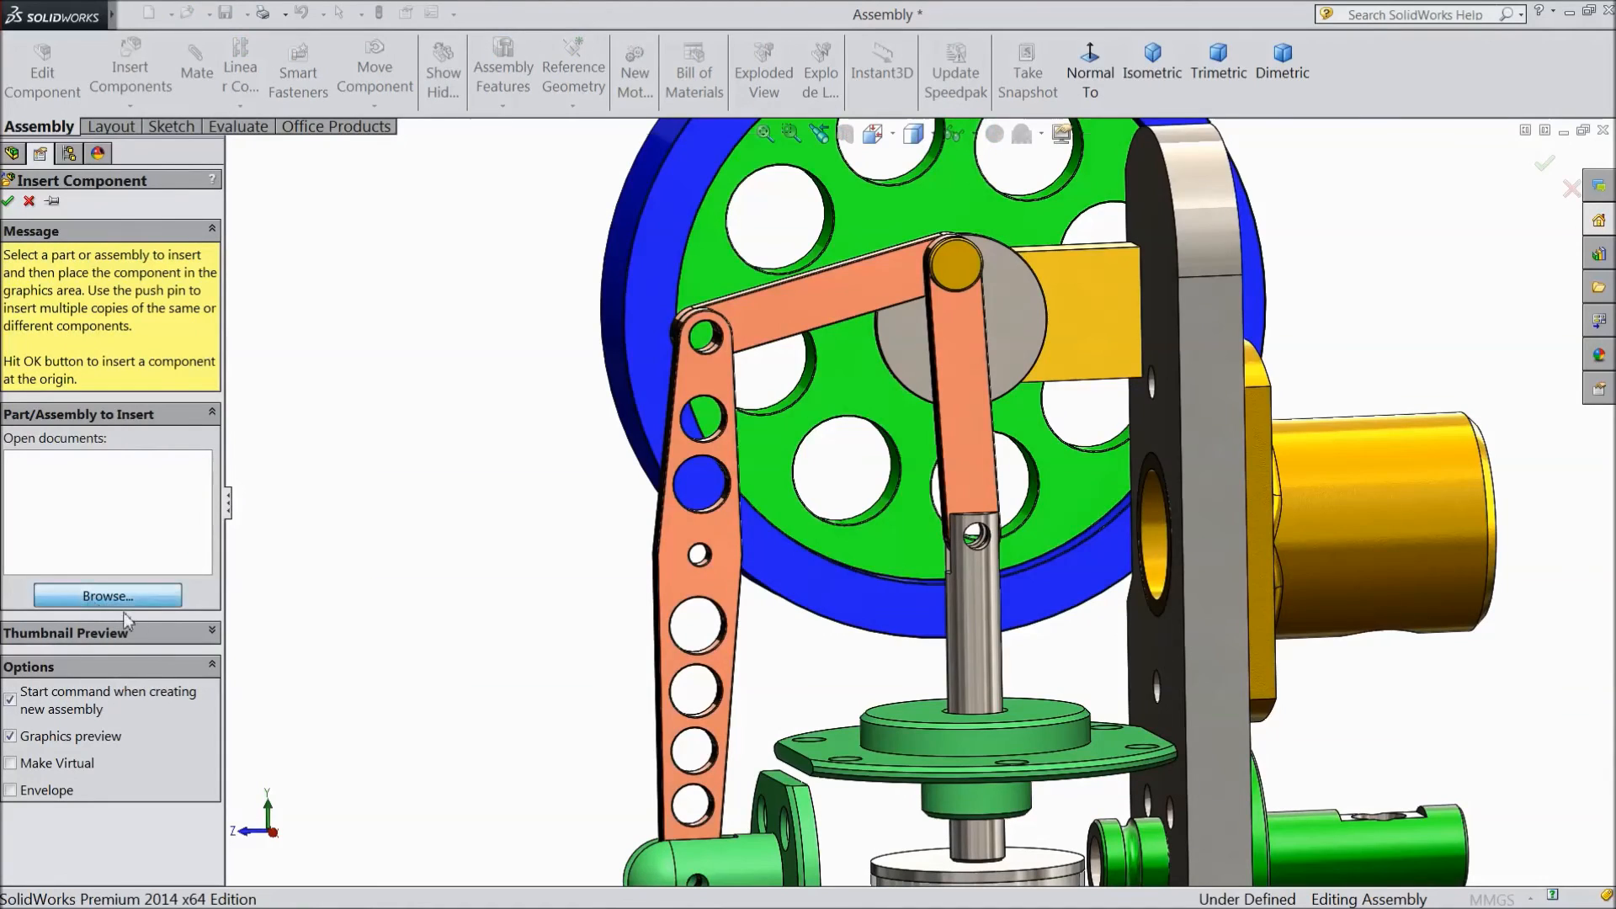
pyautogui.click(107, 595)
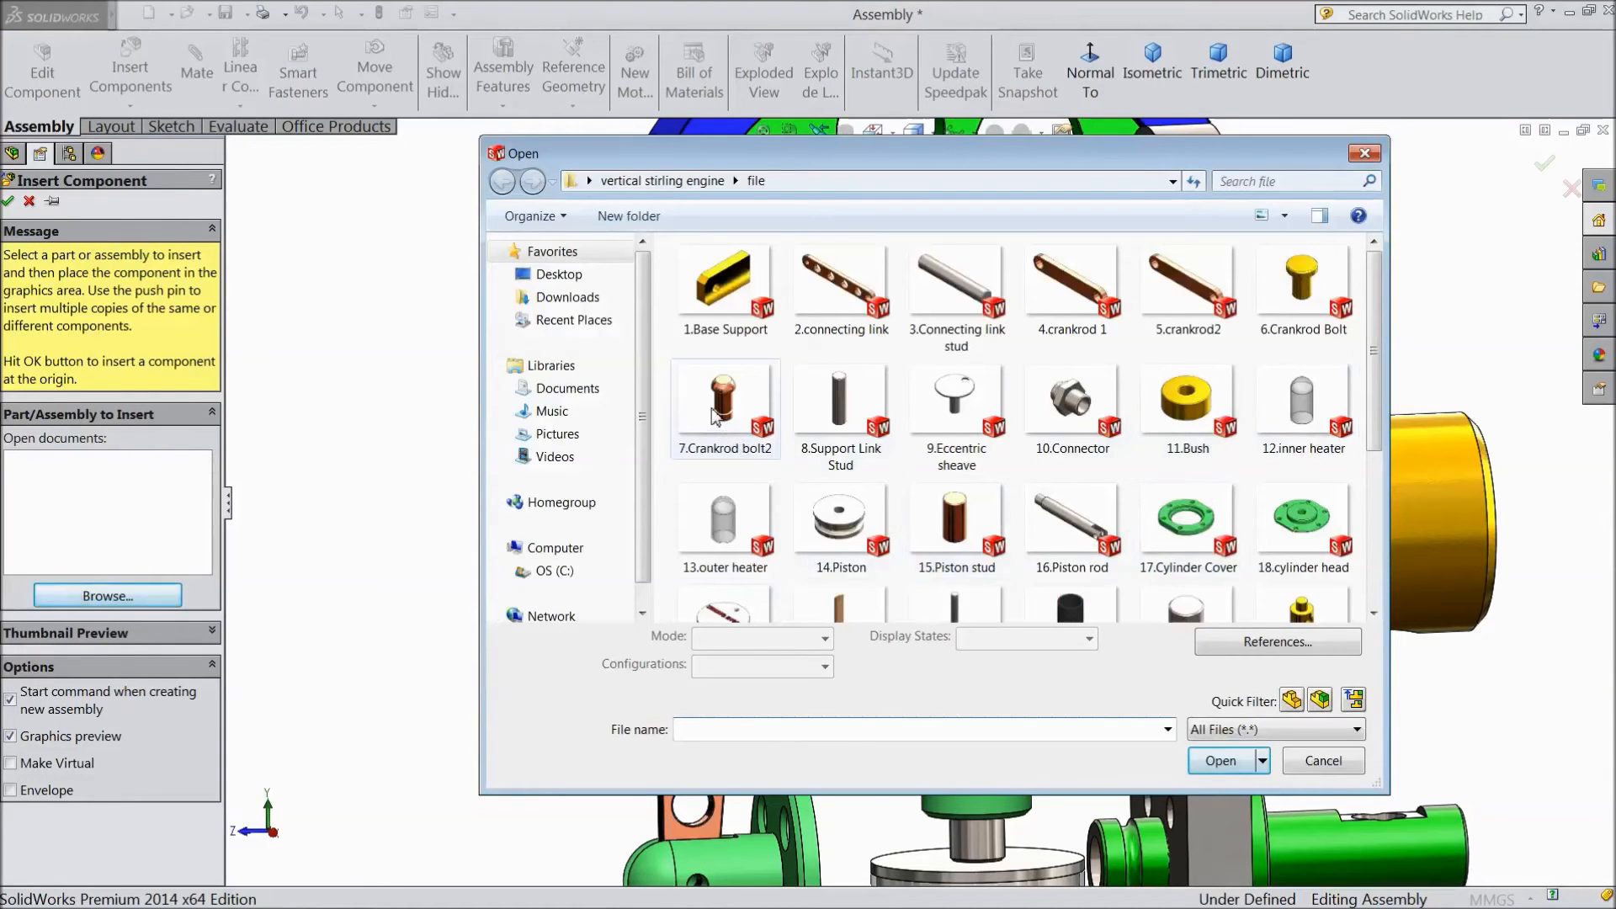
pyautogui.click(725, 402)
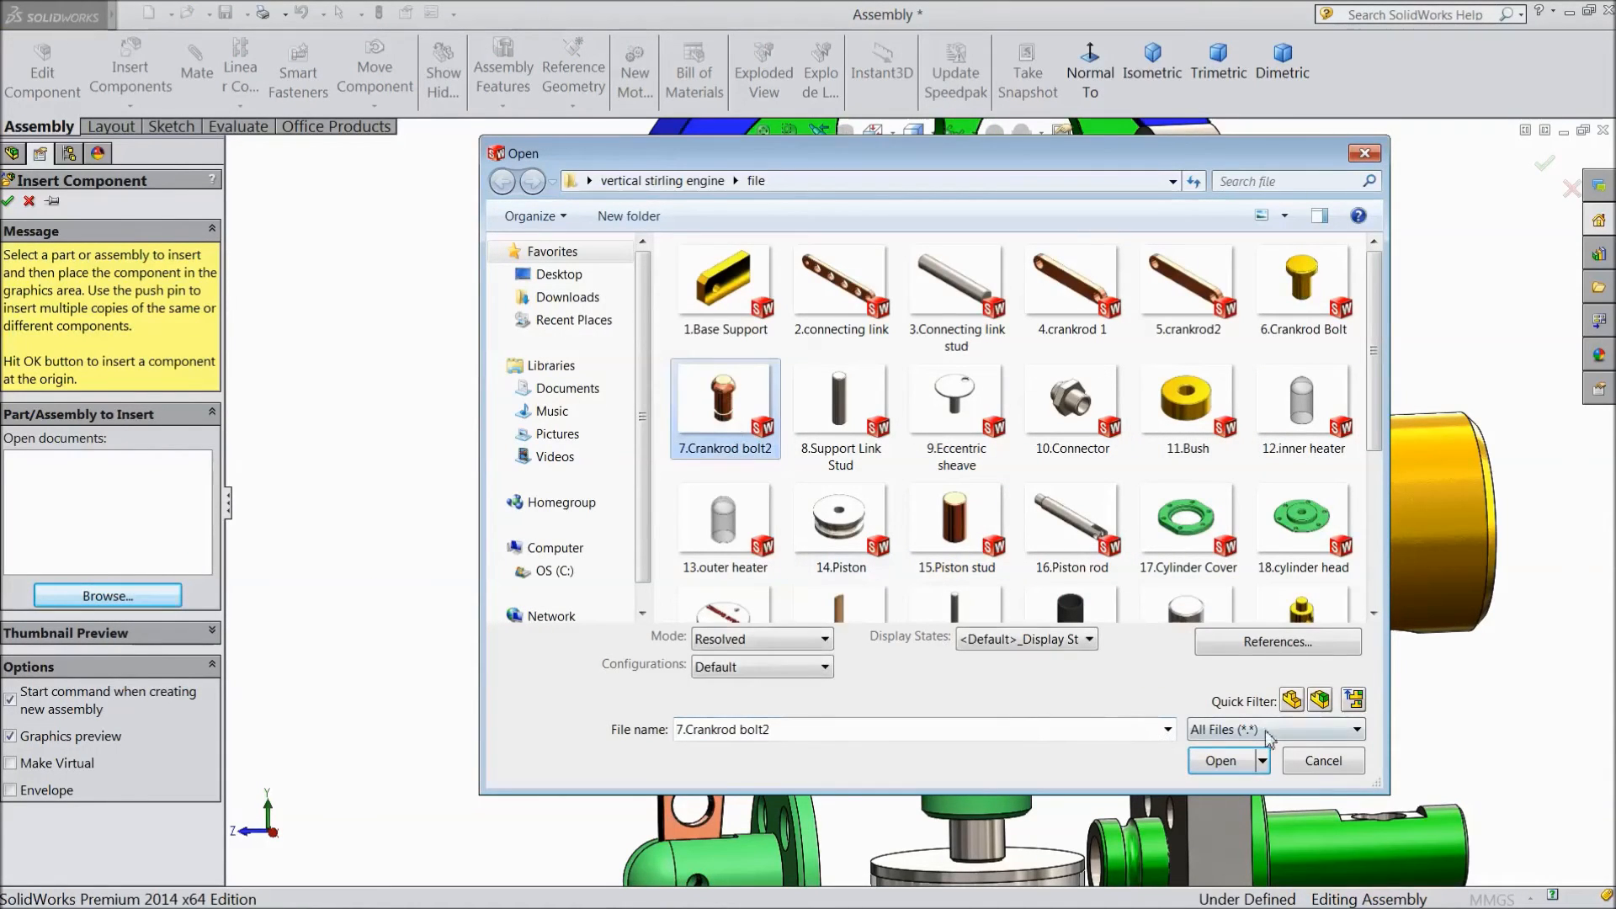
pyautogui.click(1220, 761)
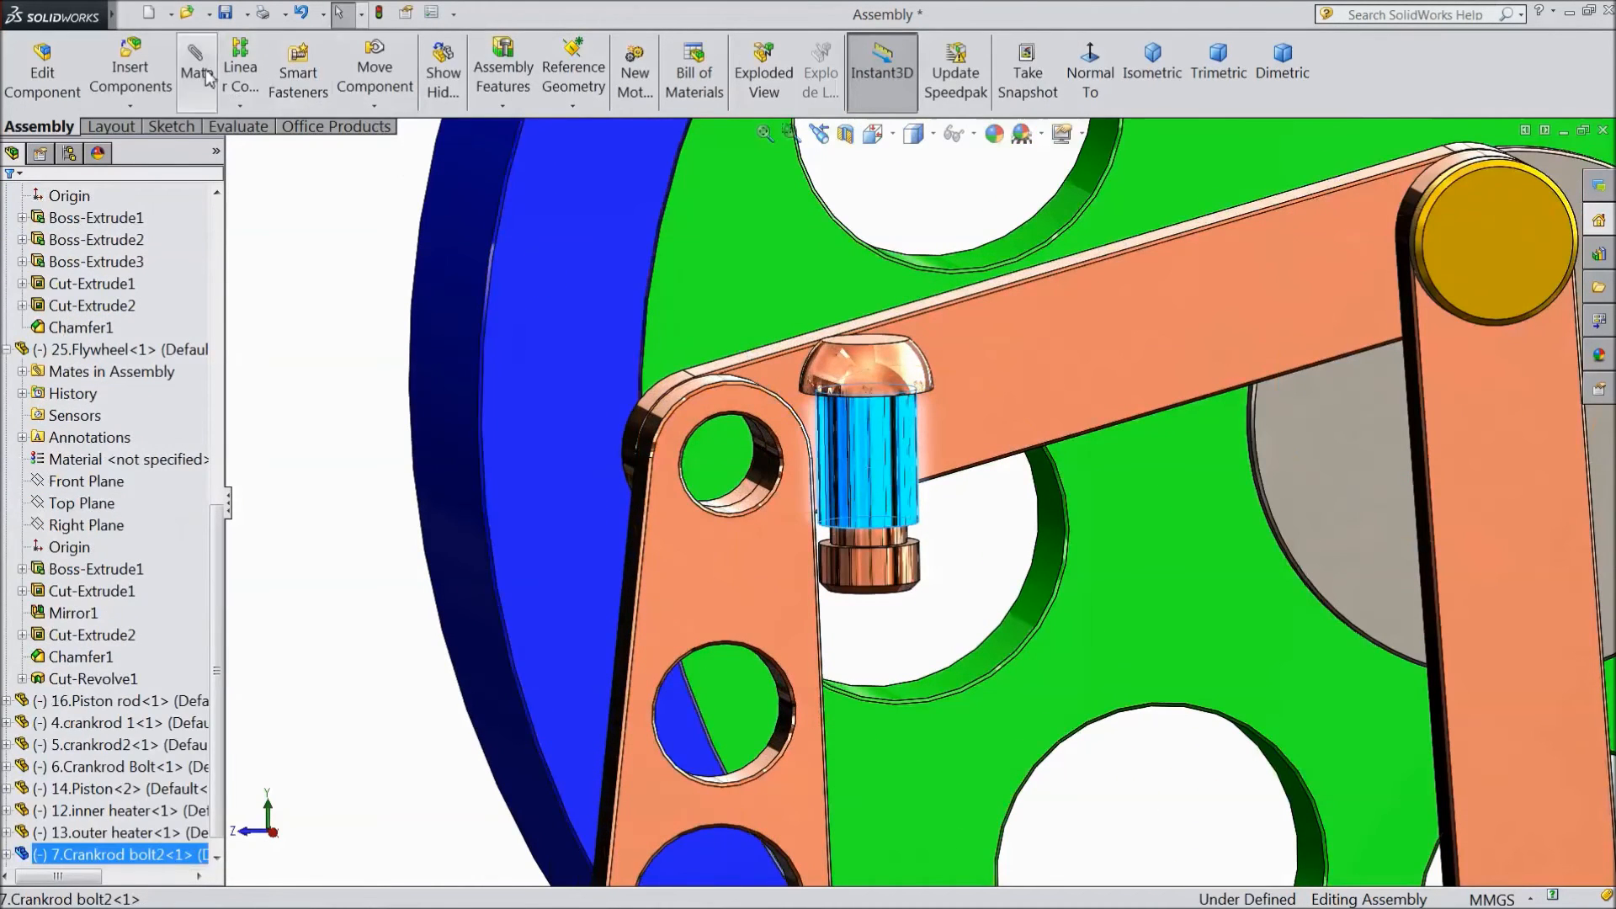
# Mate the second crank rod bolt concentric with the support link hole, head face coincident
pyautogui.click(196, 65)
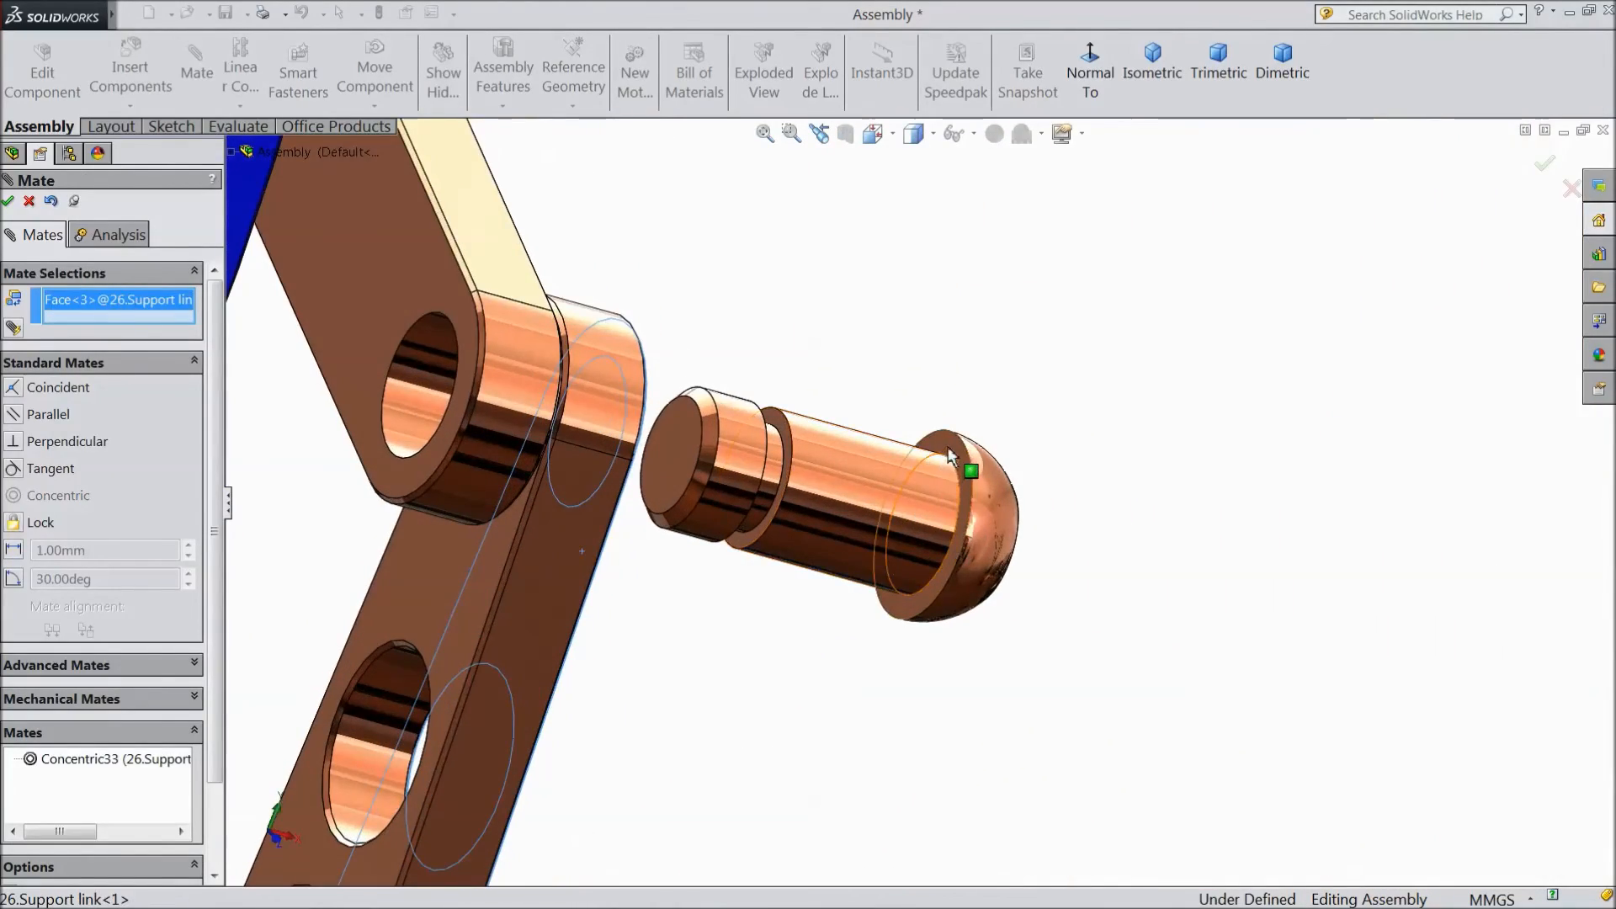
pyautogui.click(950, 462)
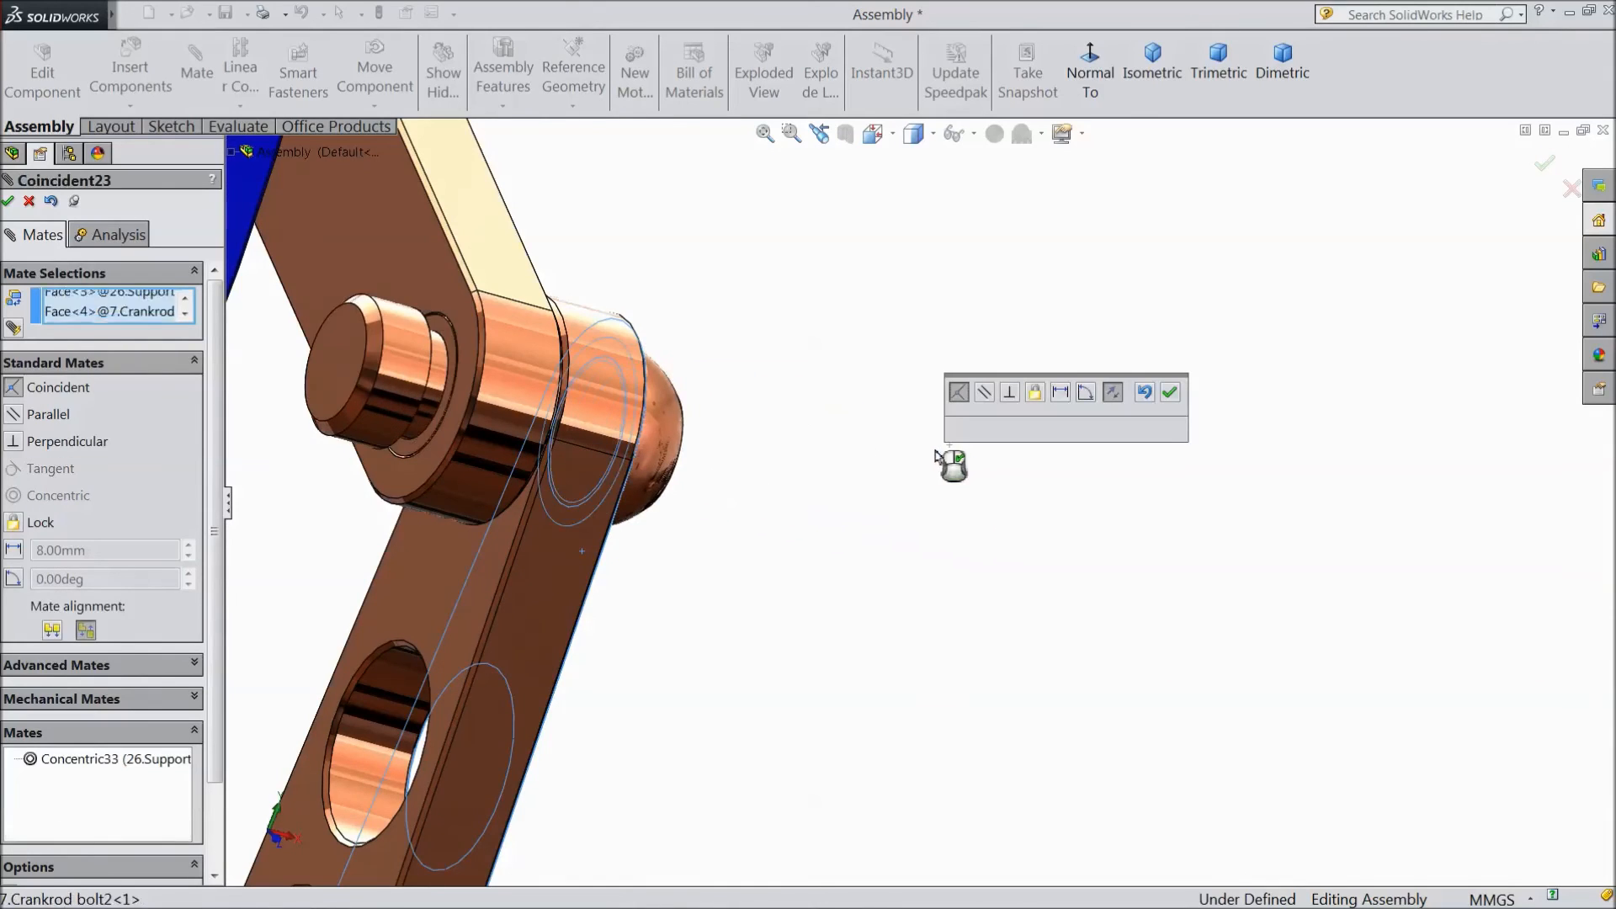
pyautogui.click(1170, 392)
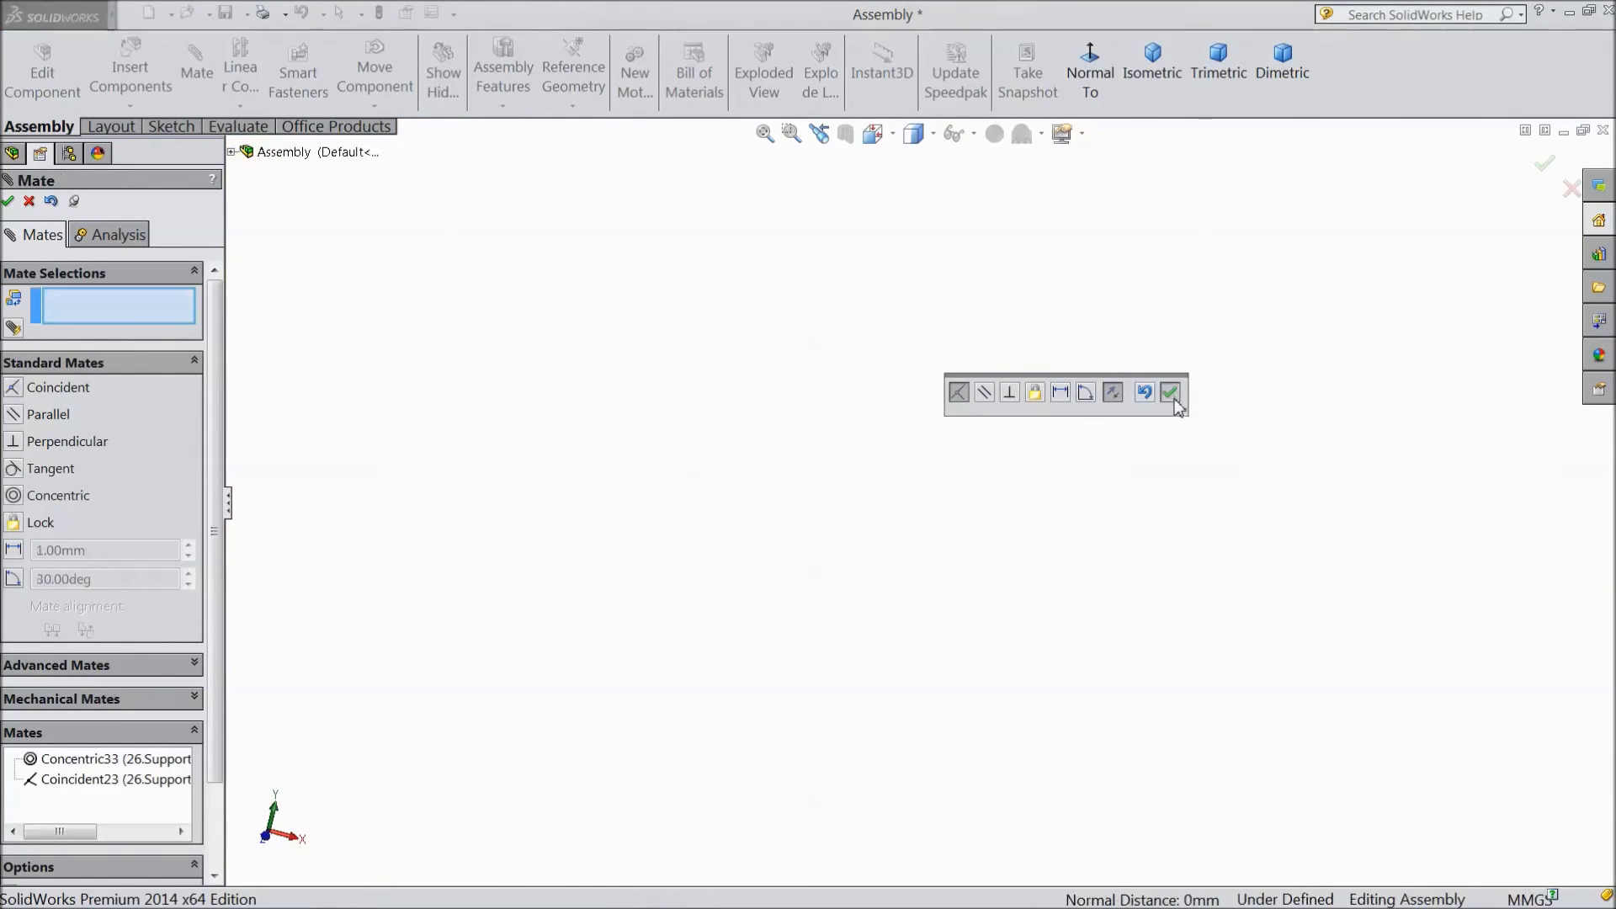
pyautogui.click(1170, 392)
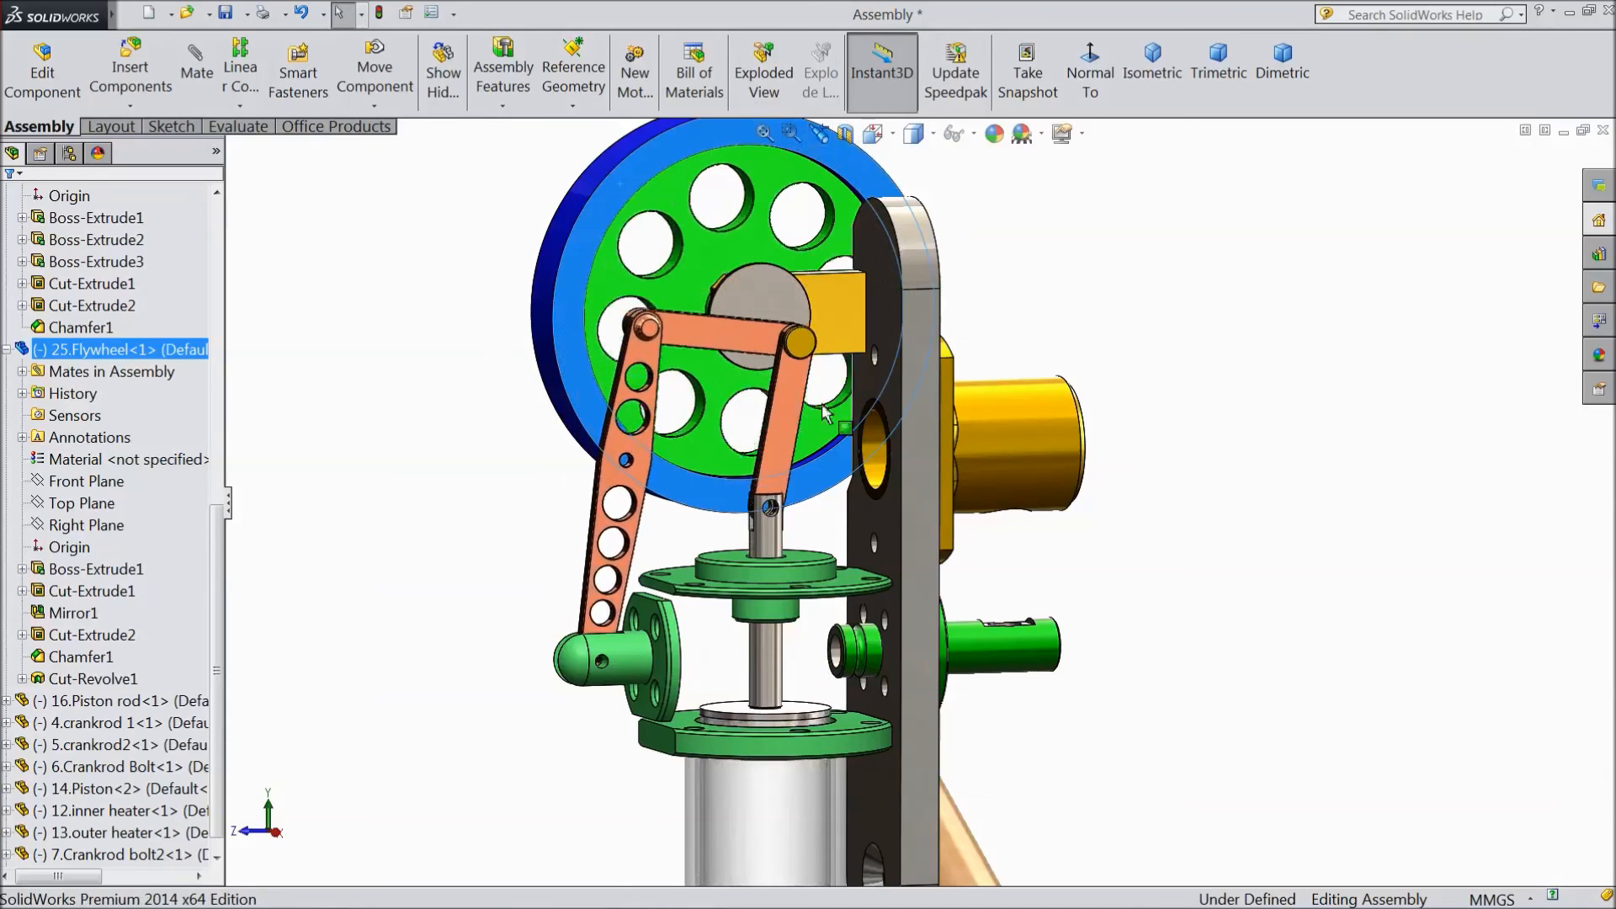
# Drag the flywheel to rotate it and watch the crank rods and piston follow
pyautogui.moveTo(824, 413); pyautogui.dragTo(738, 464)
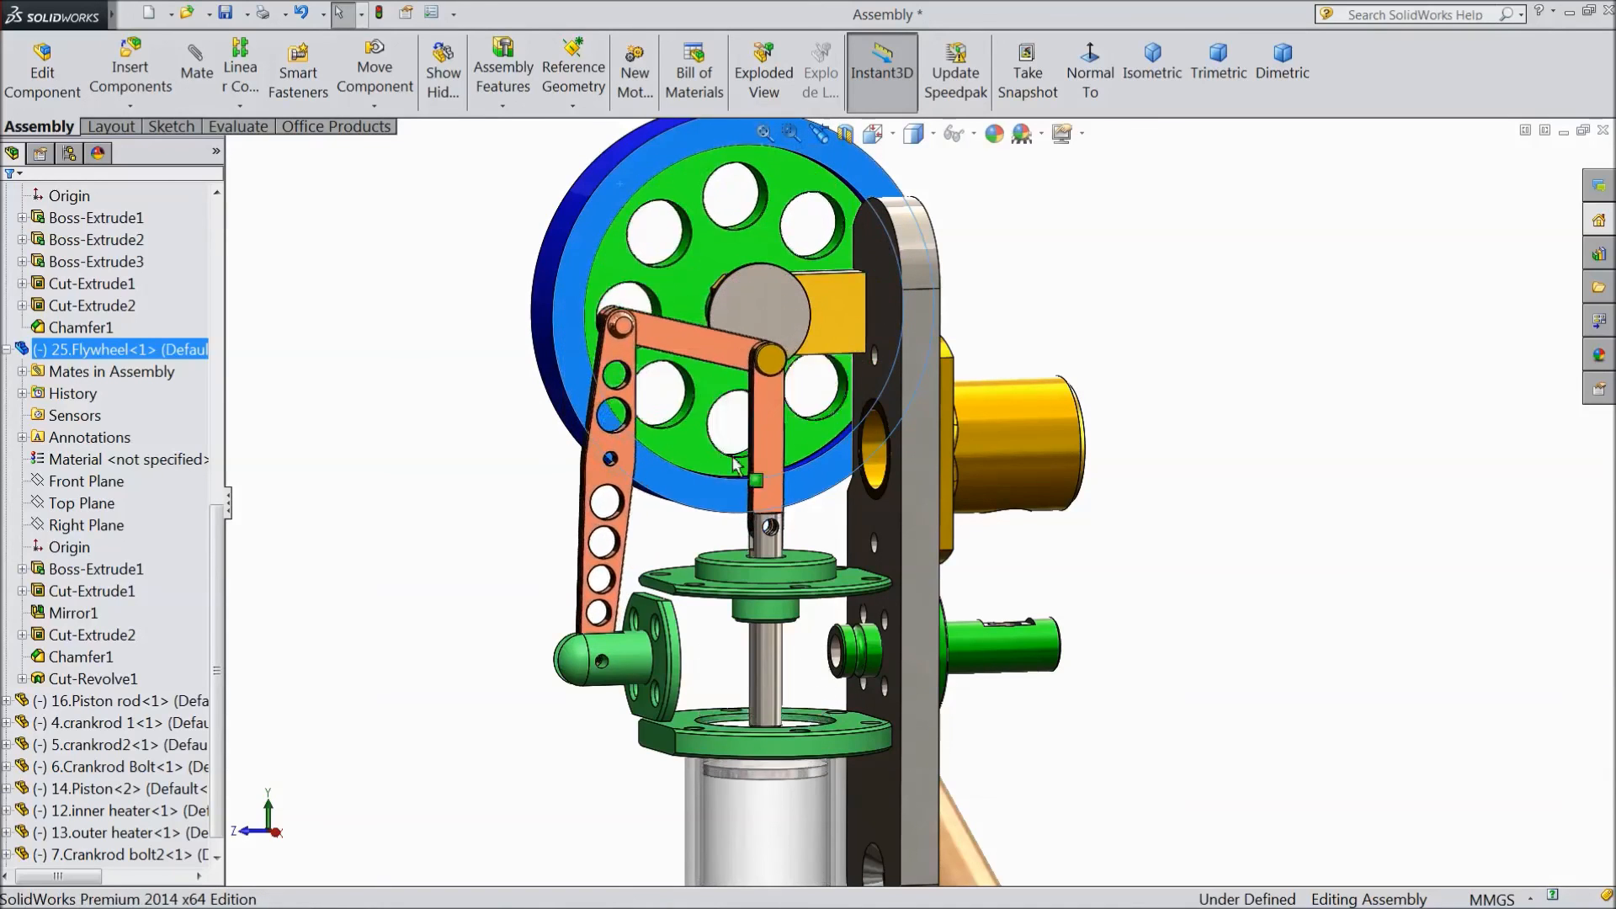